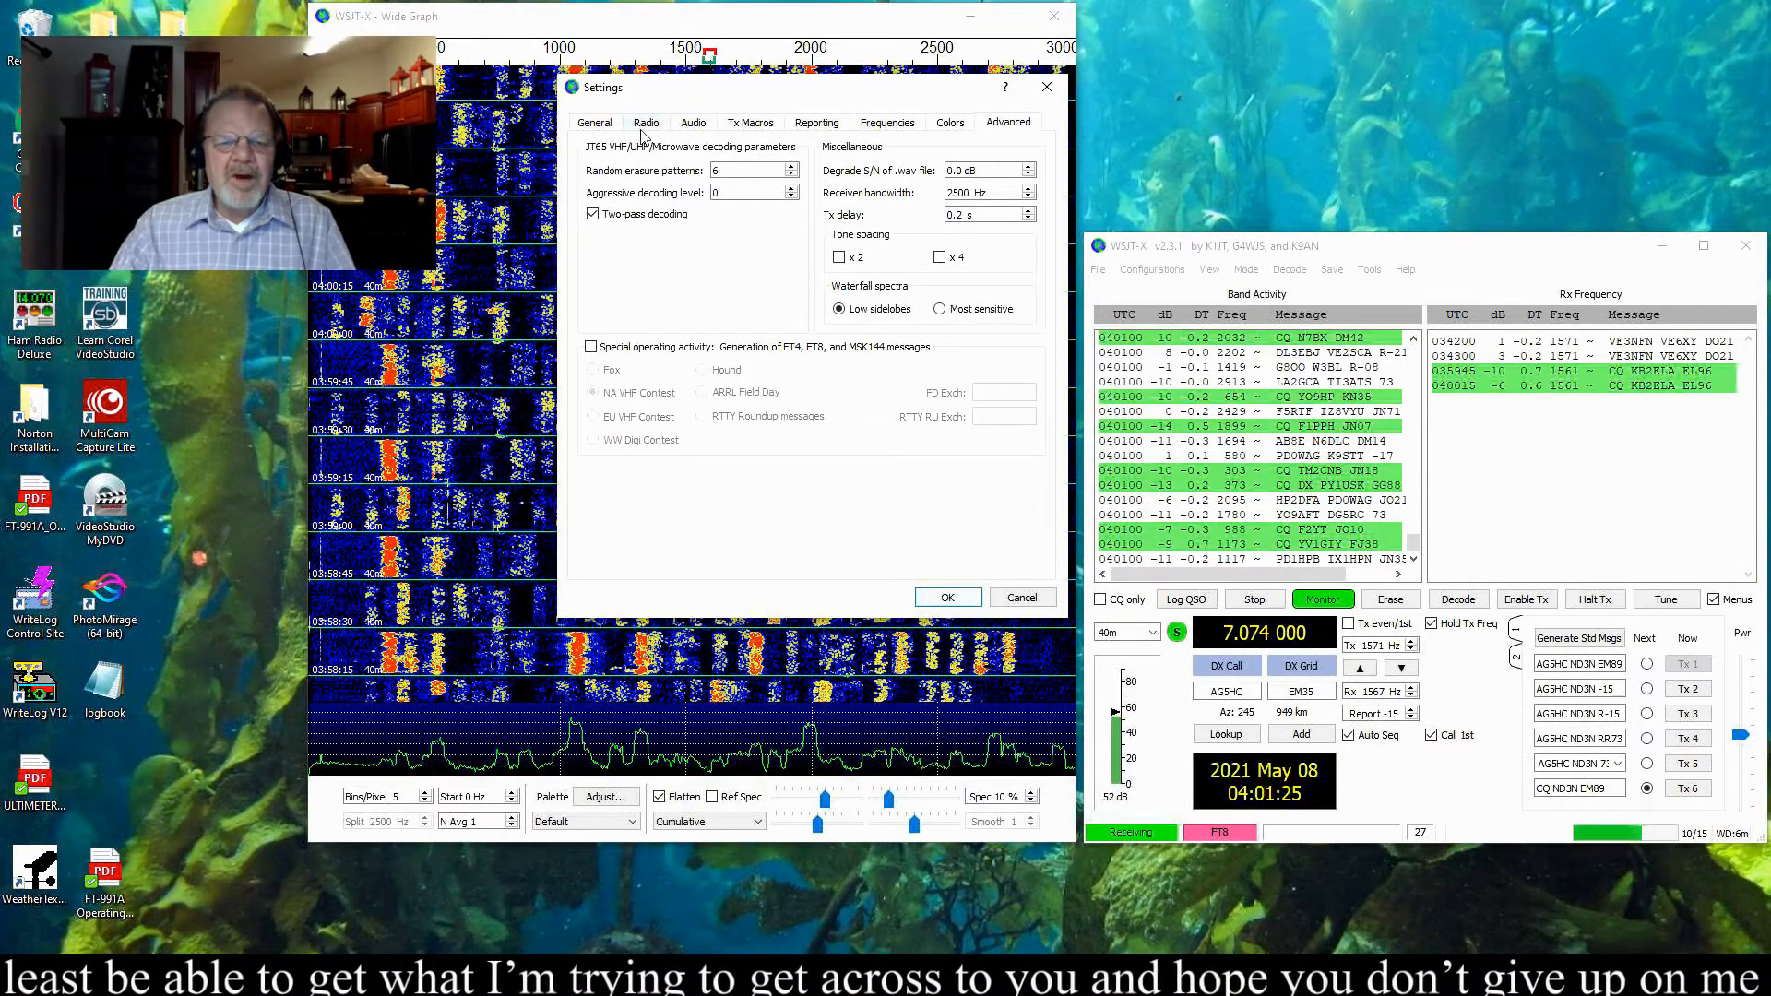
- Show the Radio settings tab with the Kenwood TS-890S on COM4 at 57600 baud
click(646, 122)
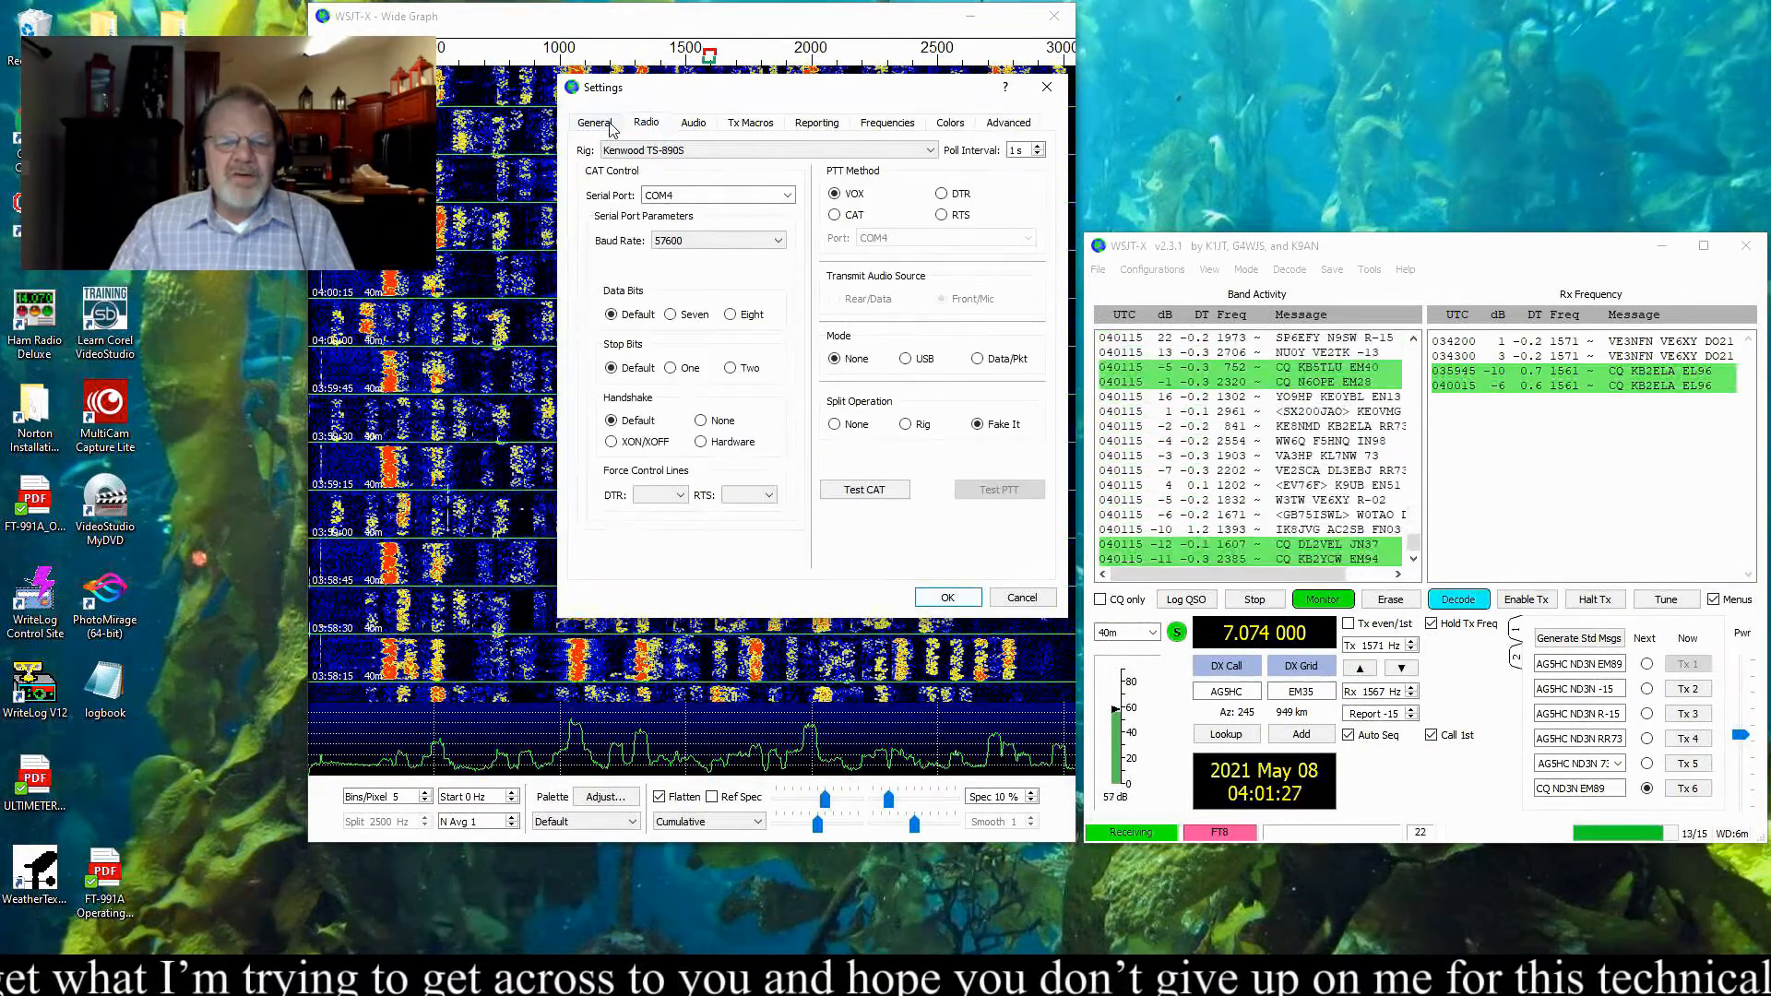
click(595, 121)
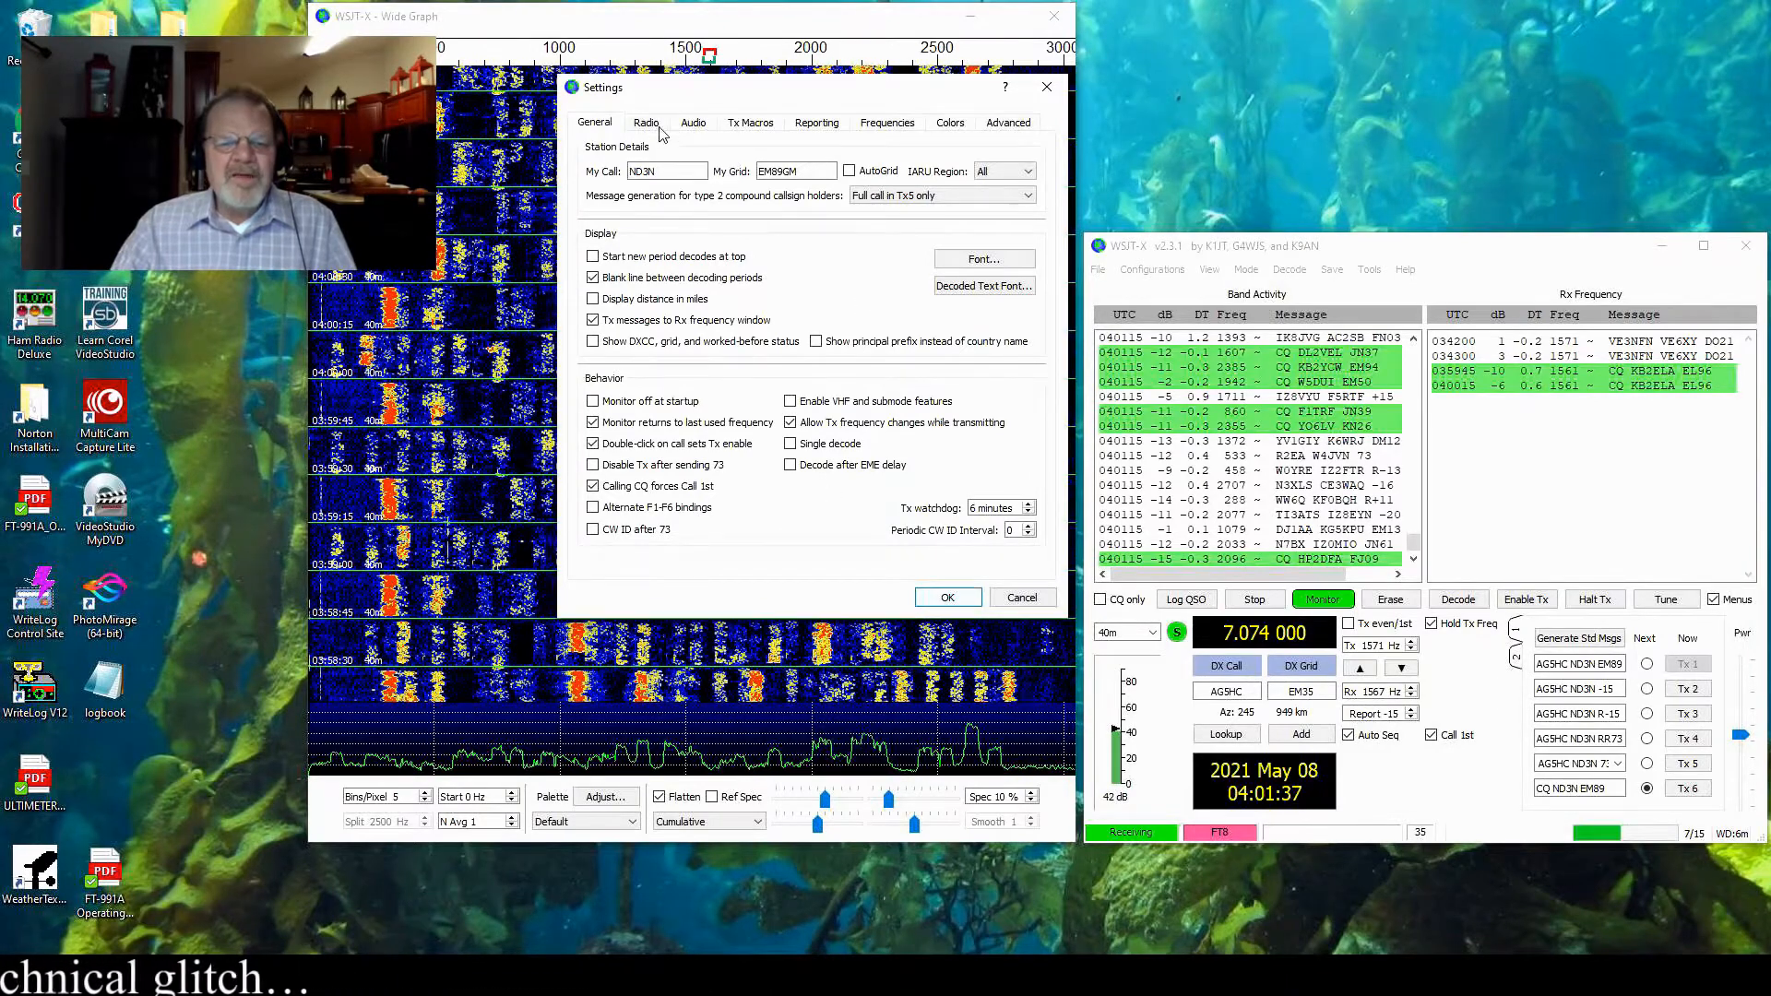
click(645, 122)
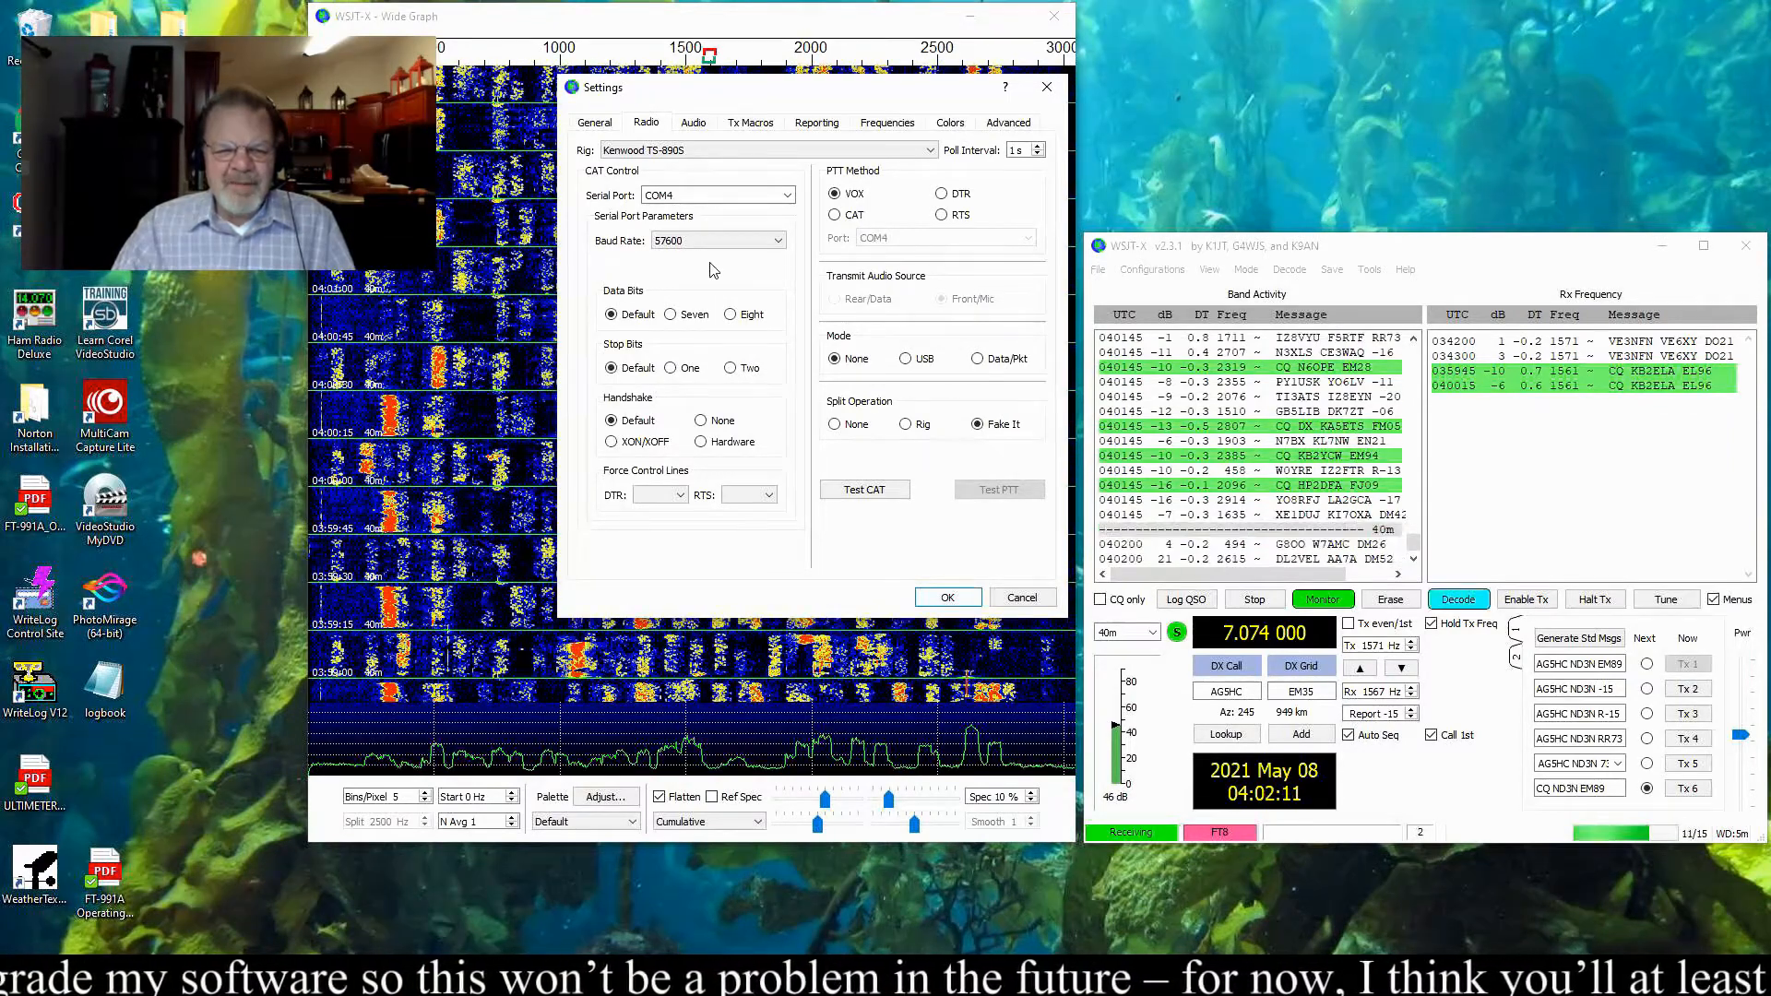
- Show the Audio settings with USB Audio CODEC as input and output
click(694, 121)
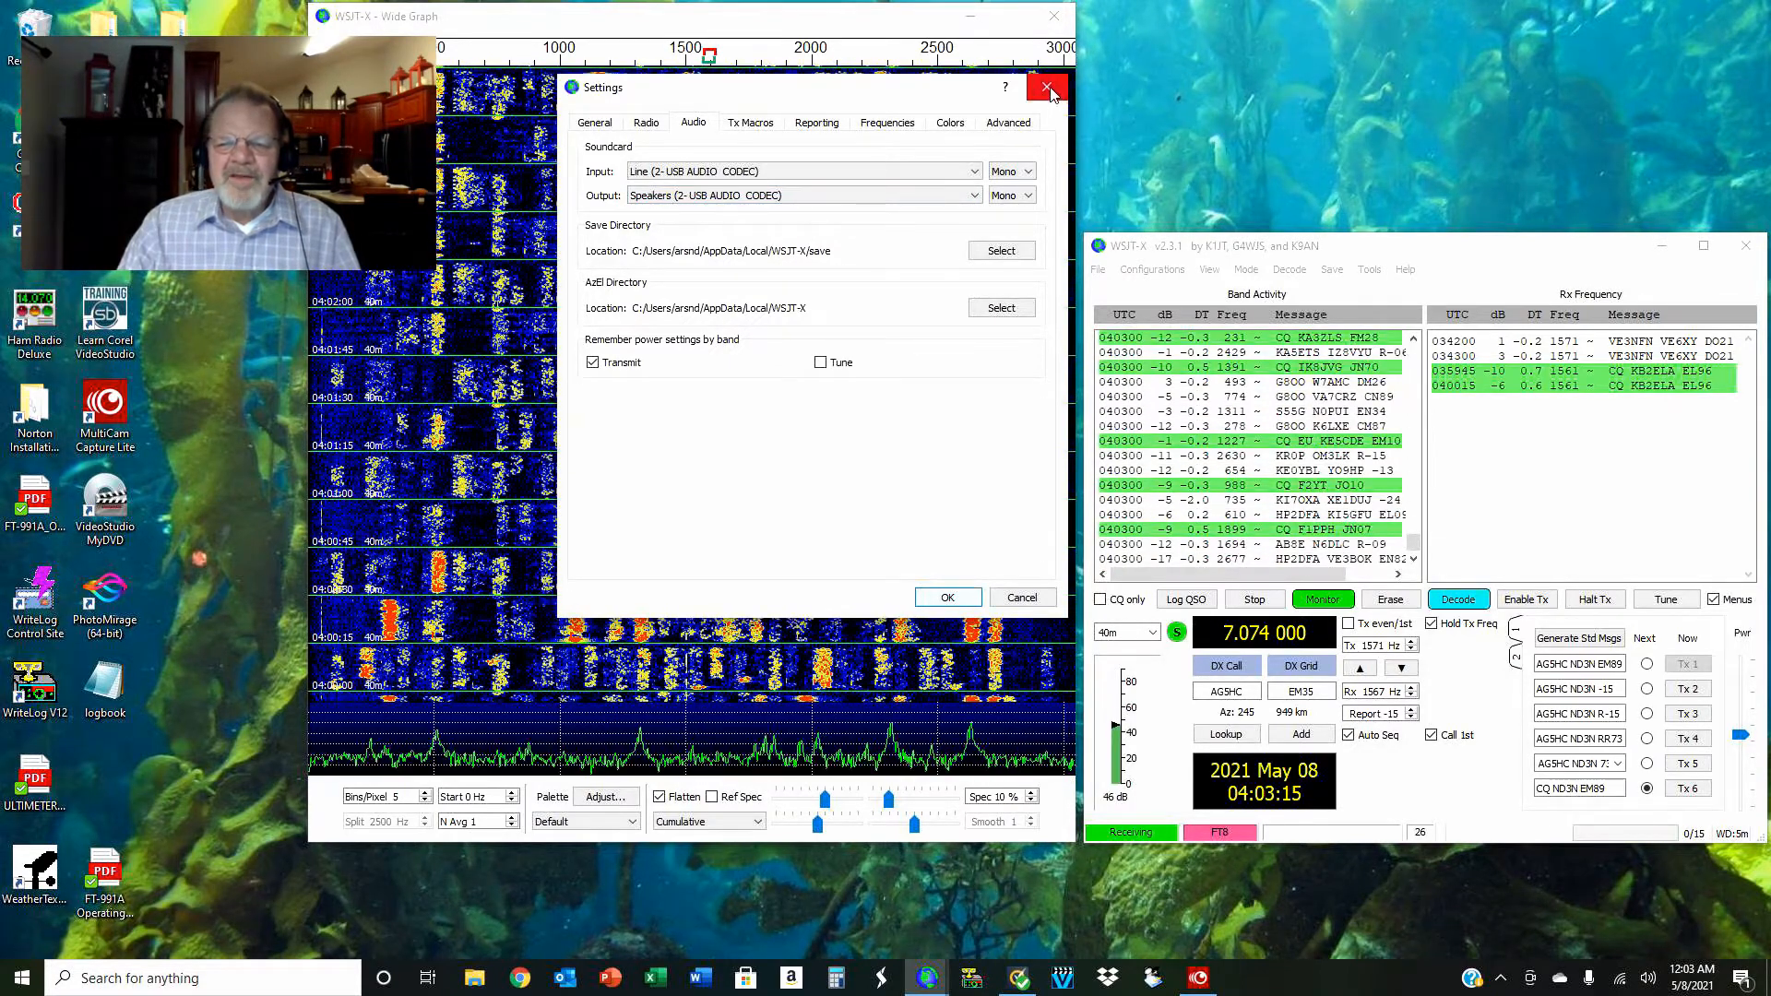
- Close Settings, switch to WSPR mode on 40 m, and erase the decoded messages
click(1043, 89)
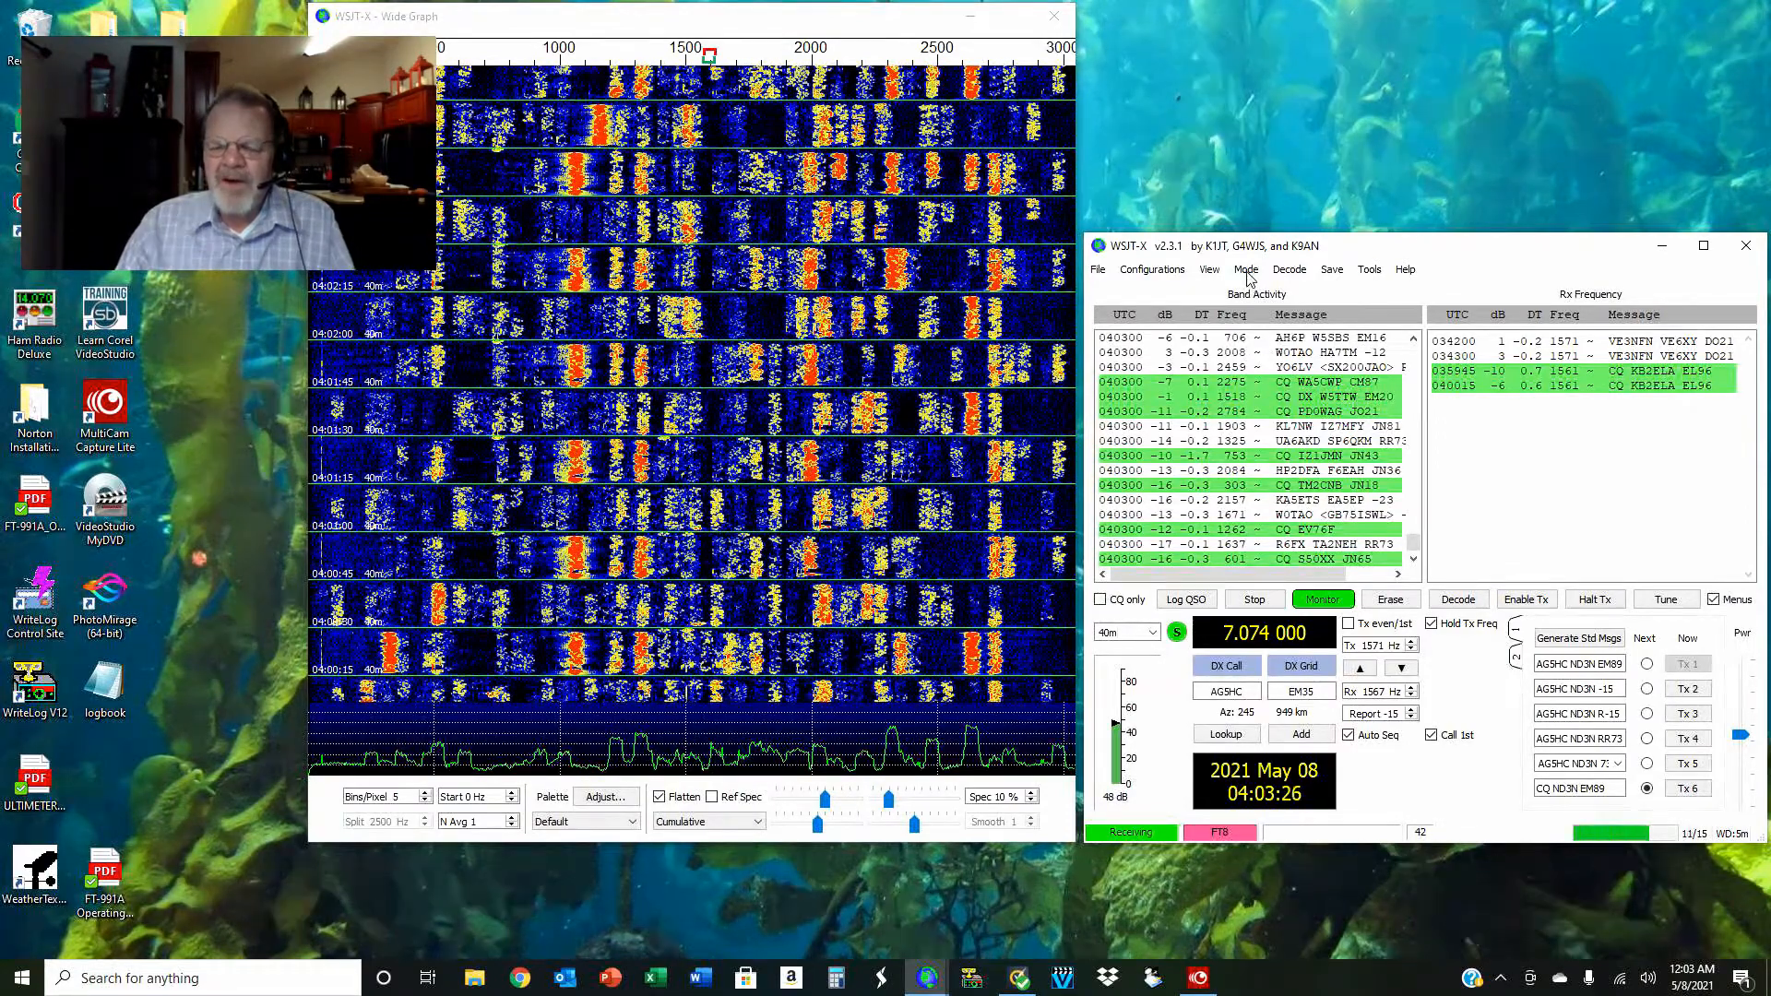
click(1246, 268)
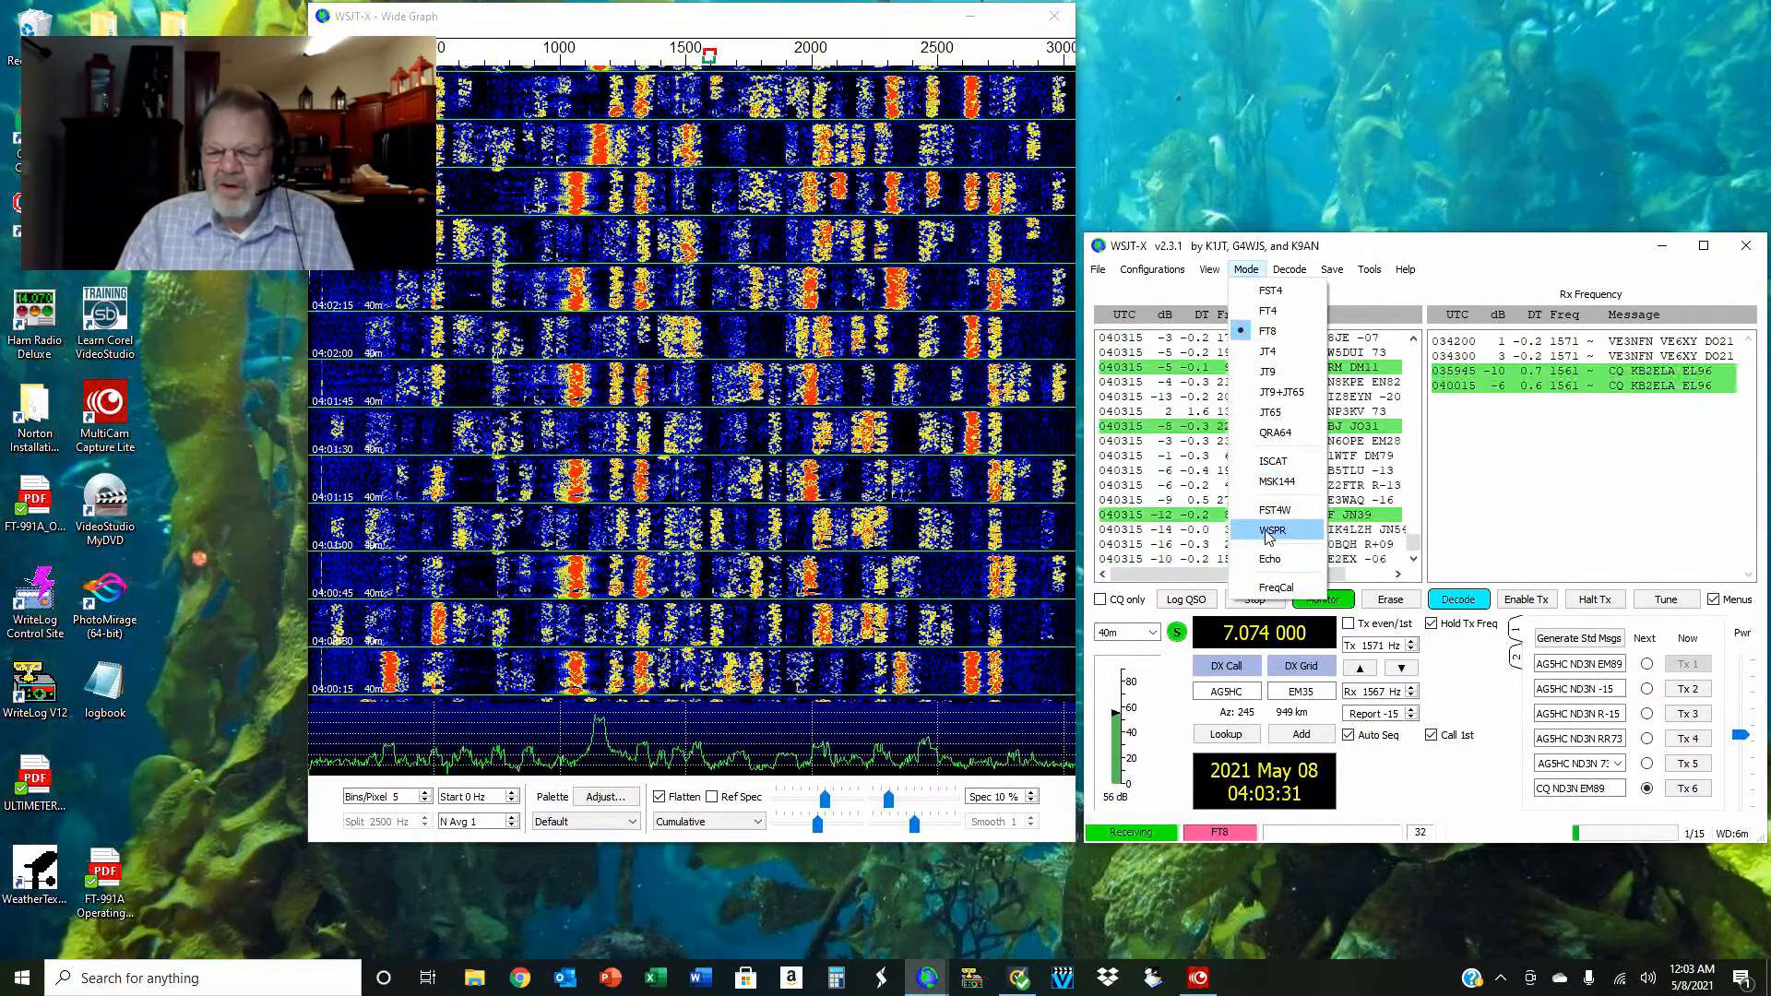
click(1269, 530)
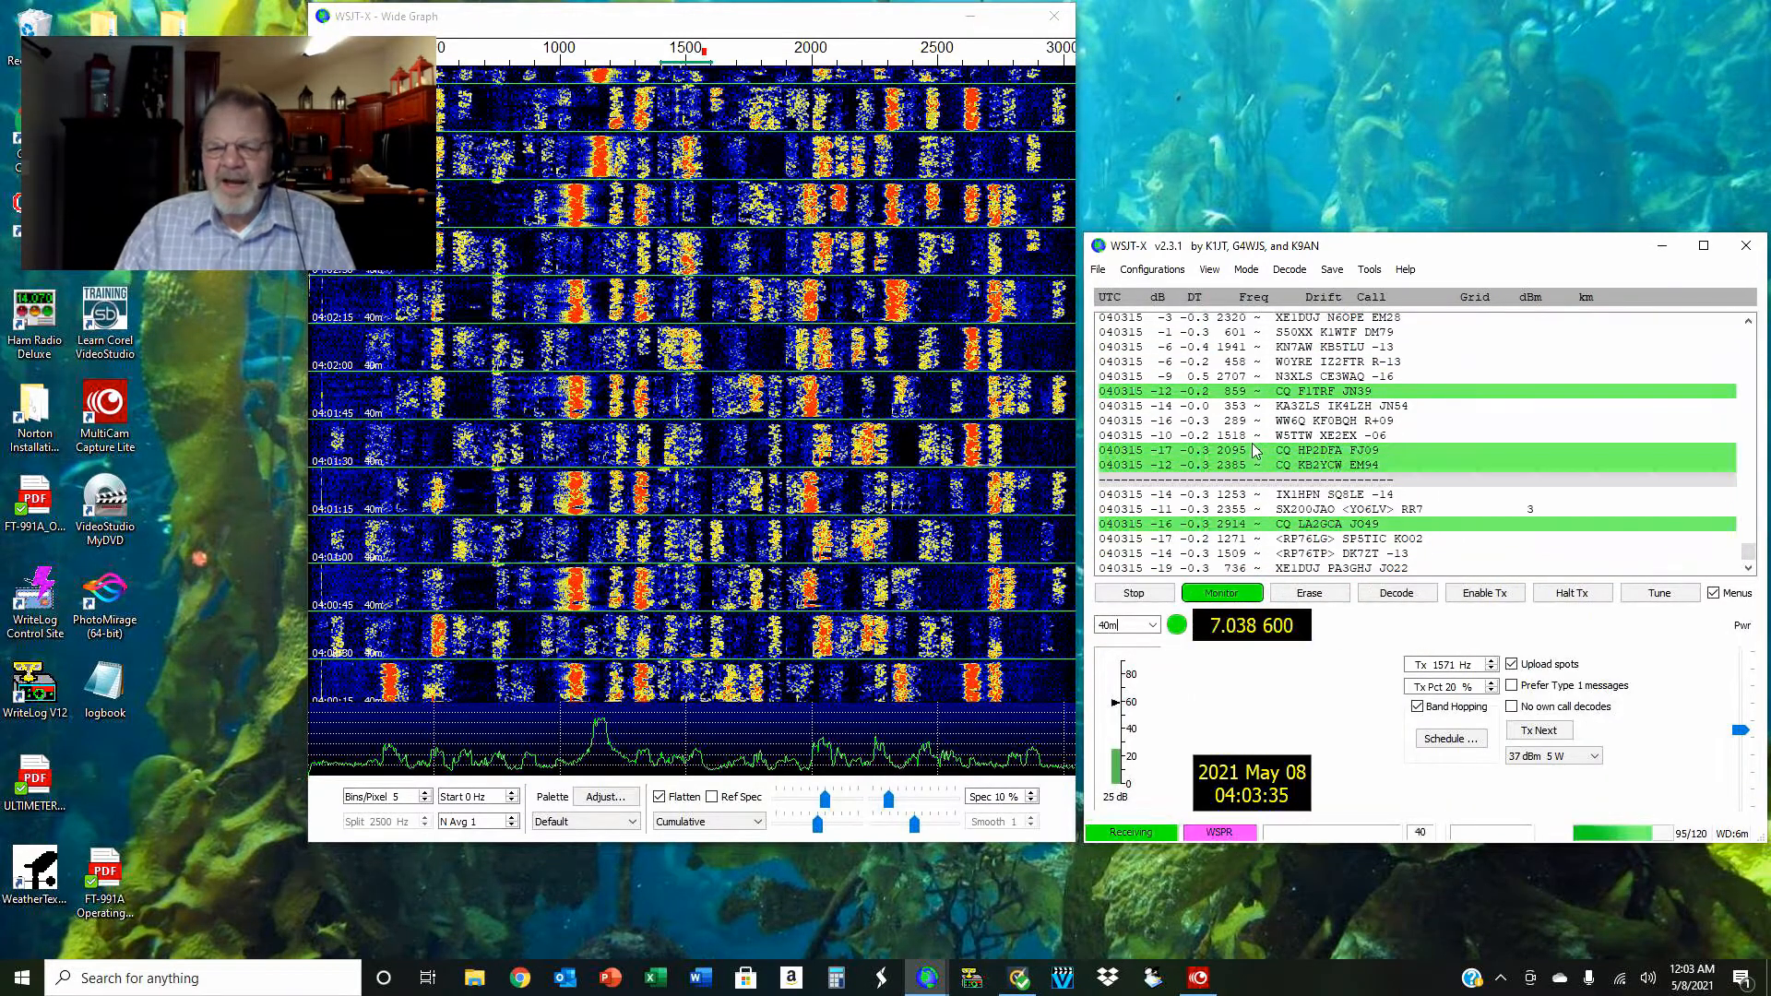
right_click(1332, 420)
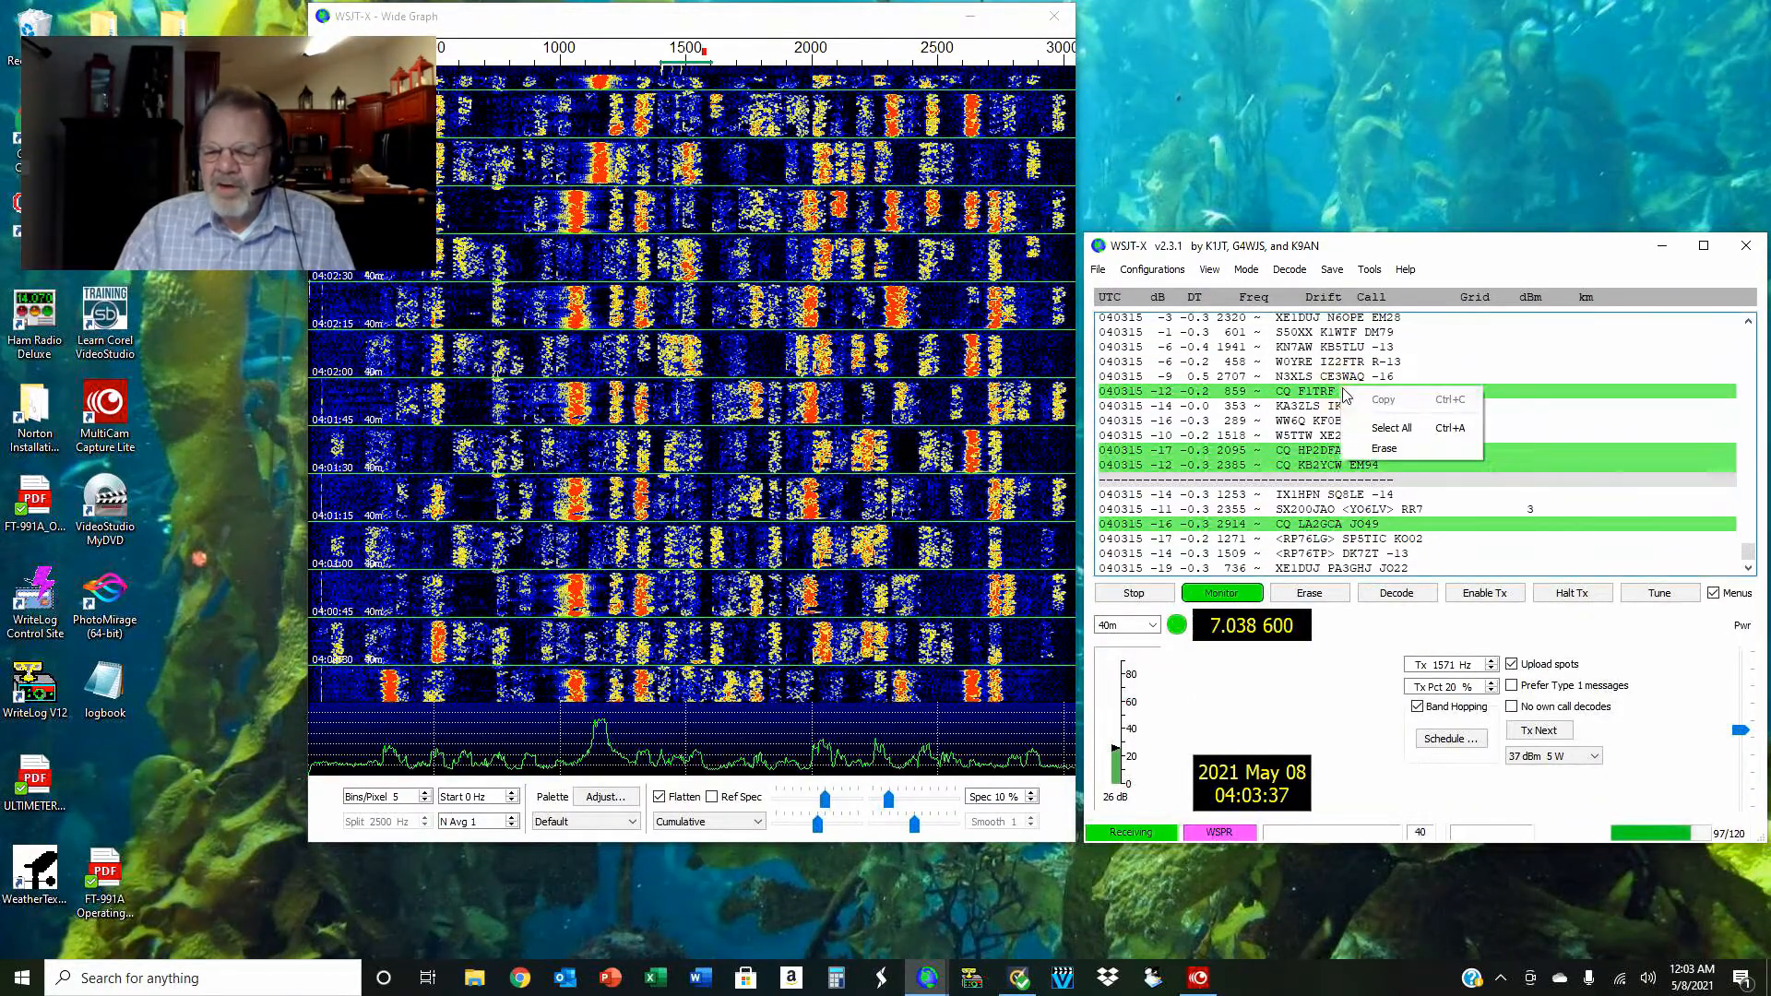
click(1382, 447)
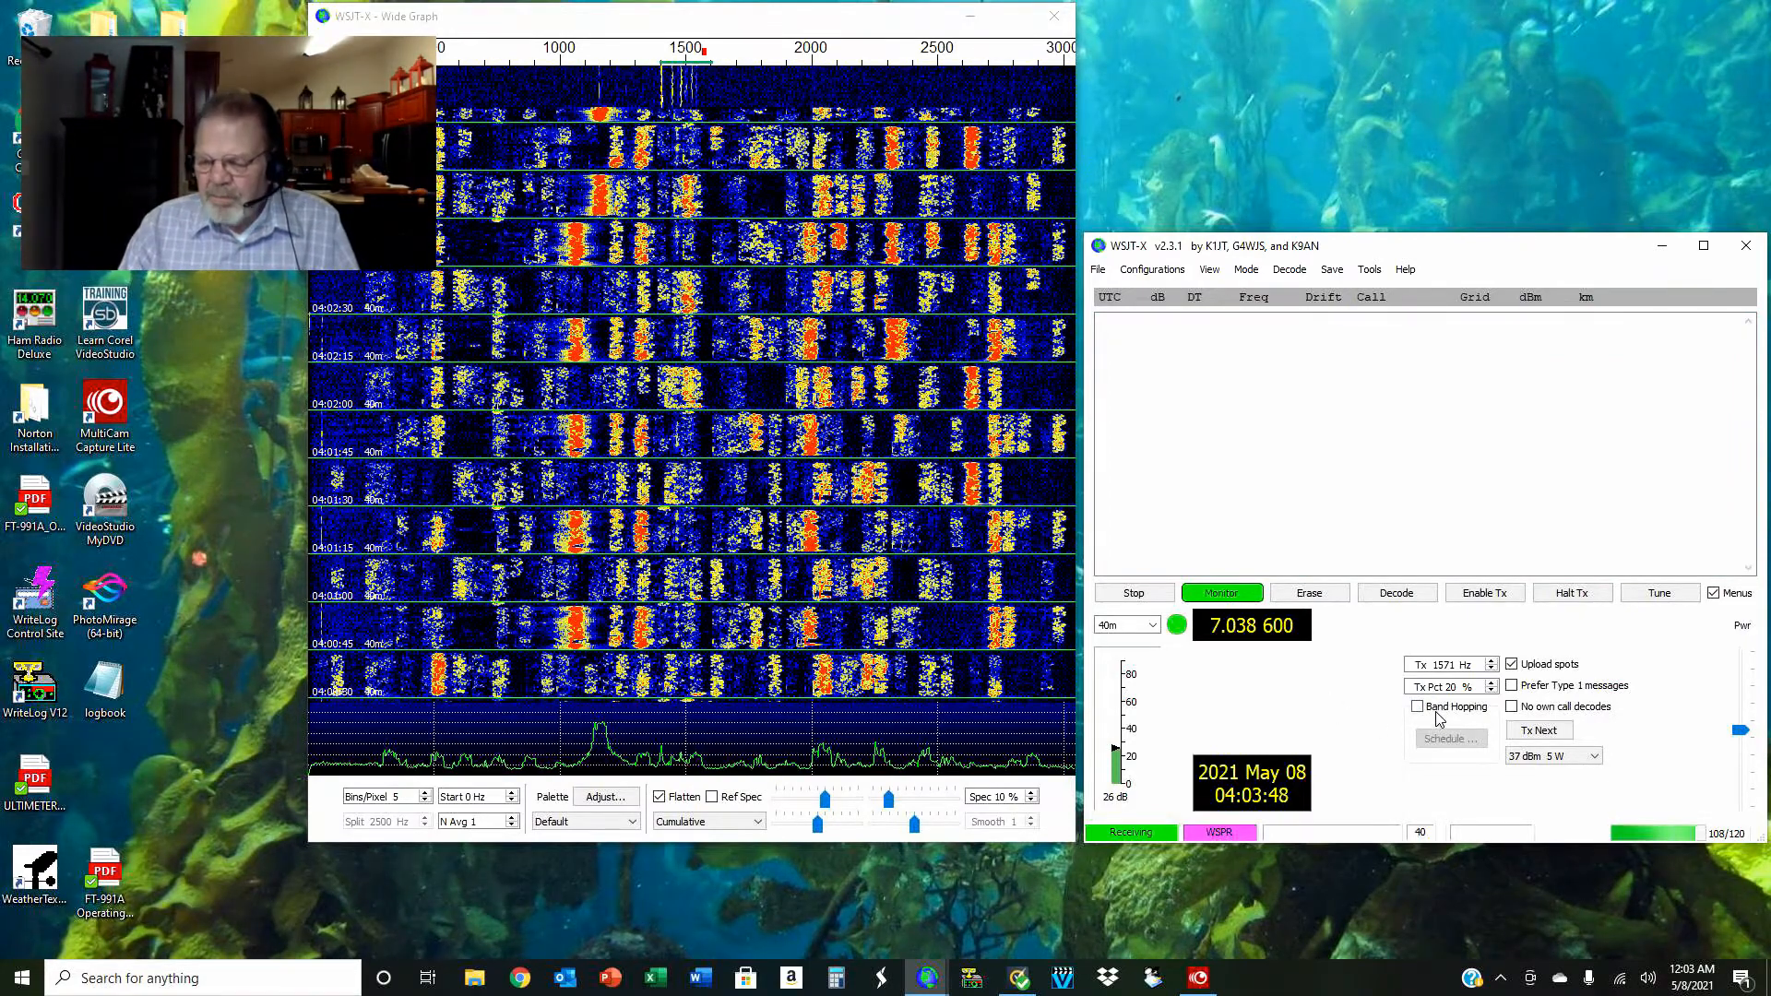
- Open the Tx power dropdown listing 20 to 50 dBm, currently 37 dBm (5 W)
click(1511, 664)
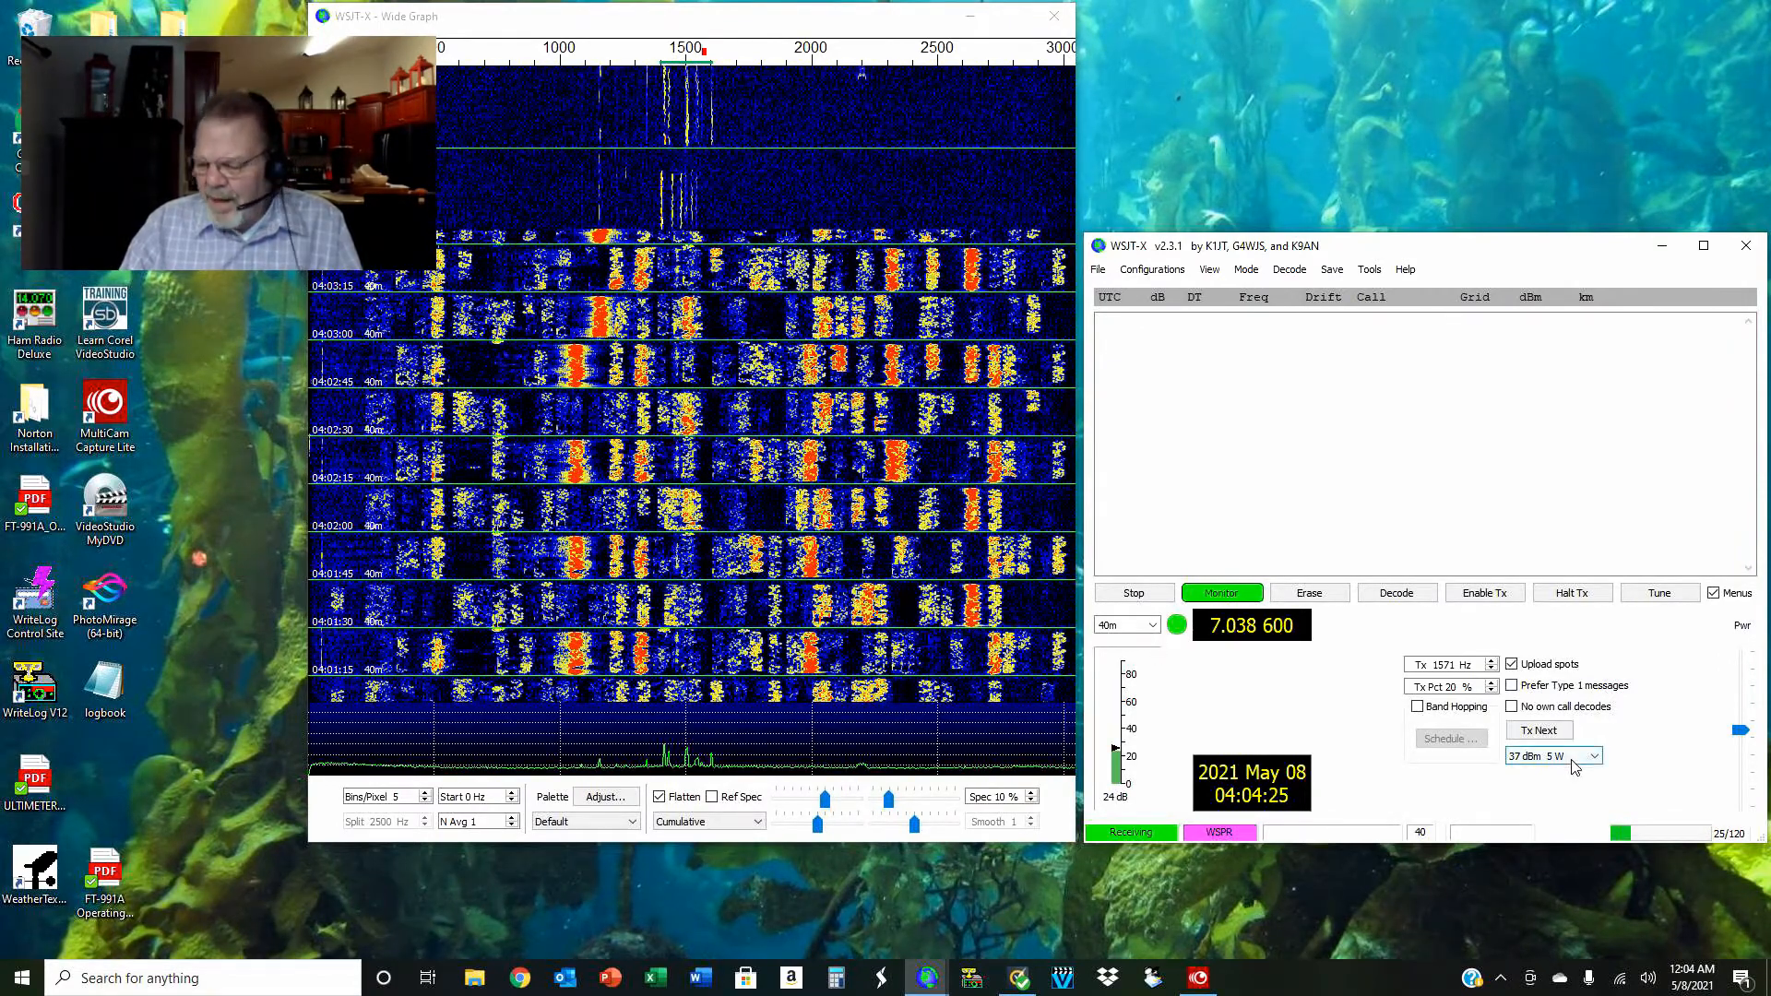
mouse_move(1552, 756)
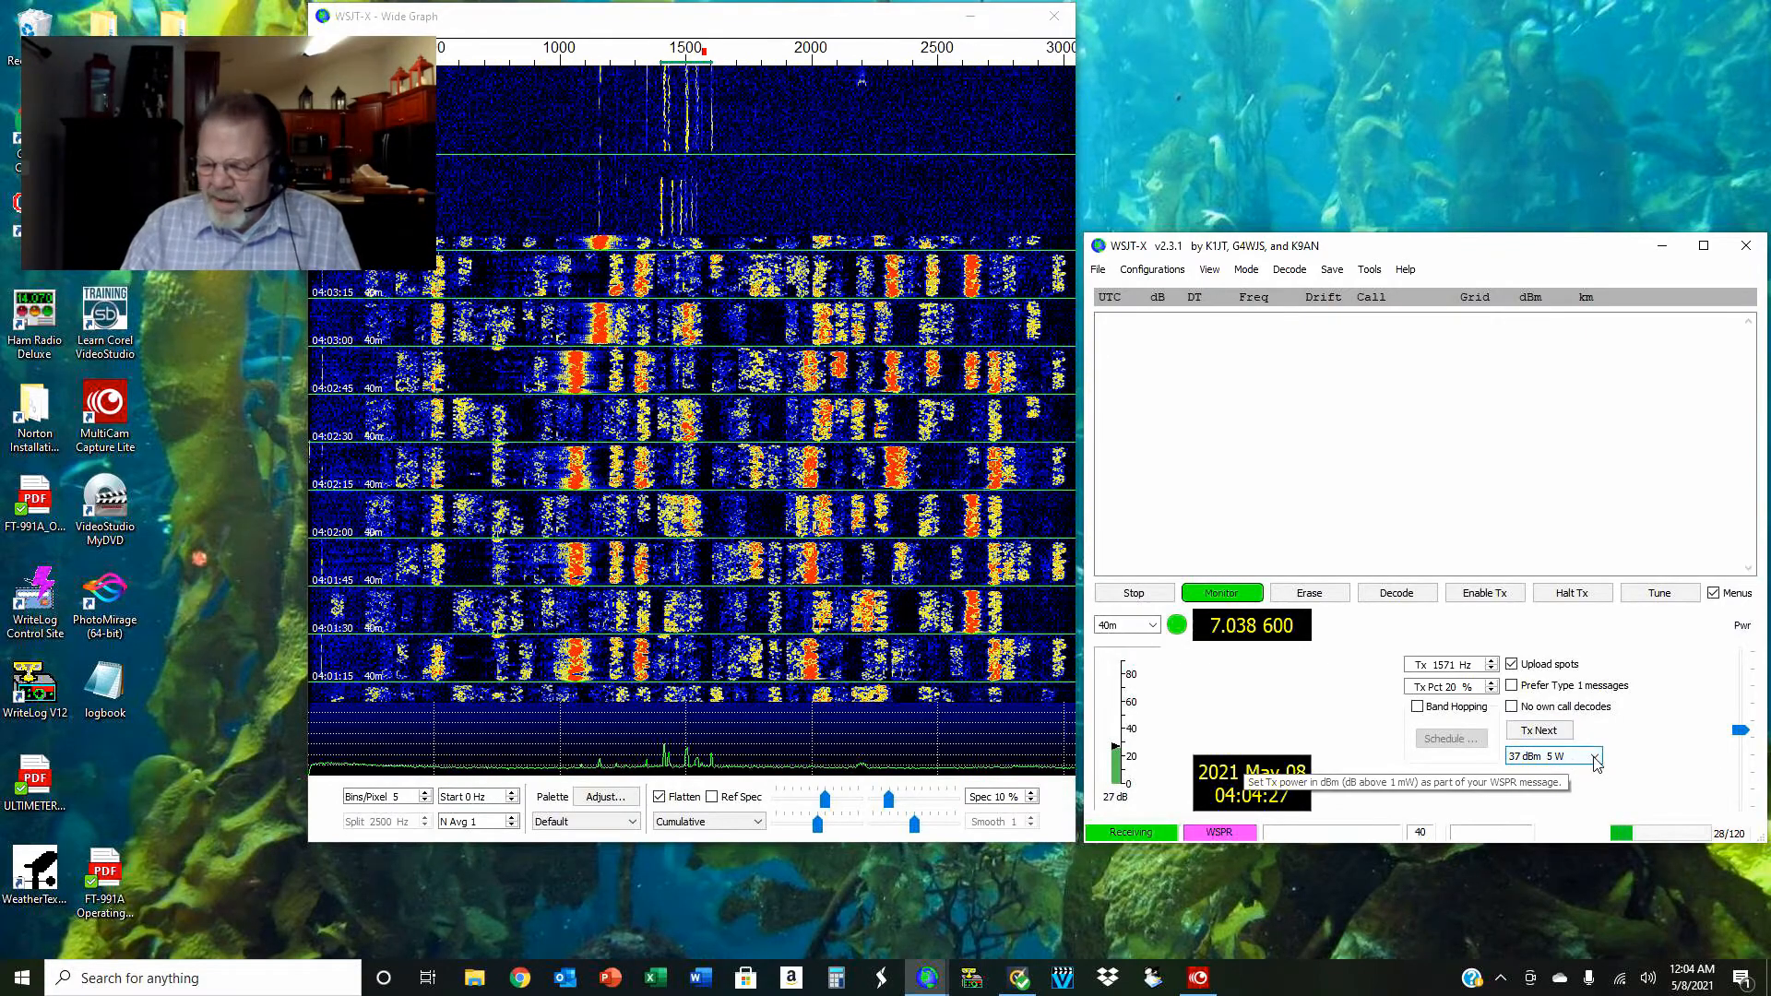
click(1593, 755)
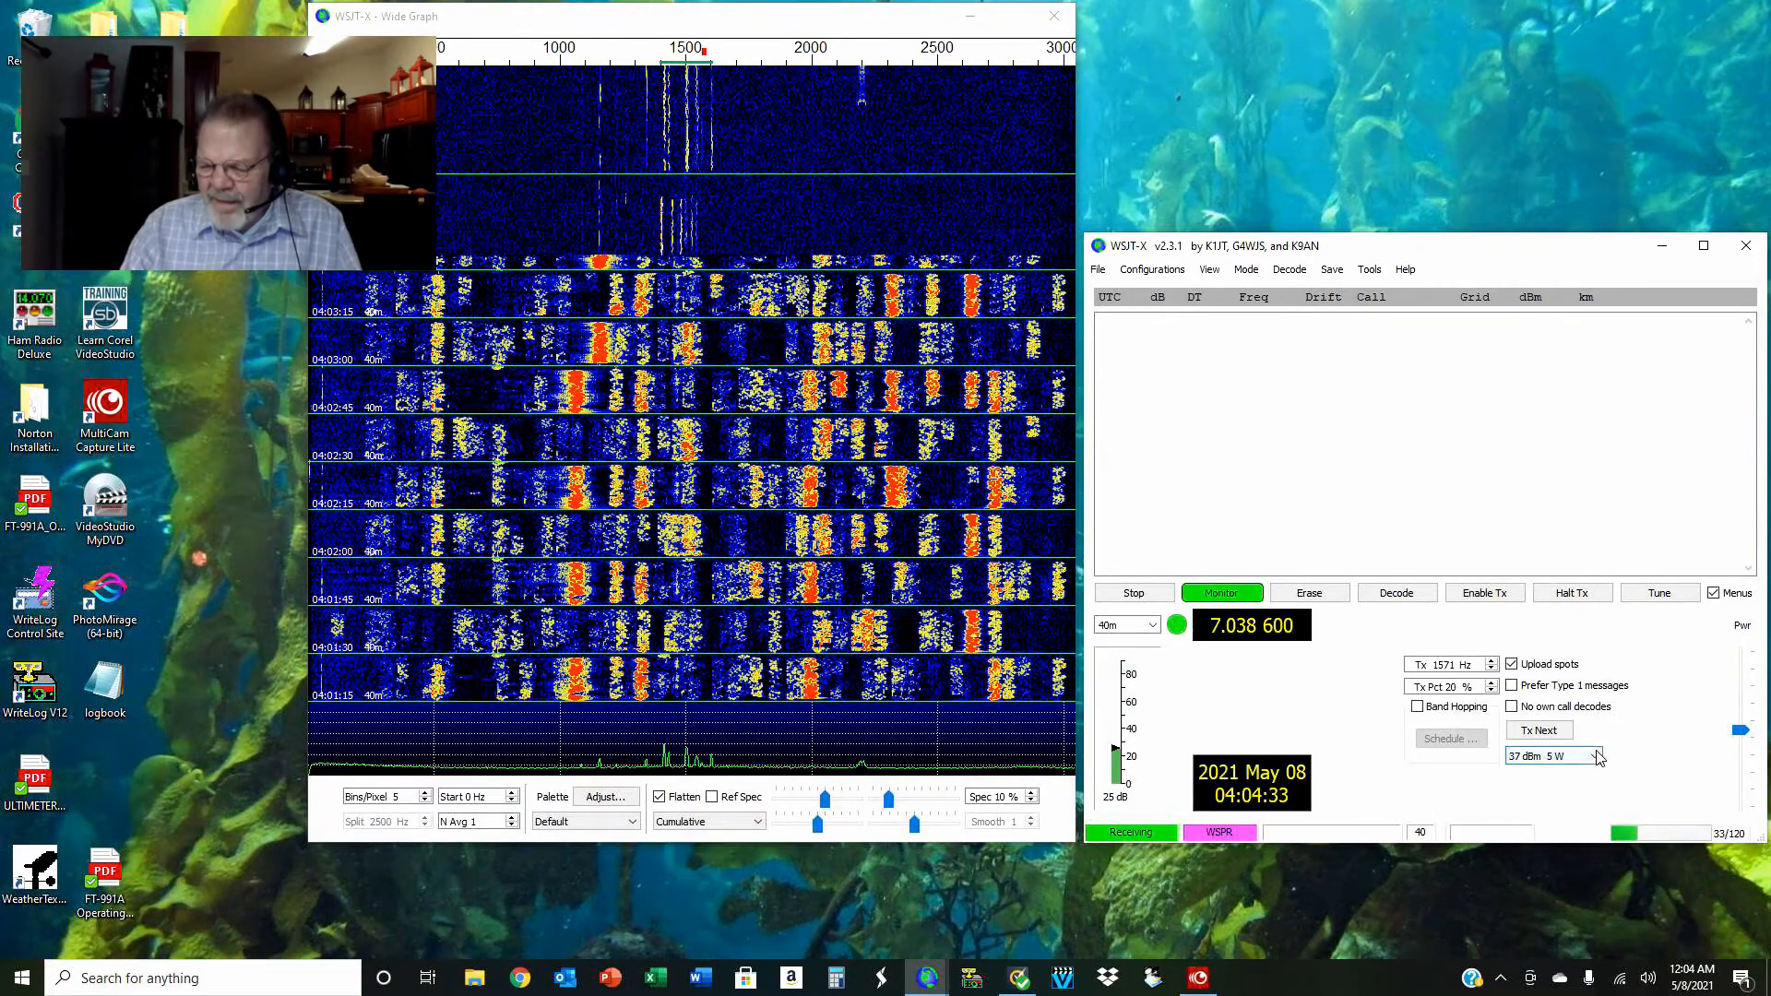
click(1595, 756)
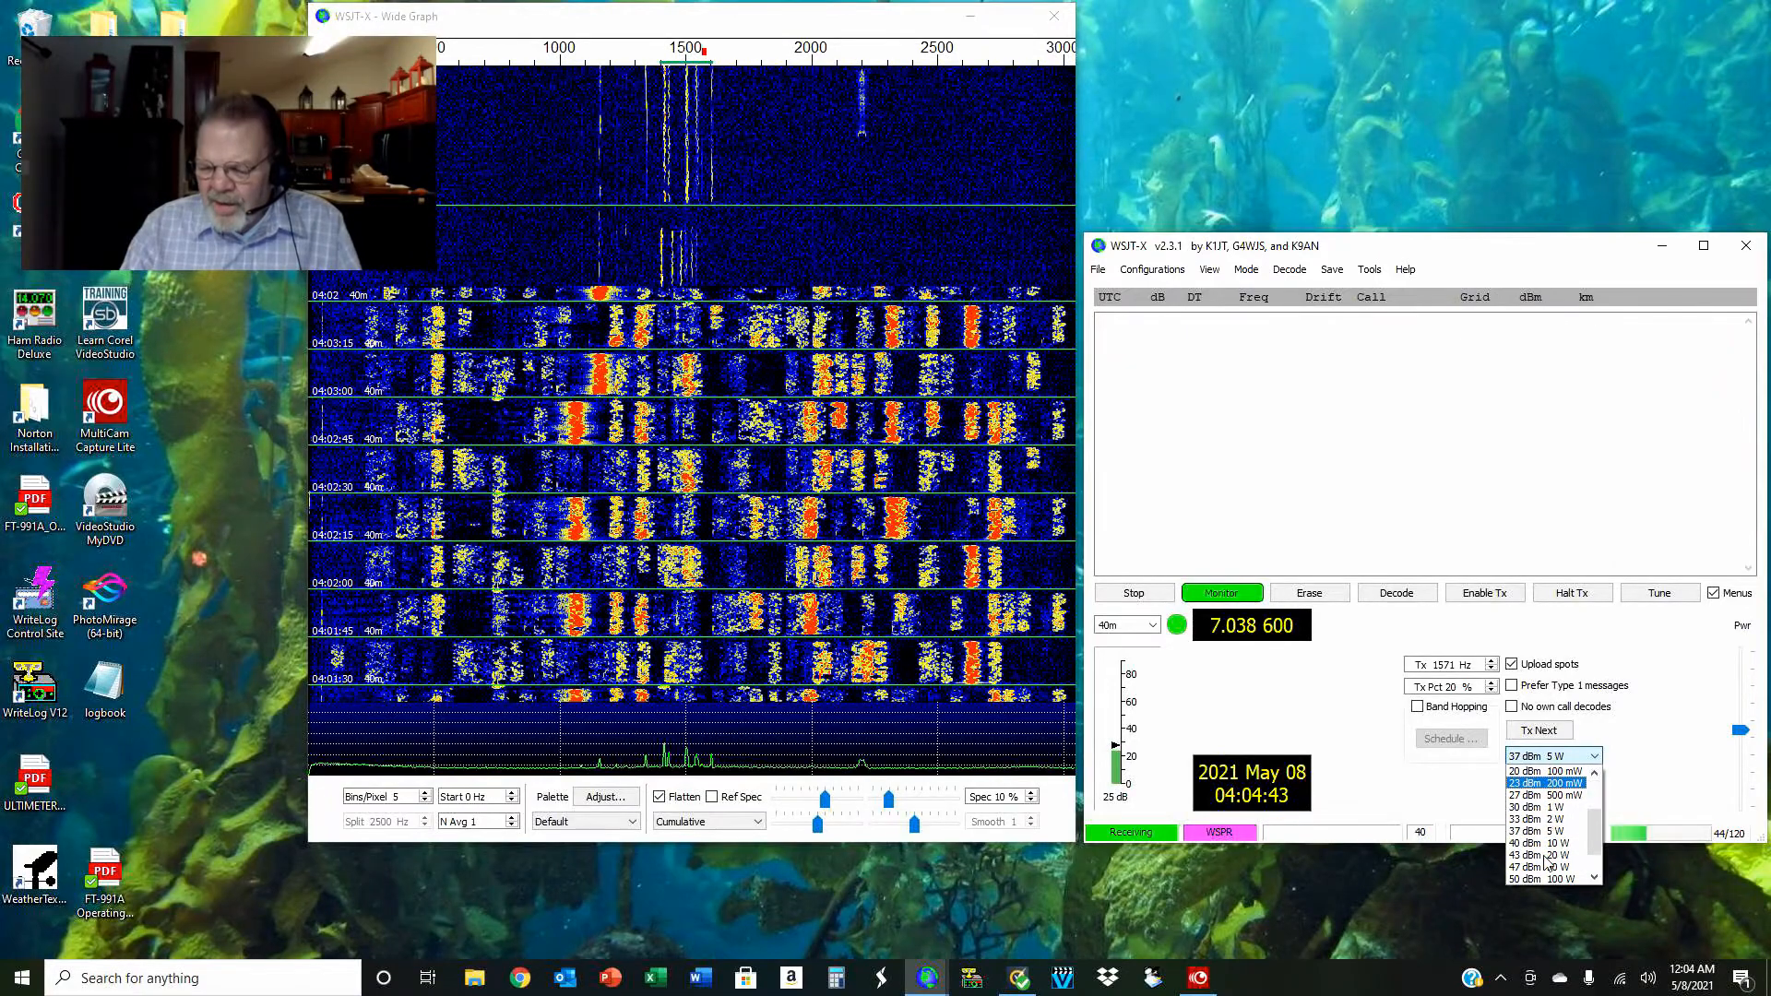
- Keep Tx power at 37 dBm (5 W), re-enable Band Hopping and open its schedule
click(1536, 831)
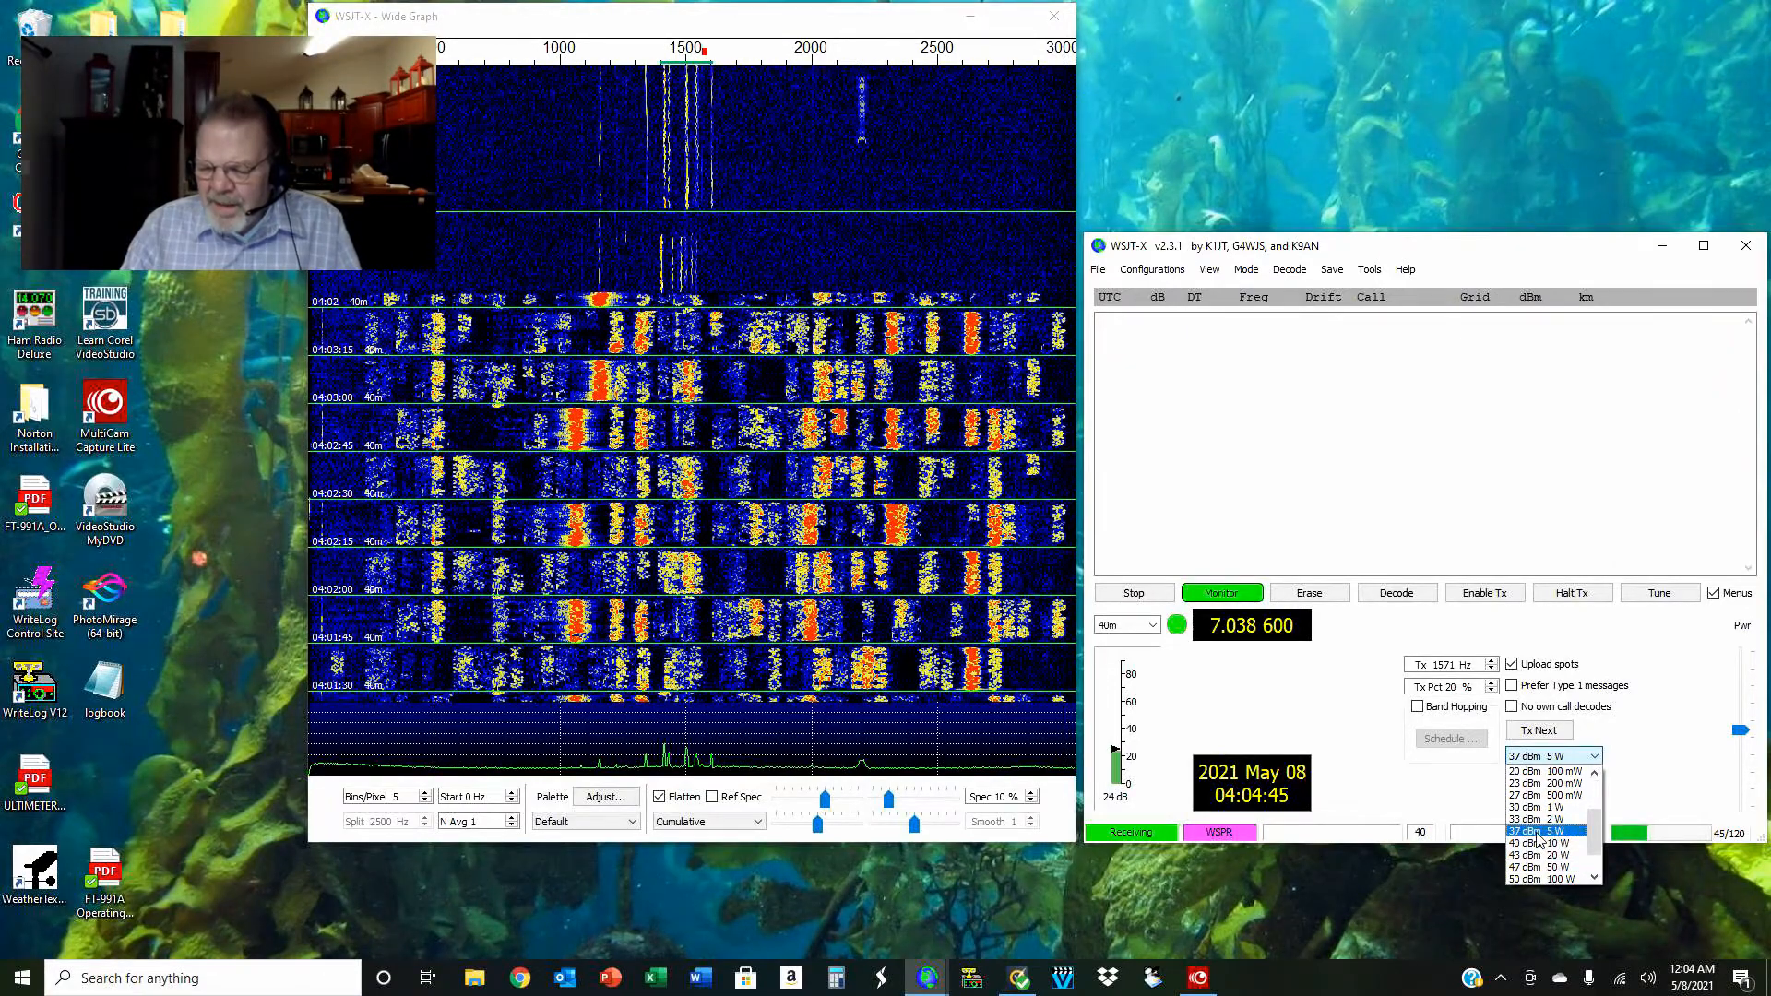
click(1536, 830)
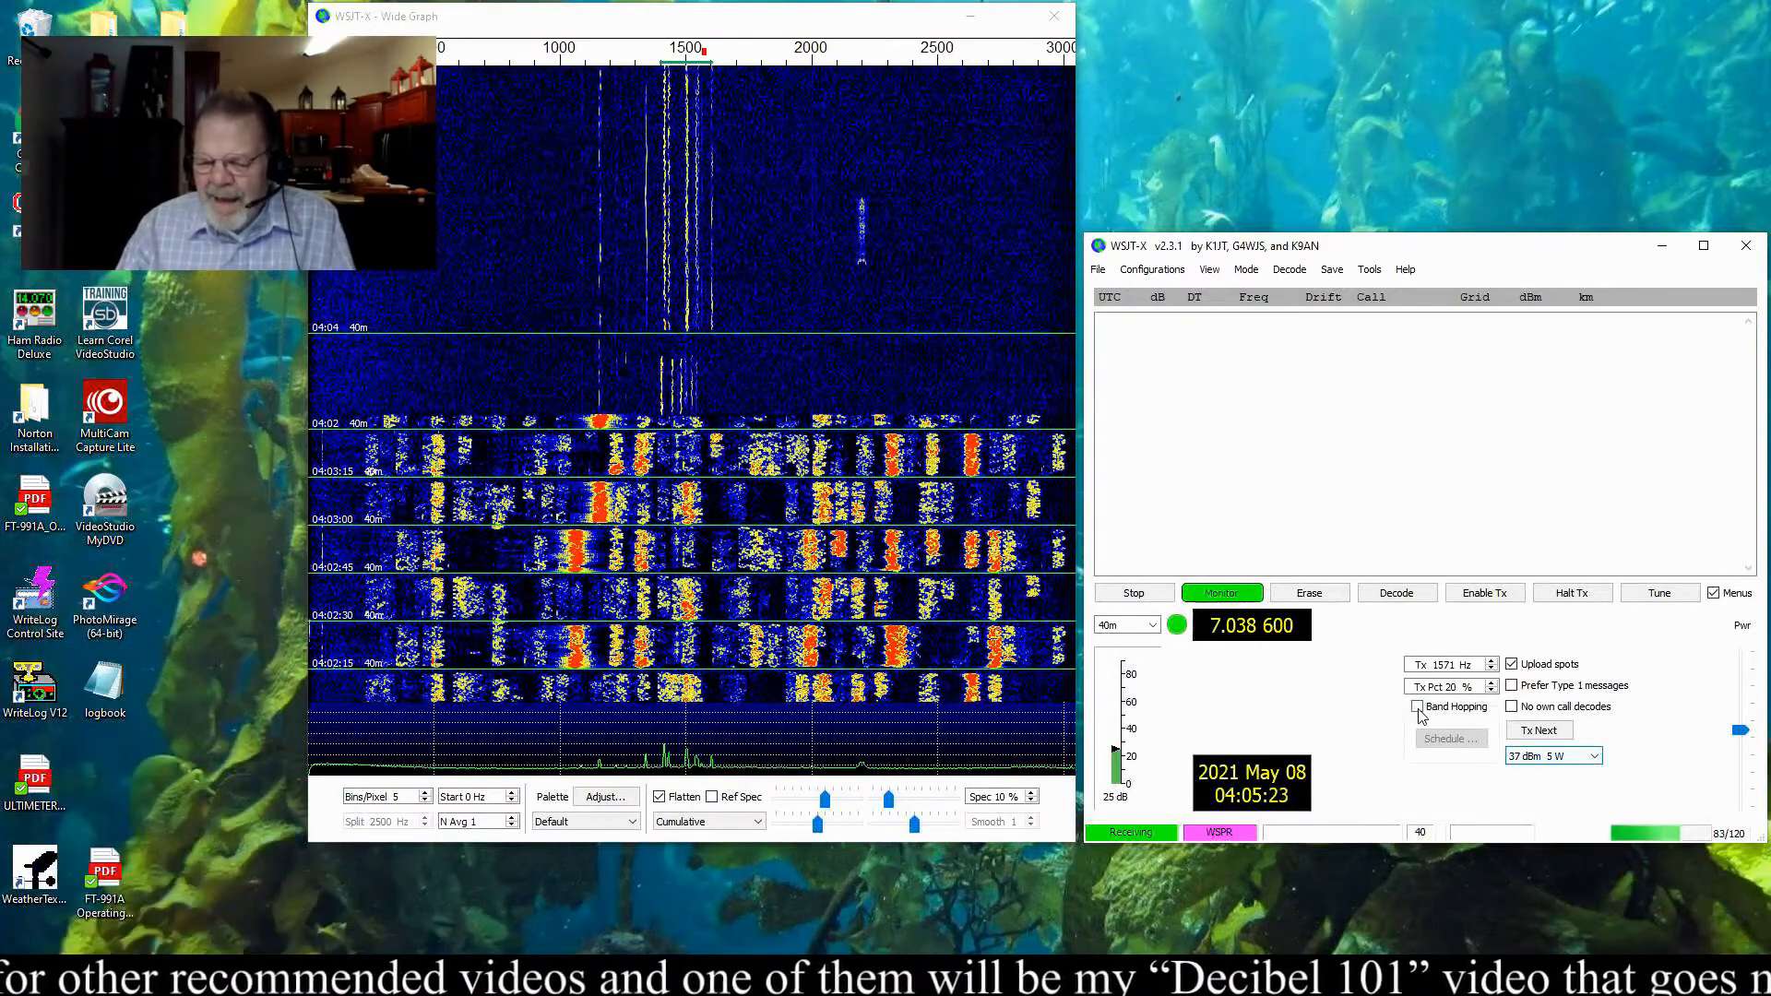
click(1417, 705)
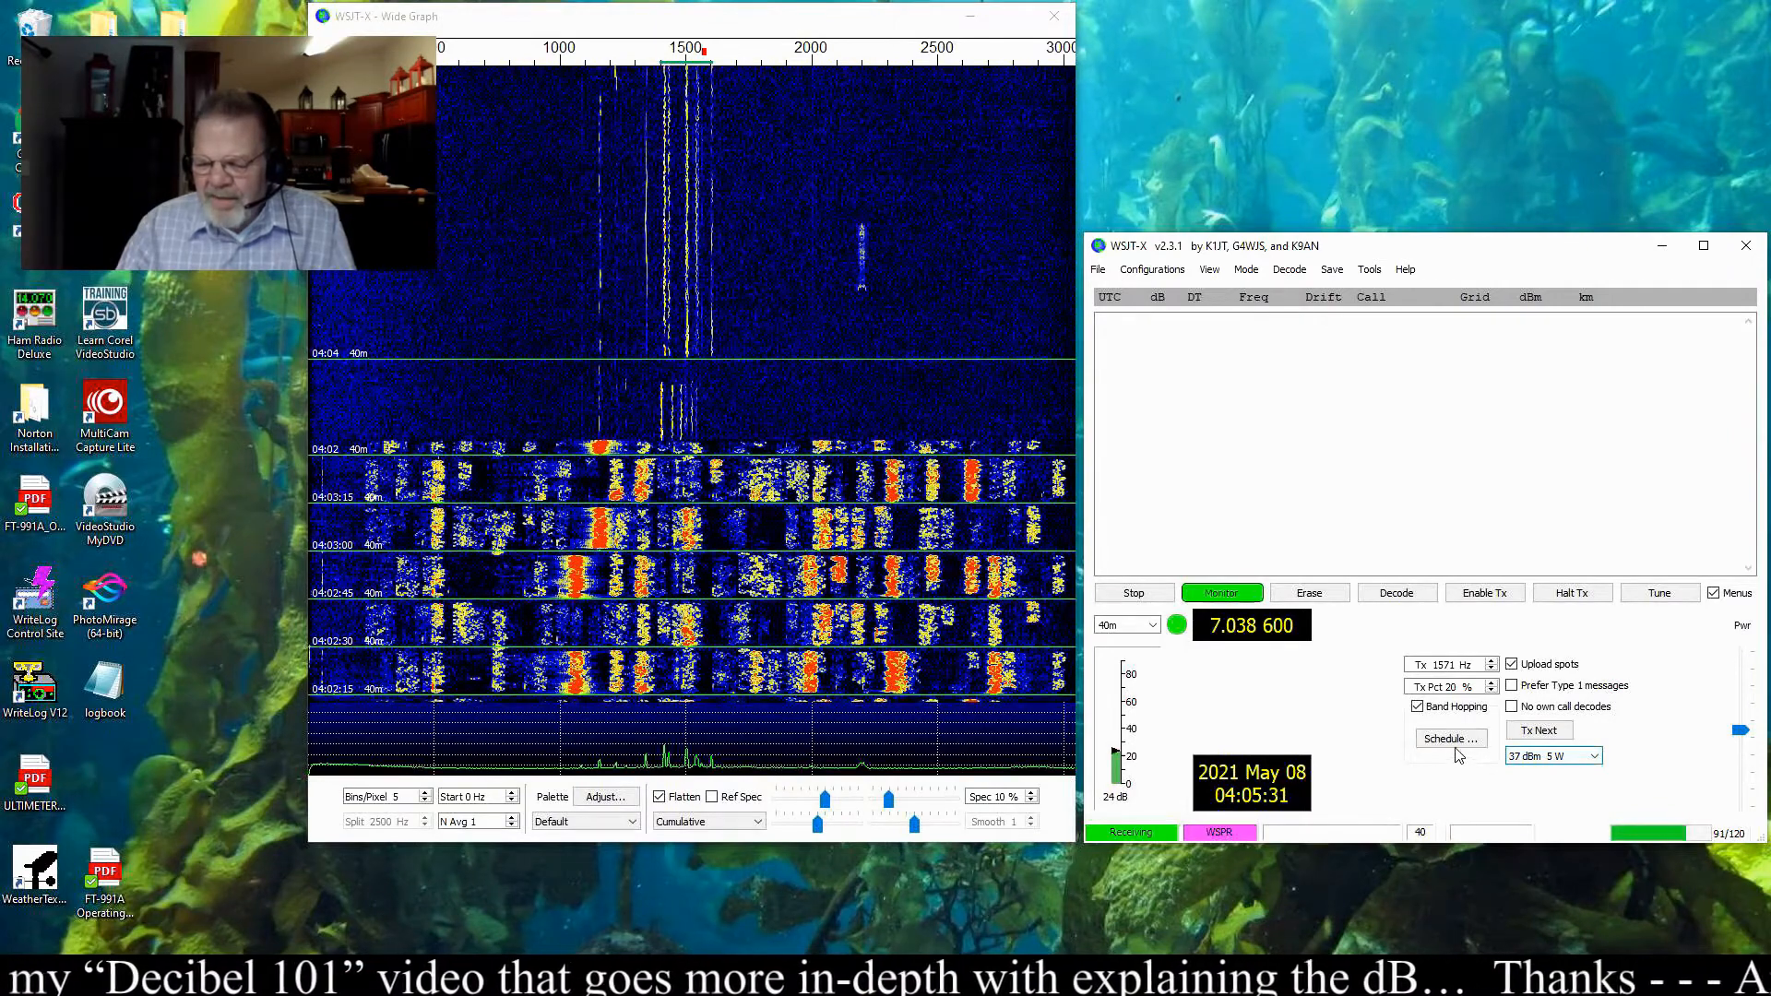
click(1449, 738)
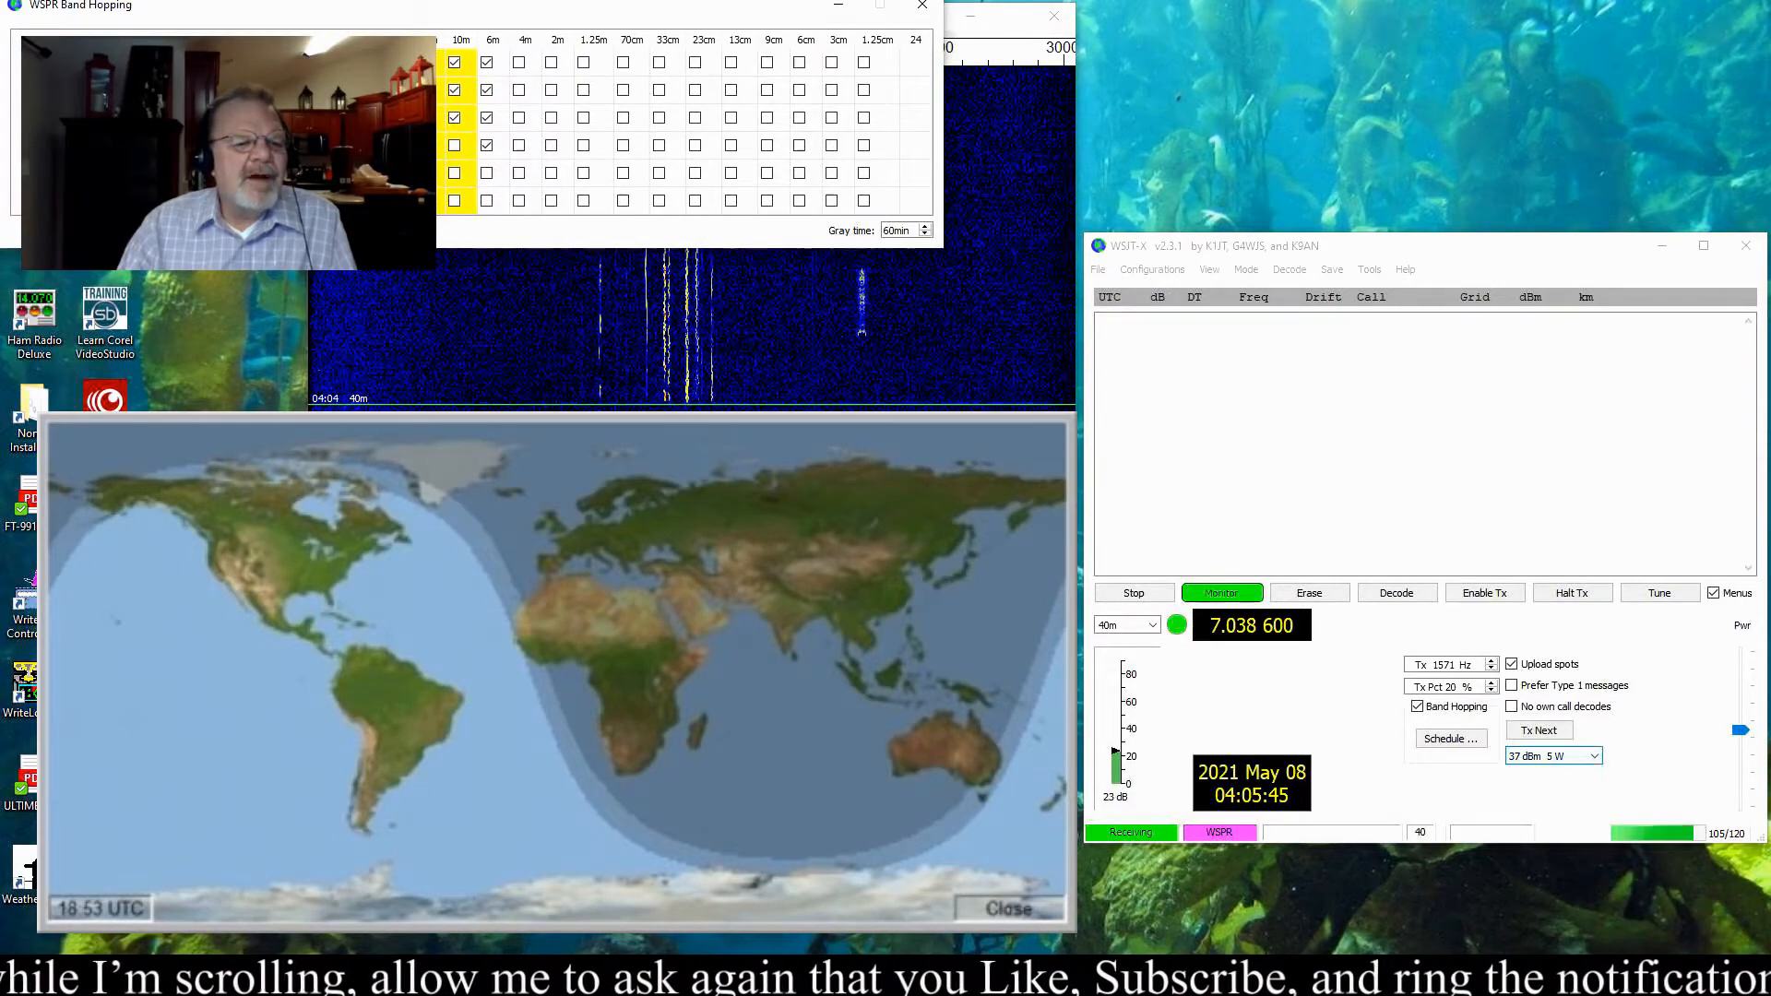
- Close the gray-line world map, leaving the band hopping schedule open
click(1006, 908)
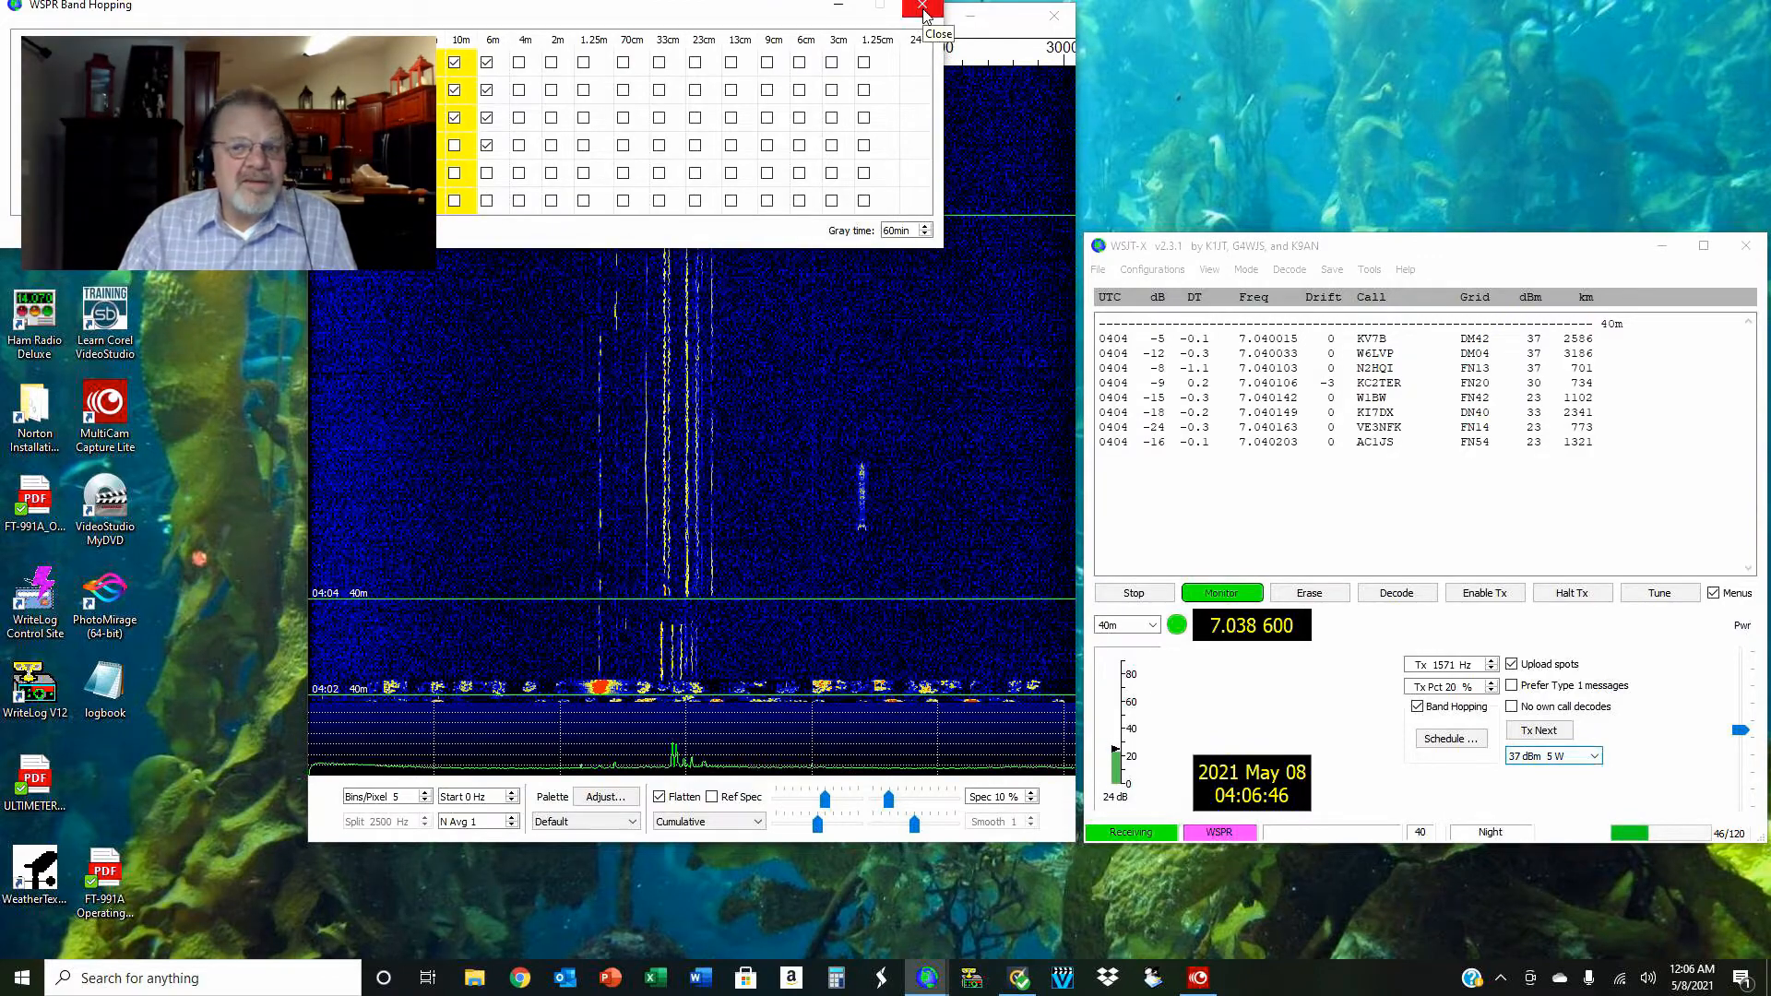
- Close the WSPR Band Hopping window, leaving eight 40 m spots listed
click(924, 10)
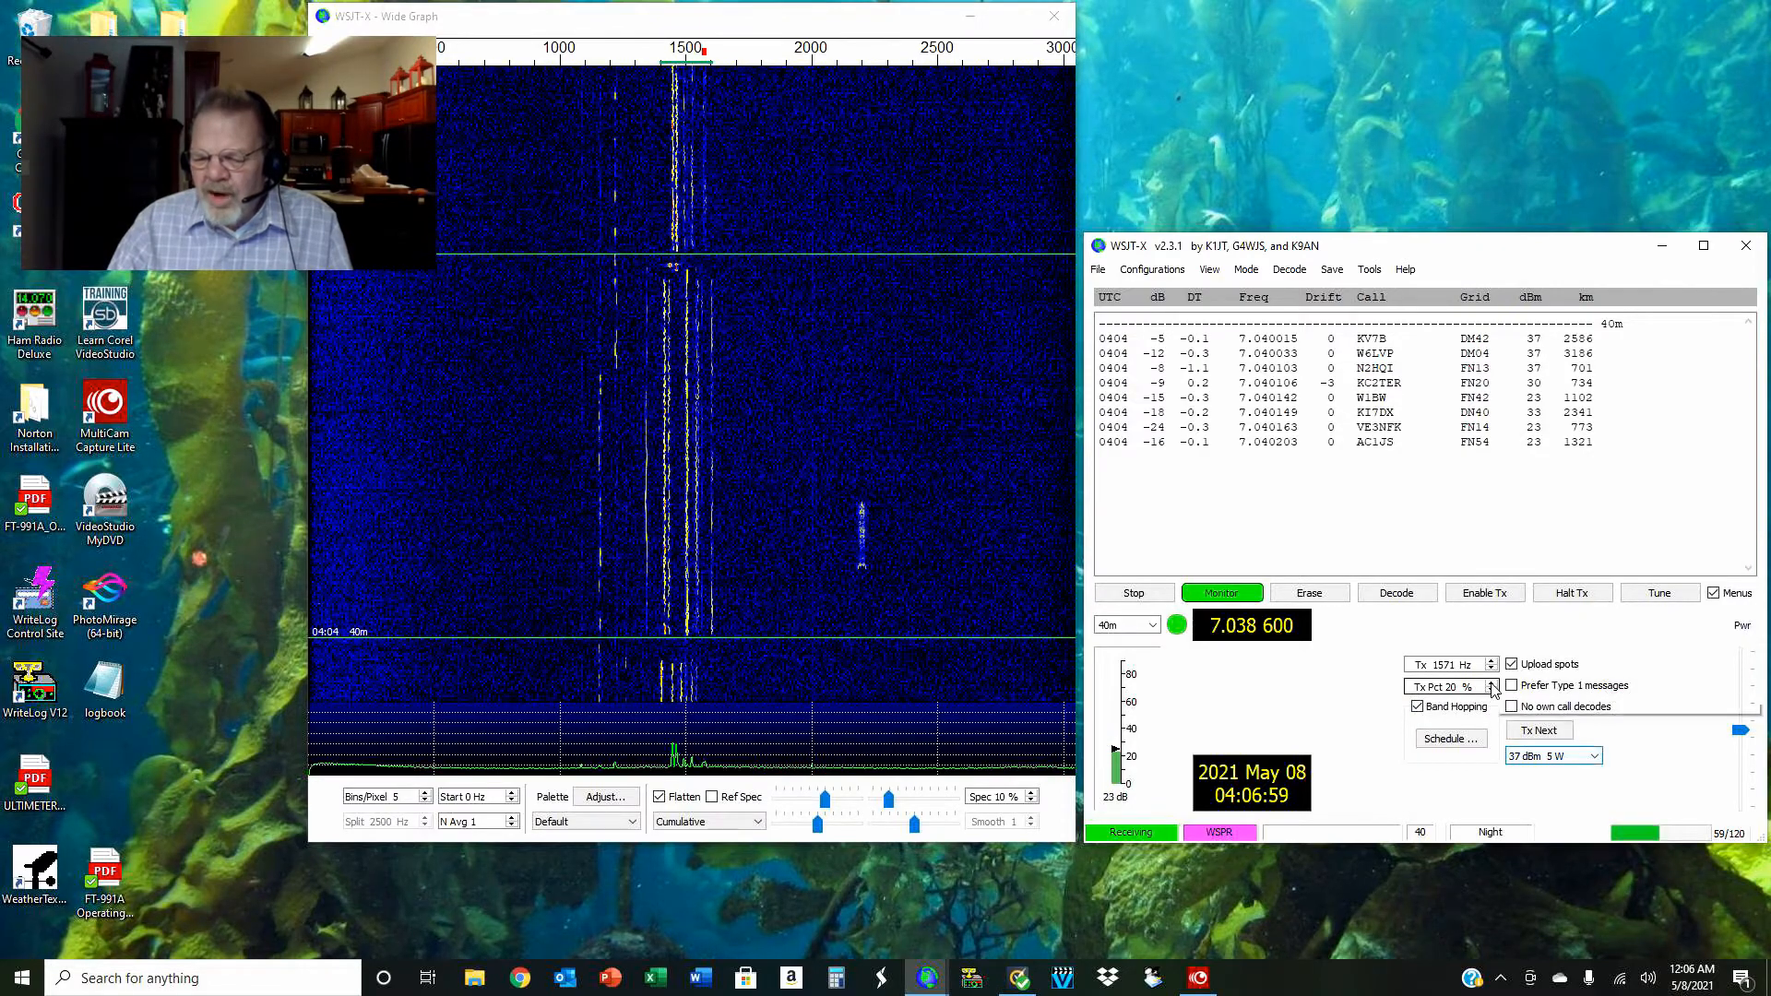
mouse_move(1490, 686)
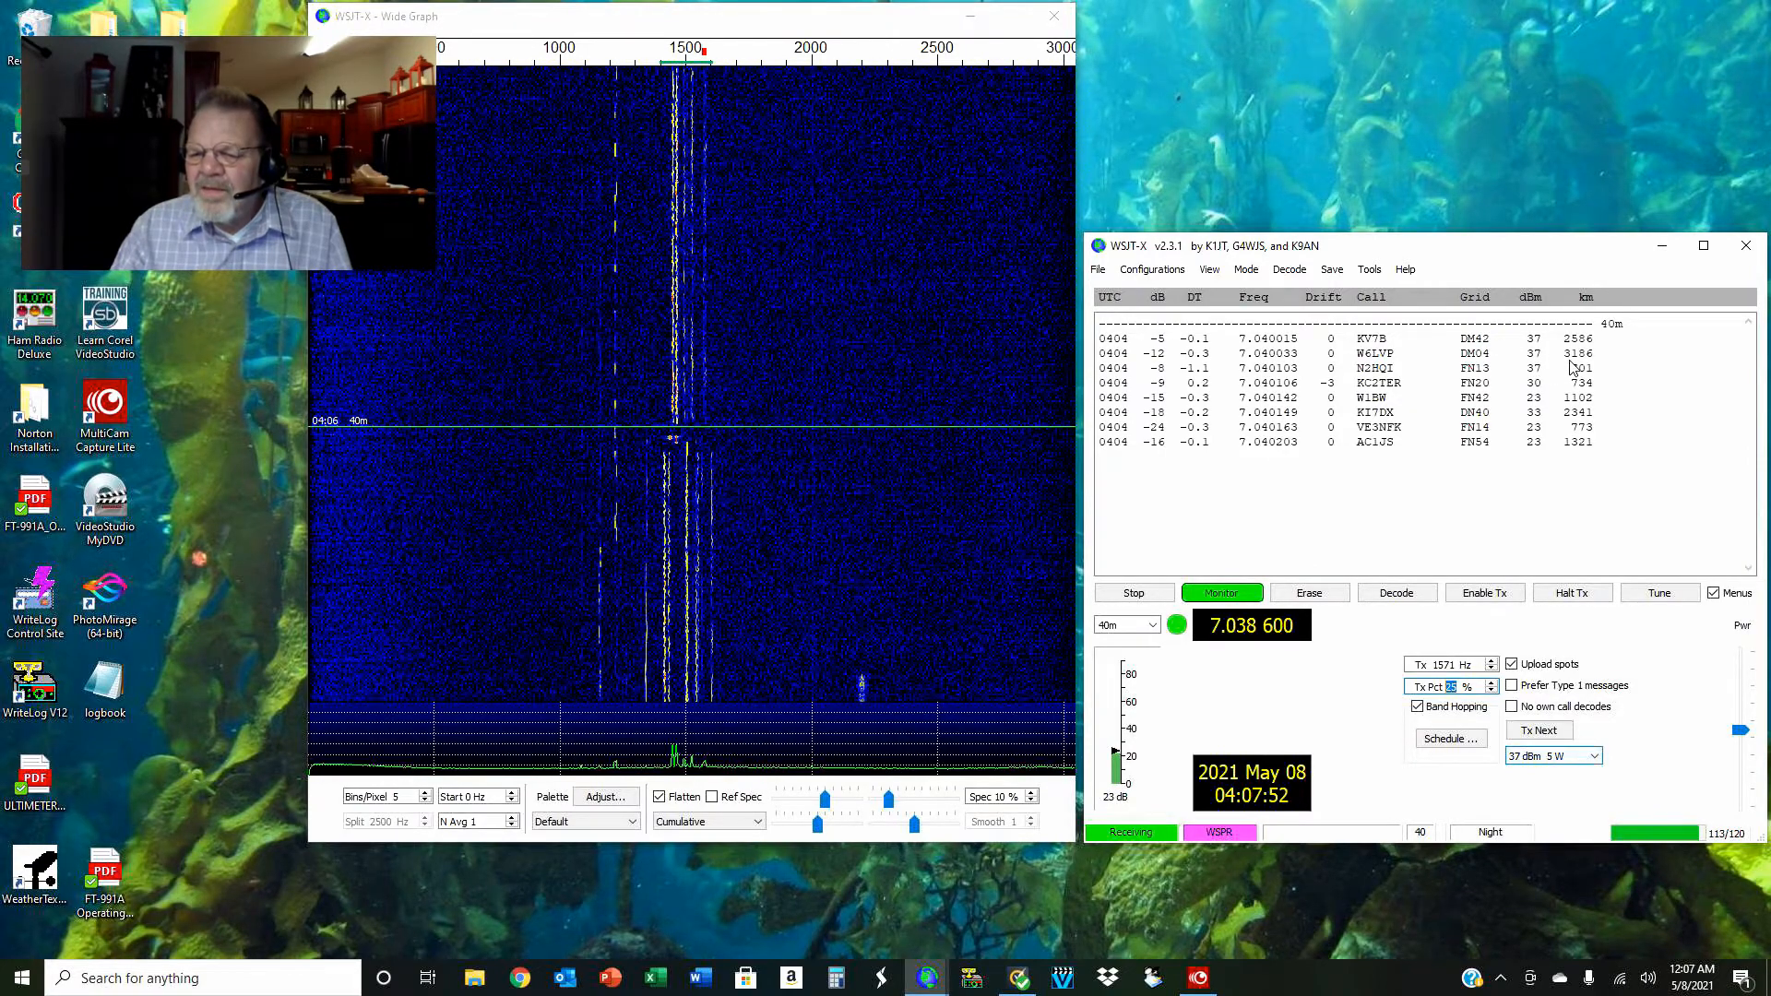
click(1395, 593)
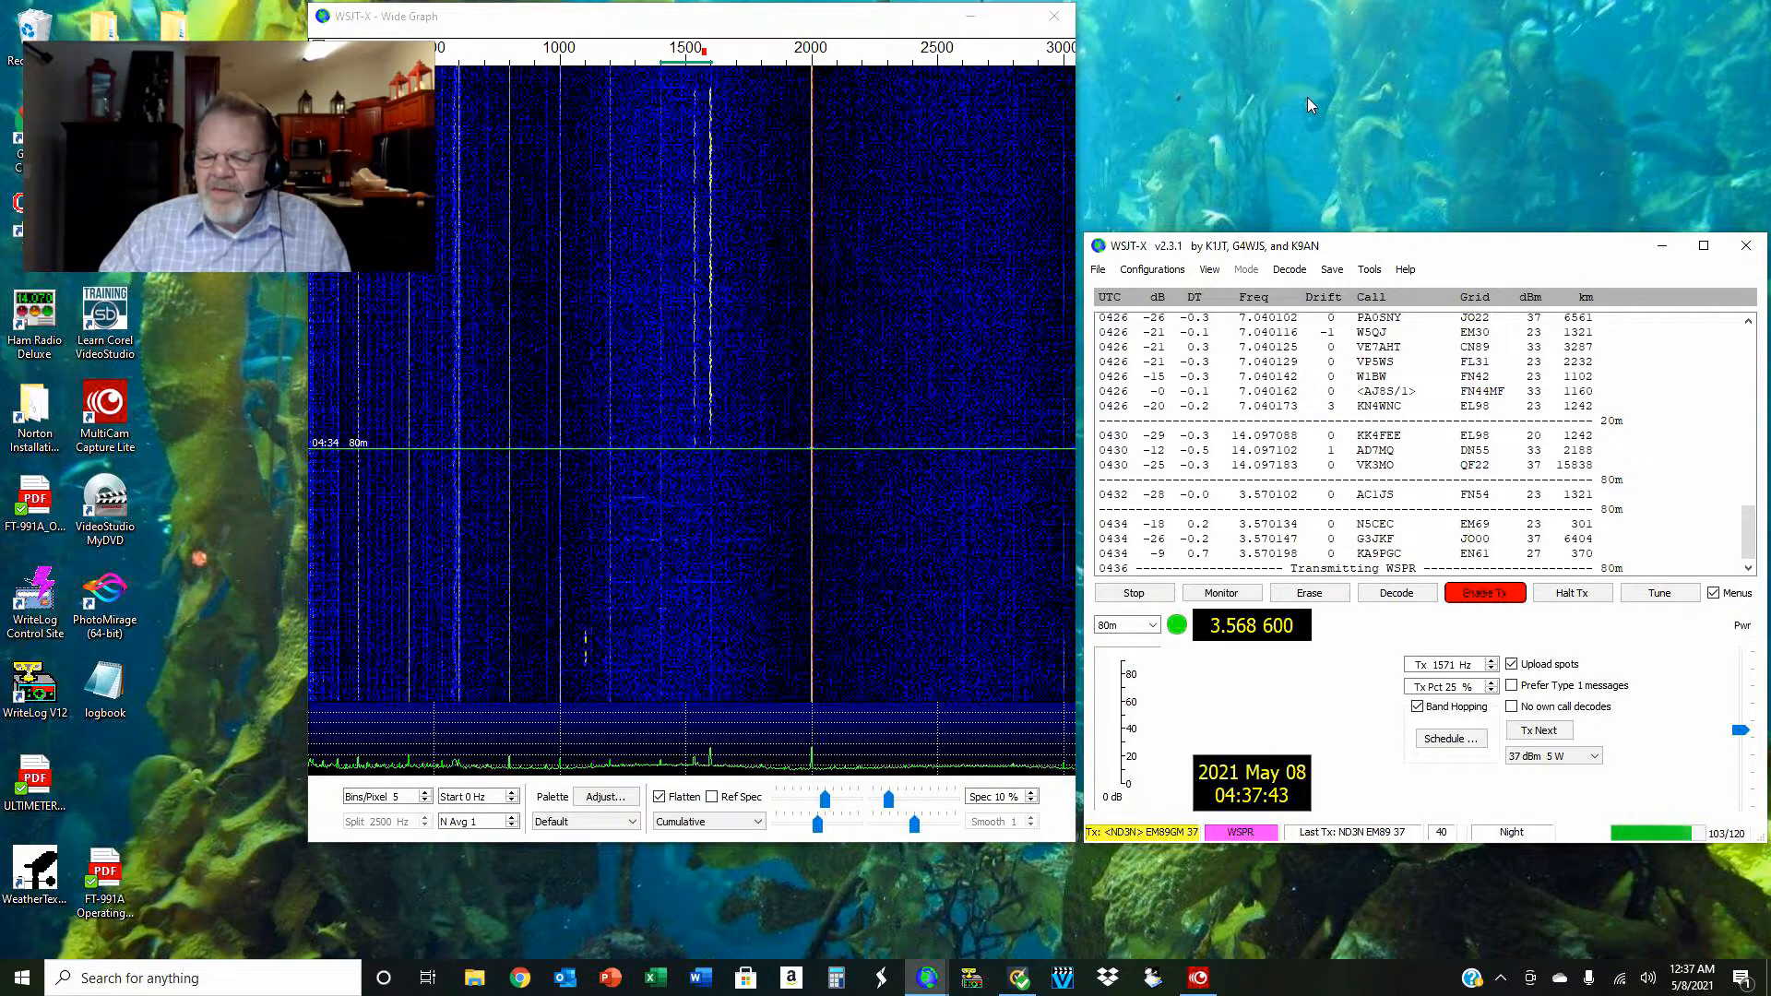
mouse_move(1375, 478)
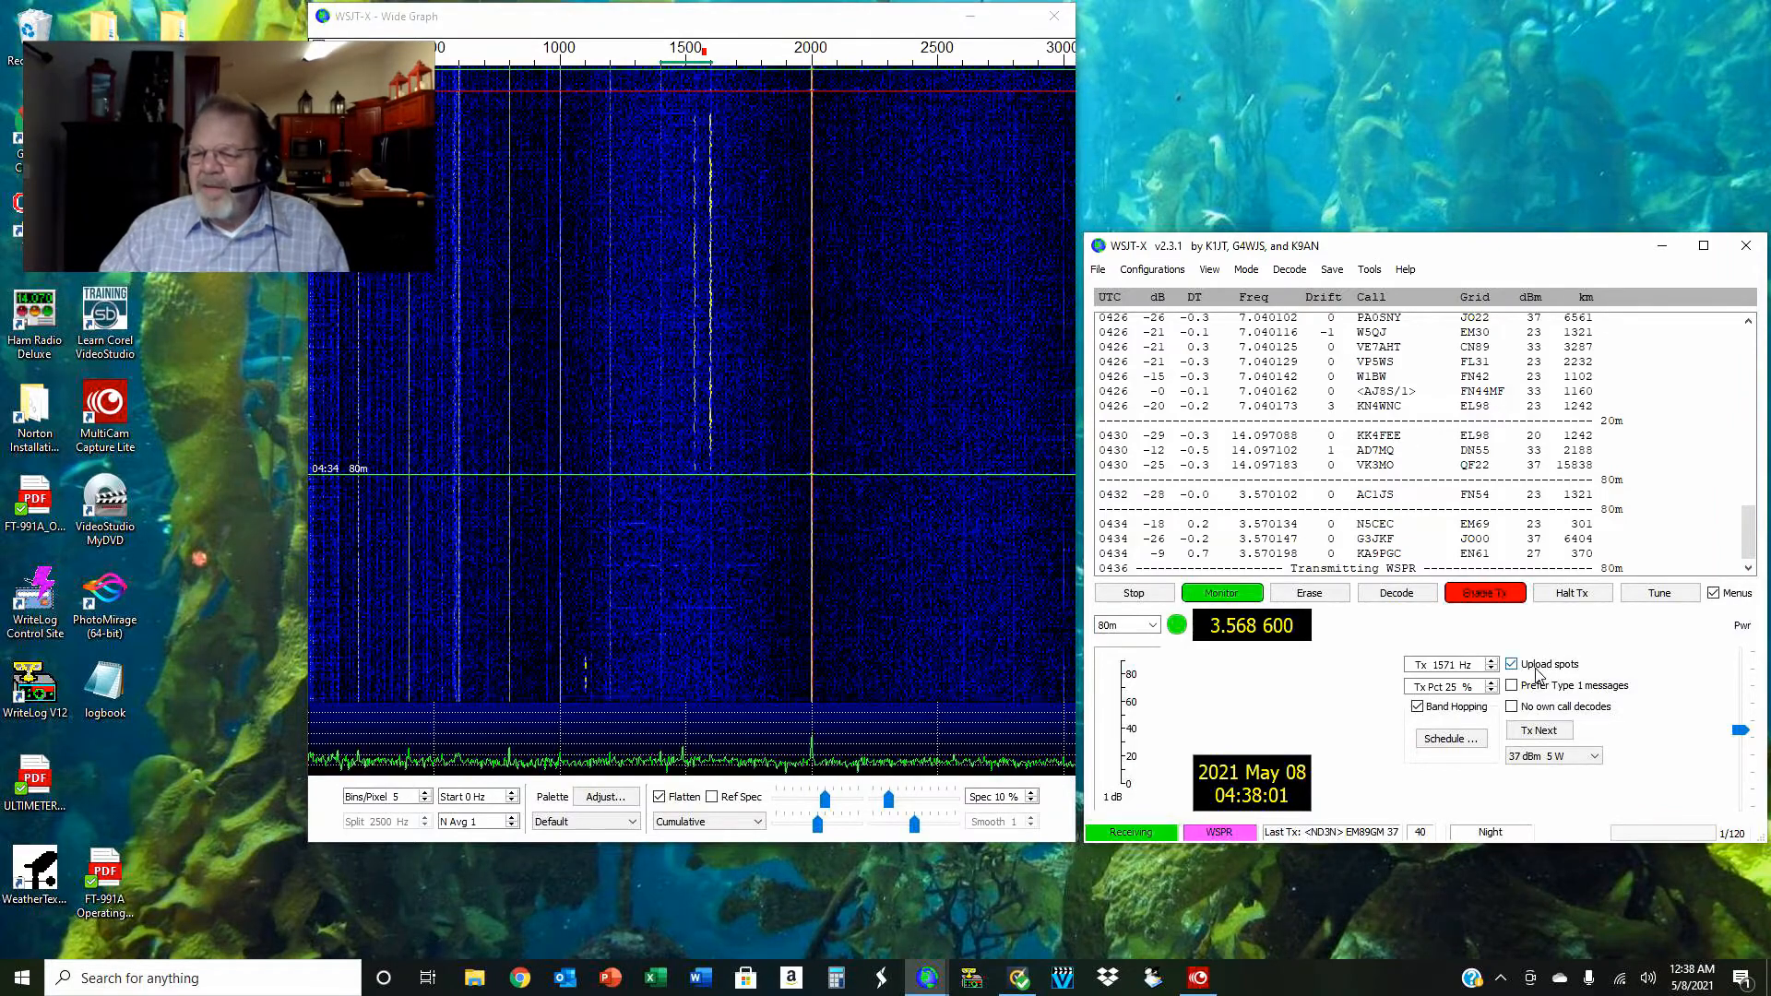
mouse_move(1544, 663)
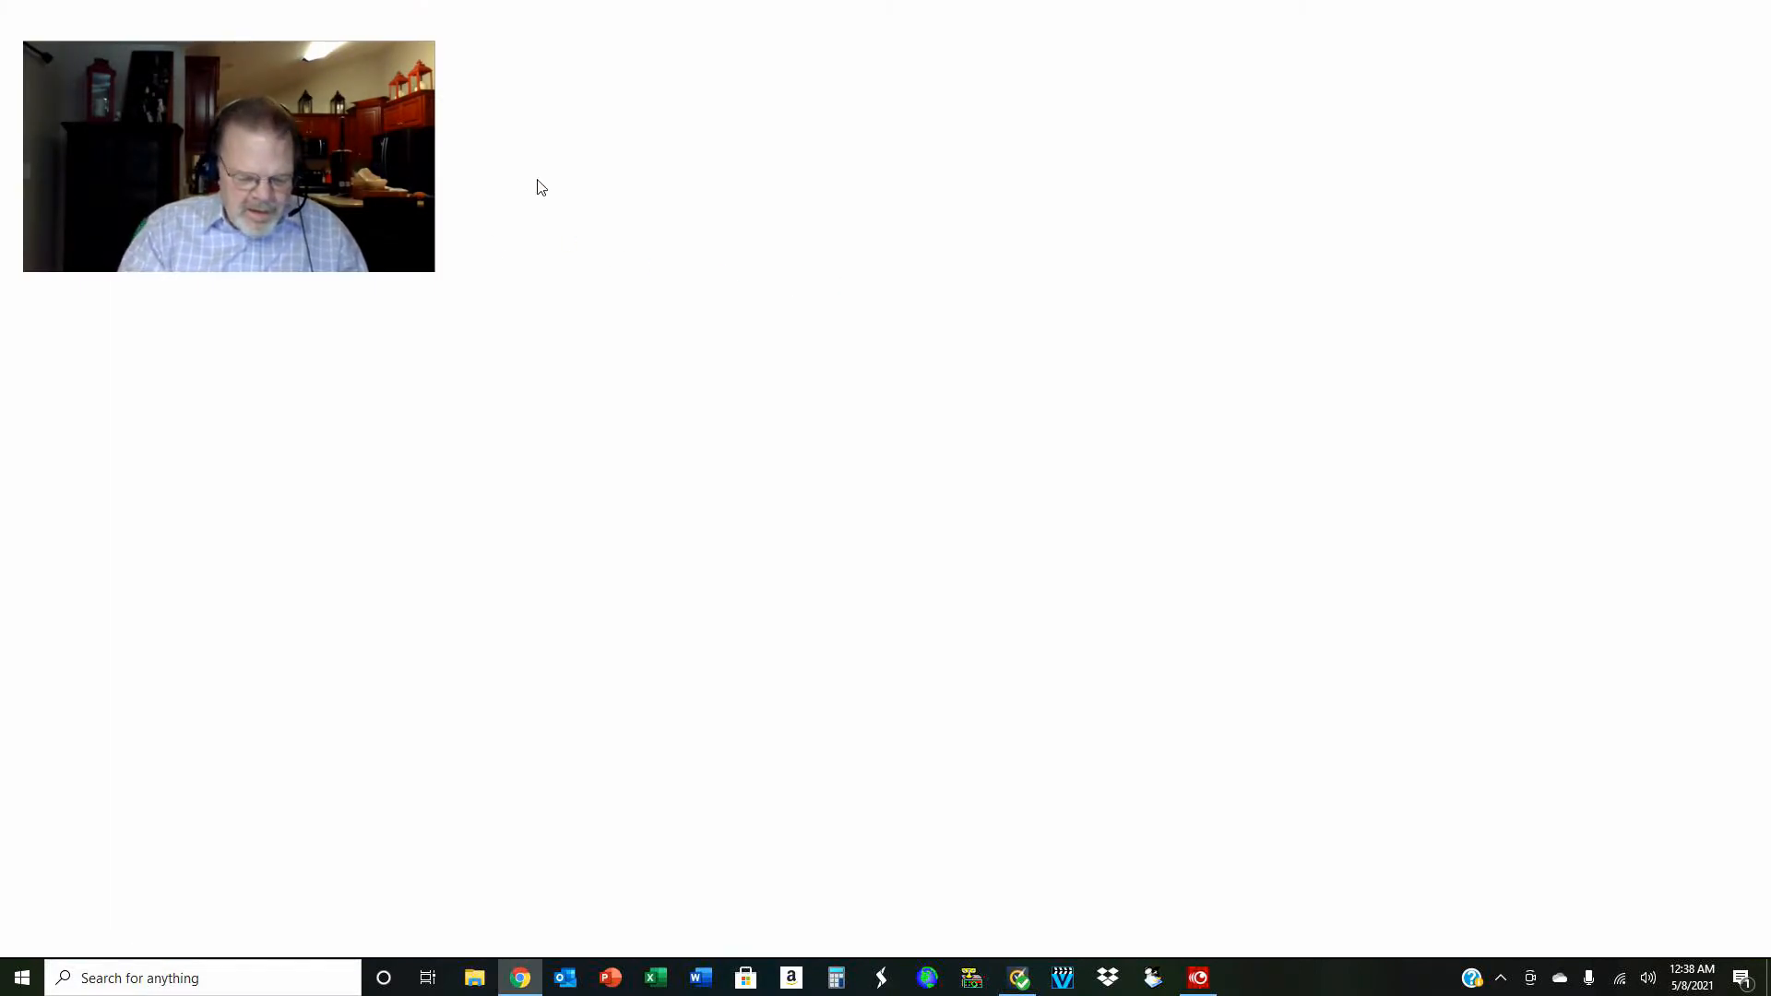
- Open the WSPRnet home page in the browser and scroll through its news posts
click(518, 978)
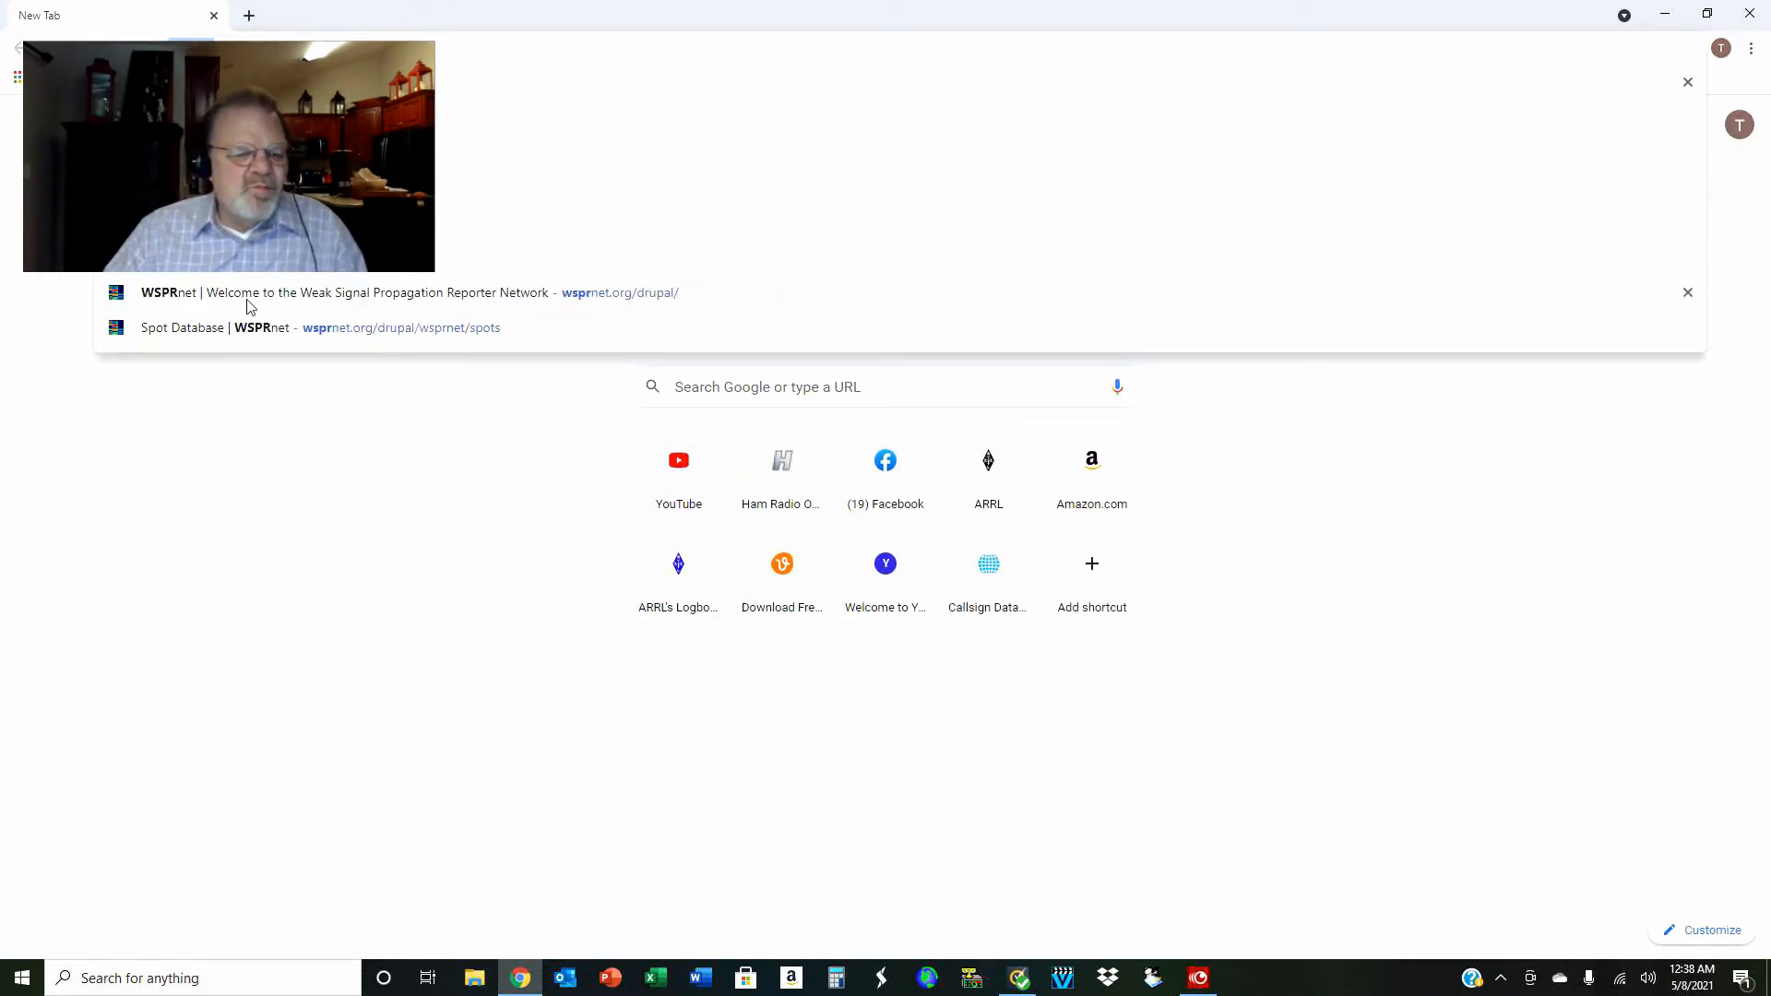
click(344, 292)
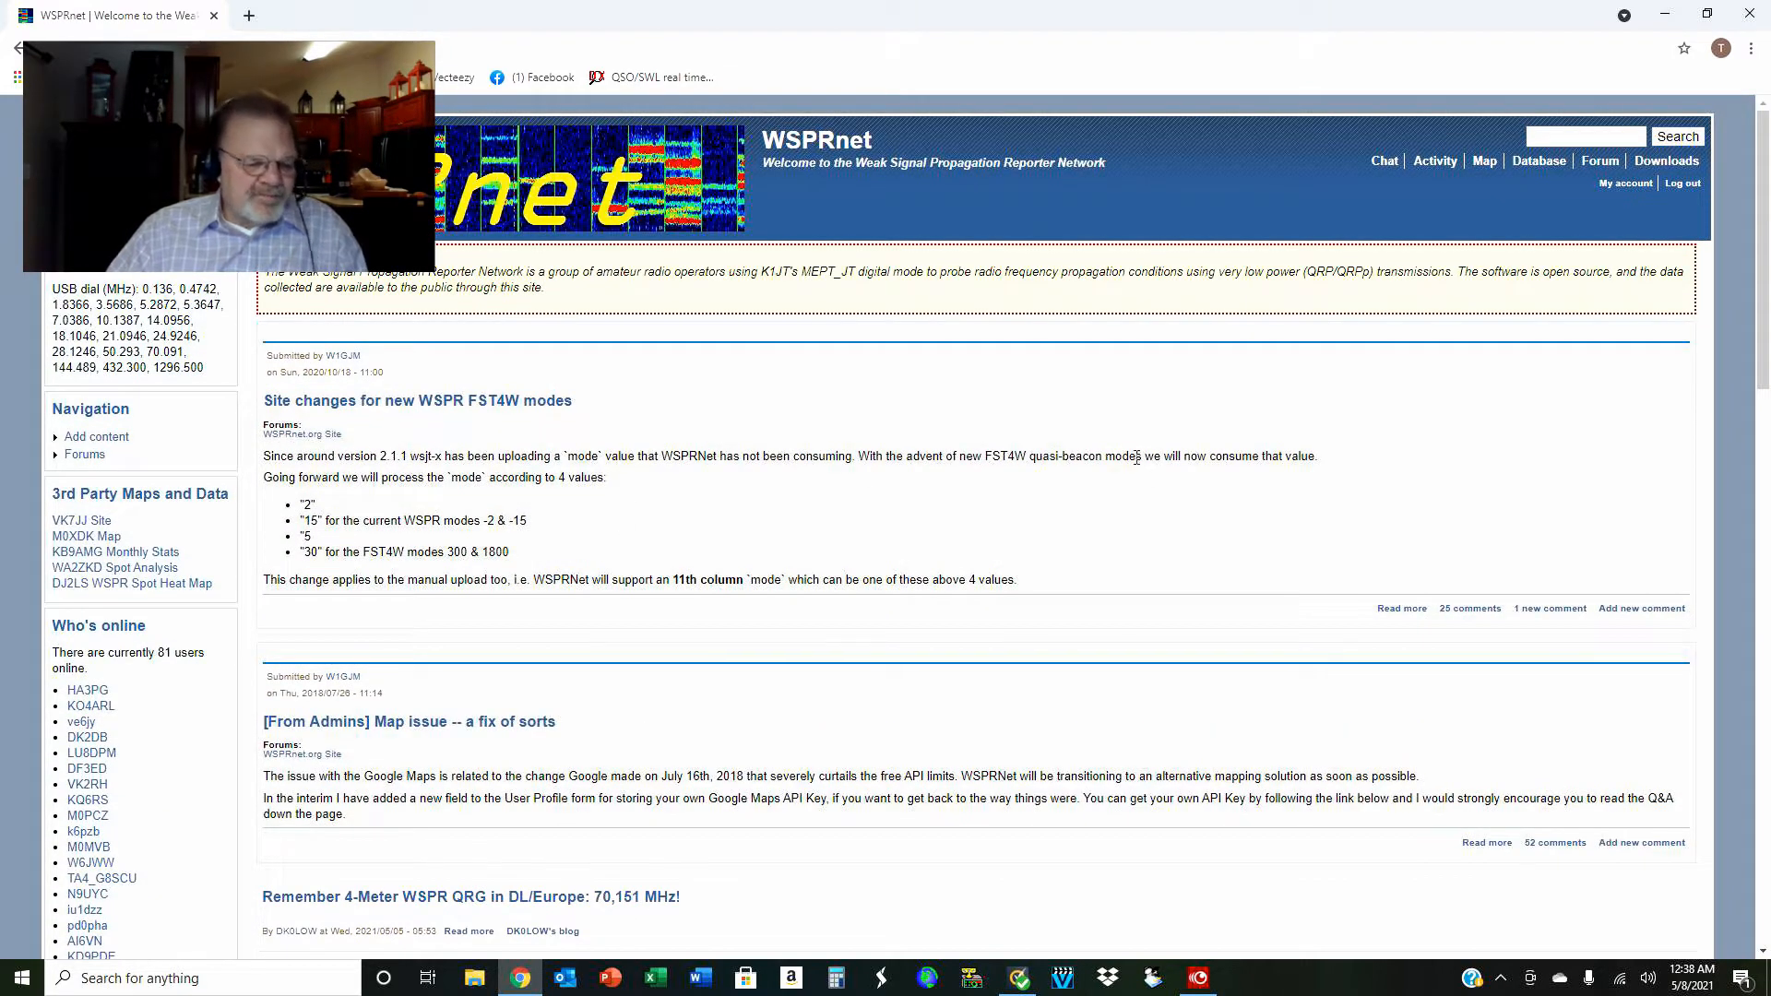
mouse_move(131, 582)
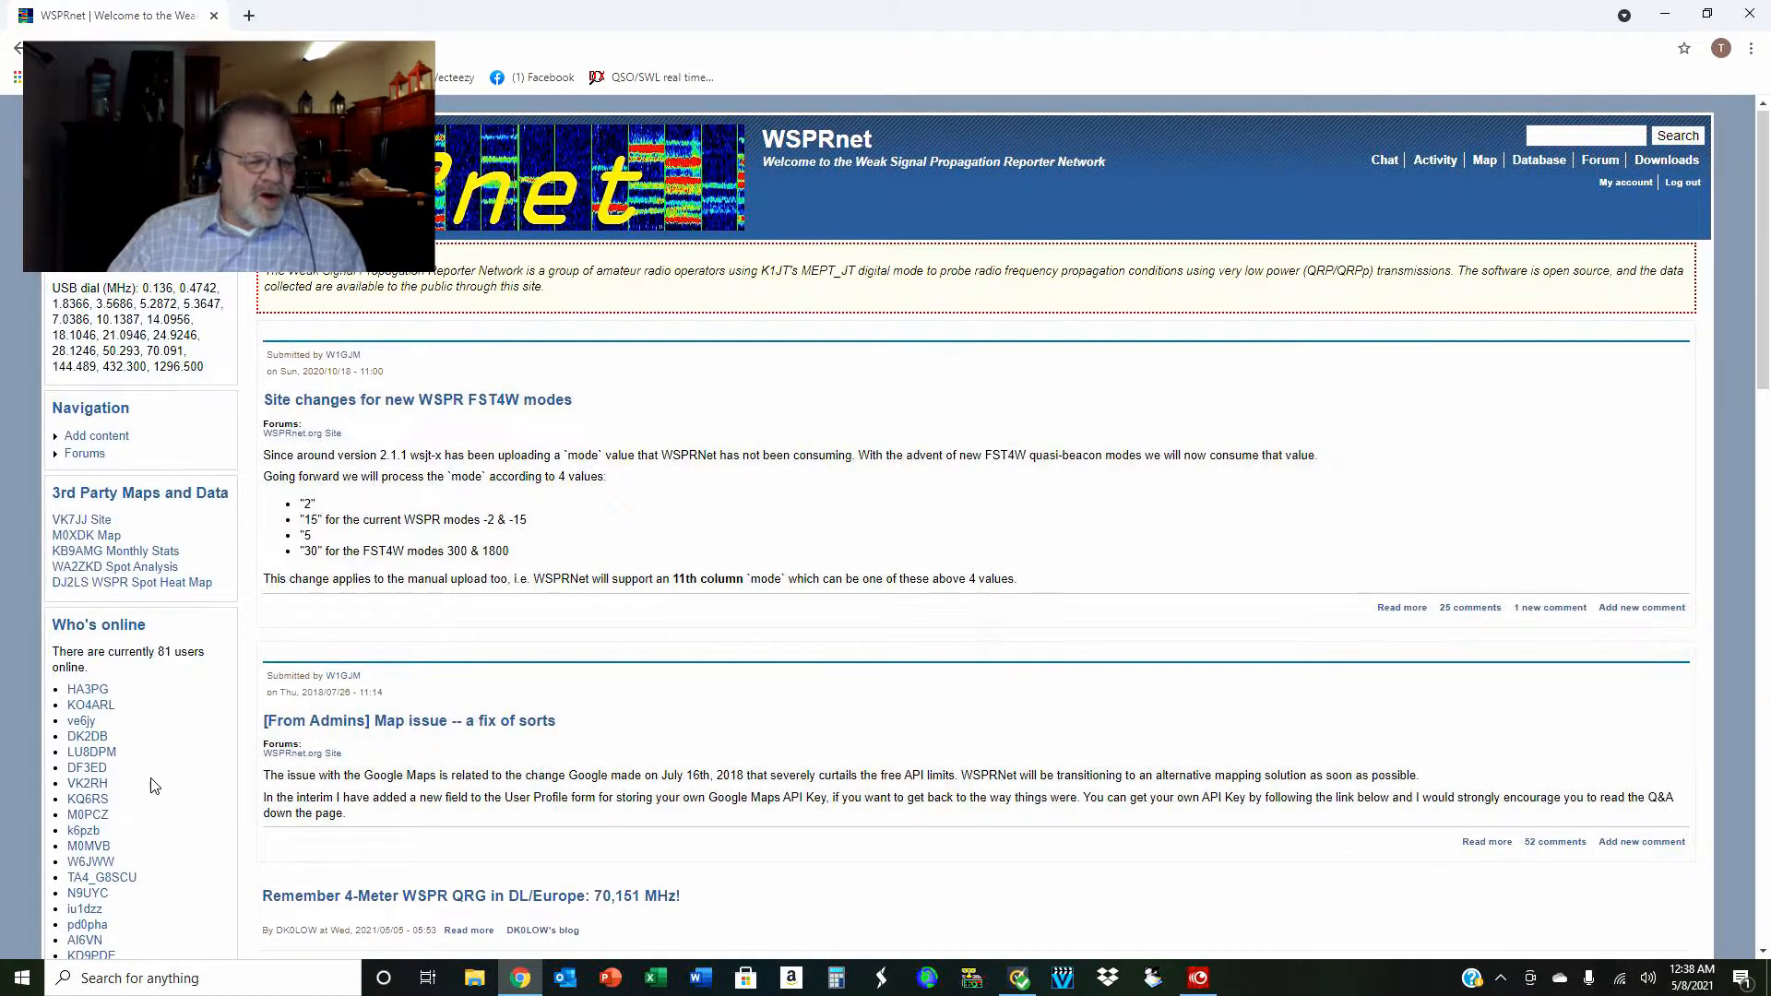
scroll(down, 3)
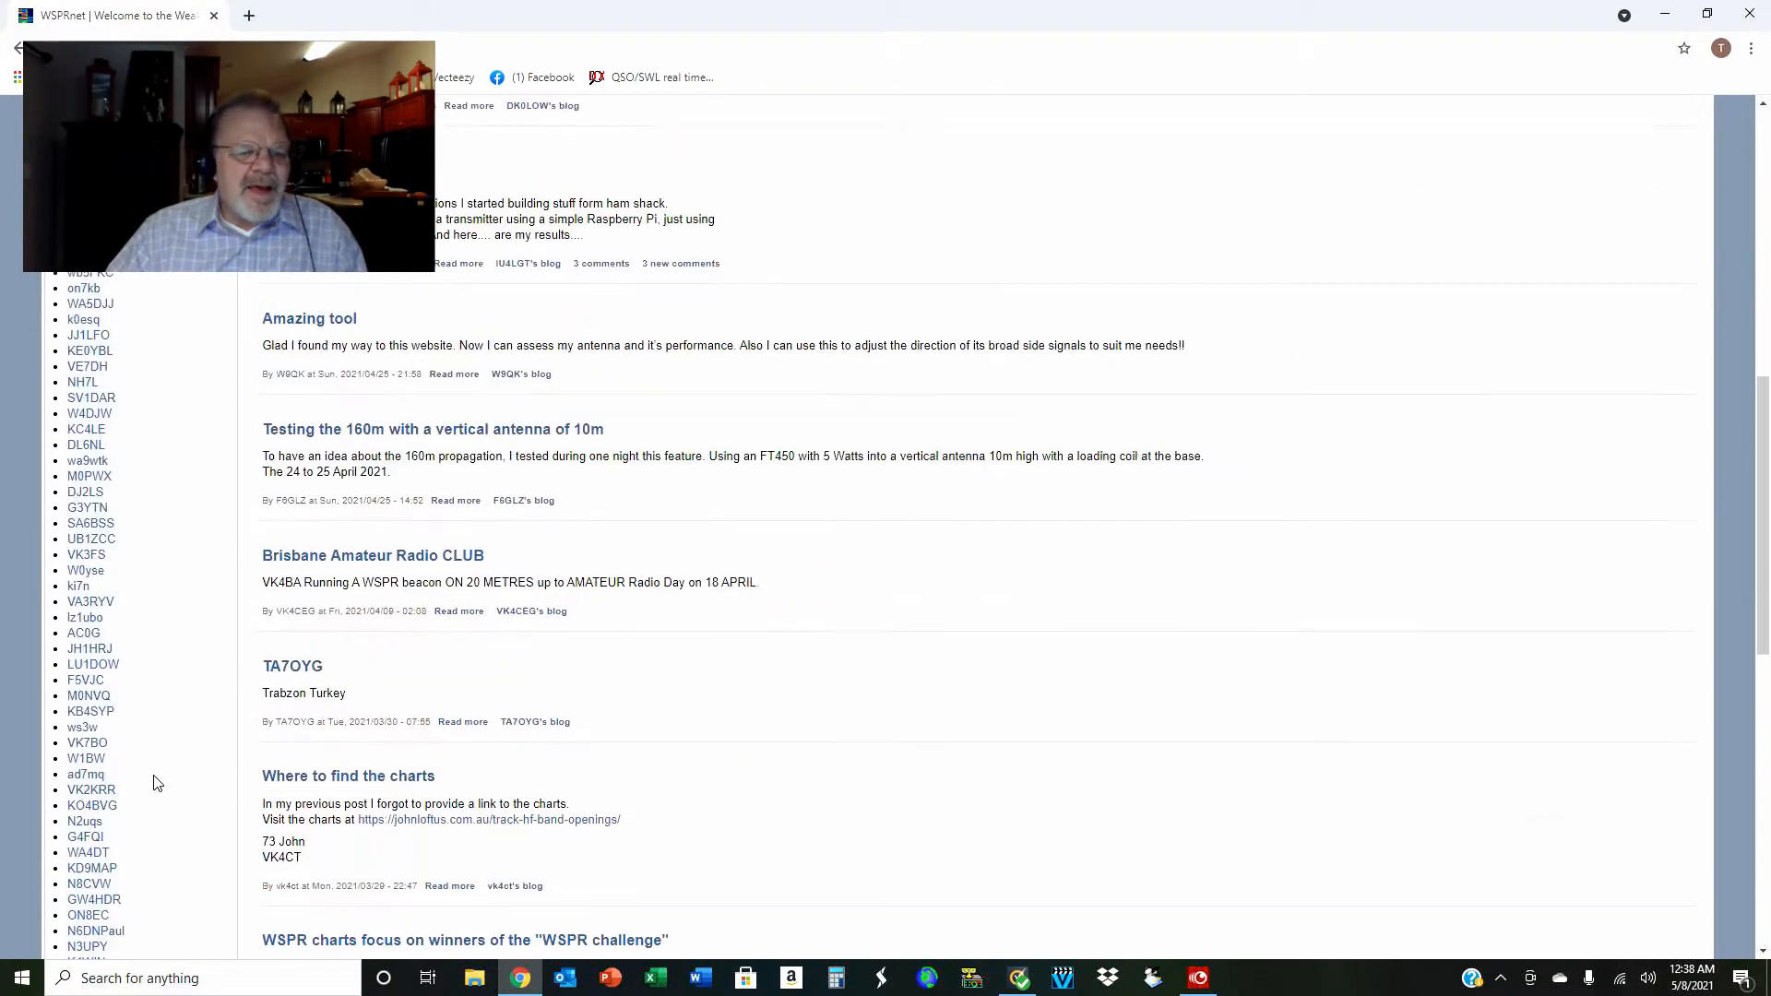
scroll(down, 3)
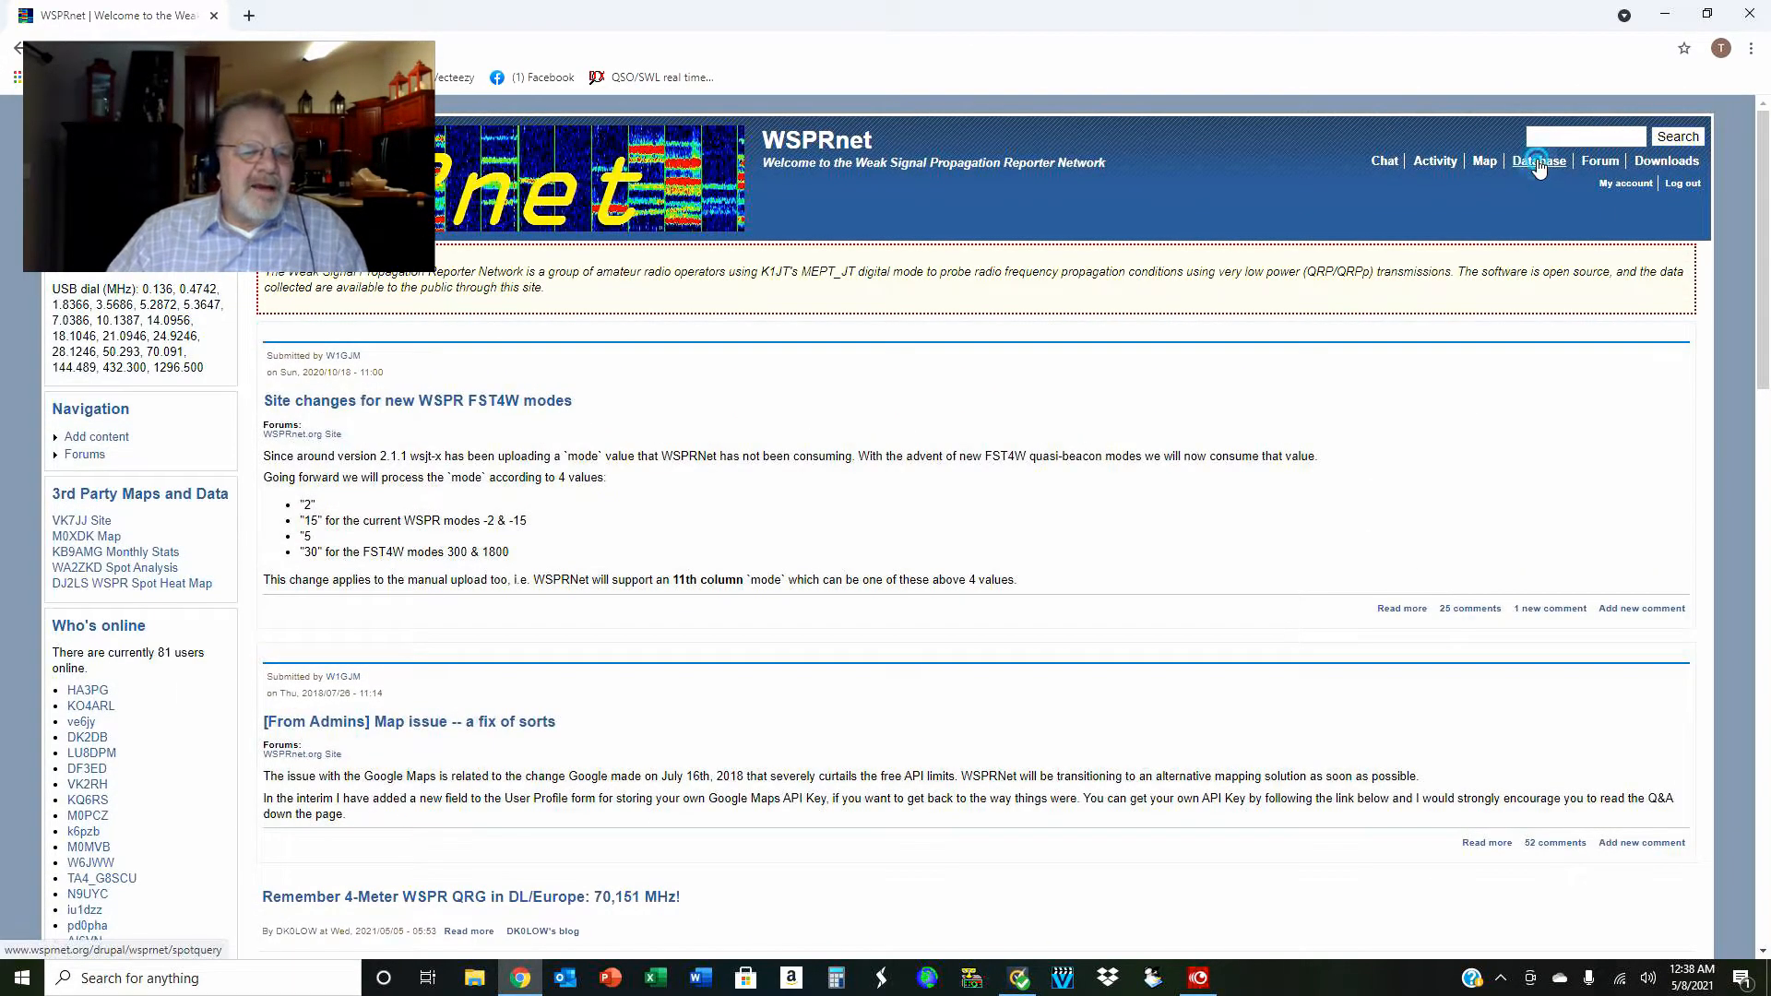
- Open the Database query form and select the spot count field for ND3N, 100 spots
click(1538, 160)
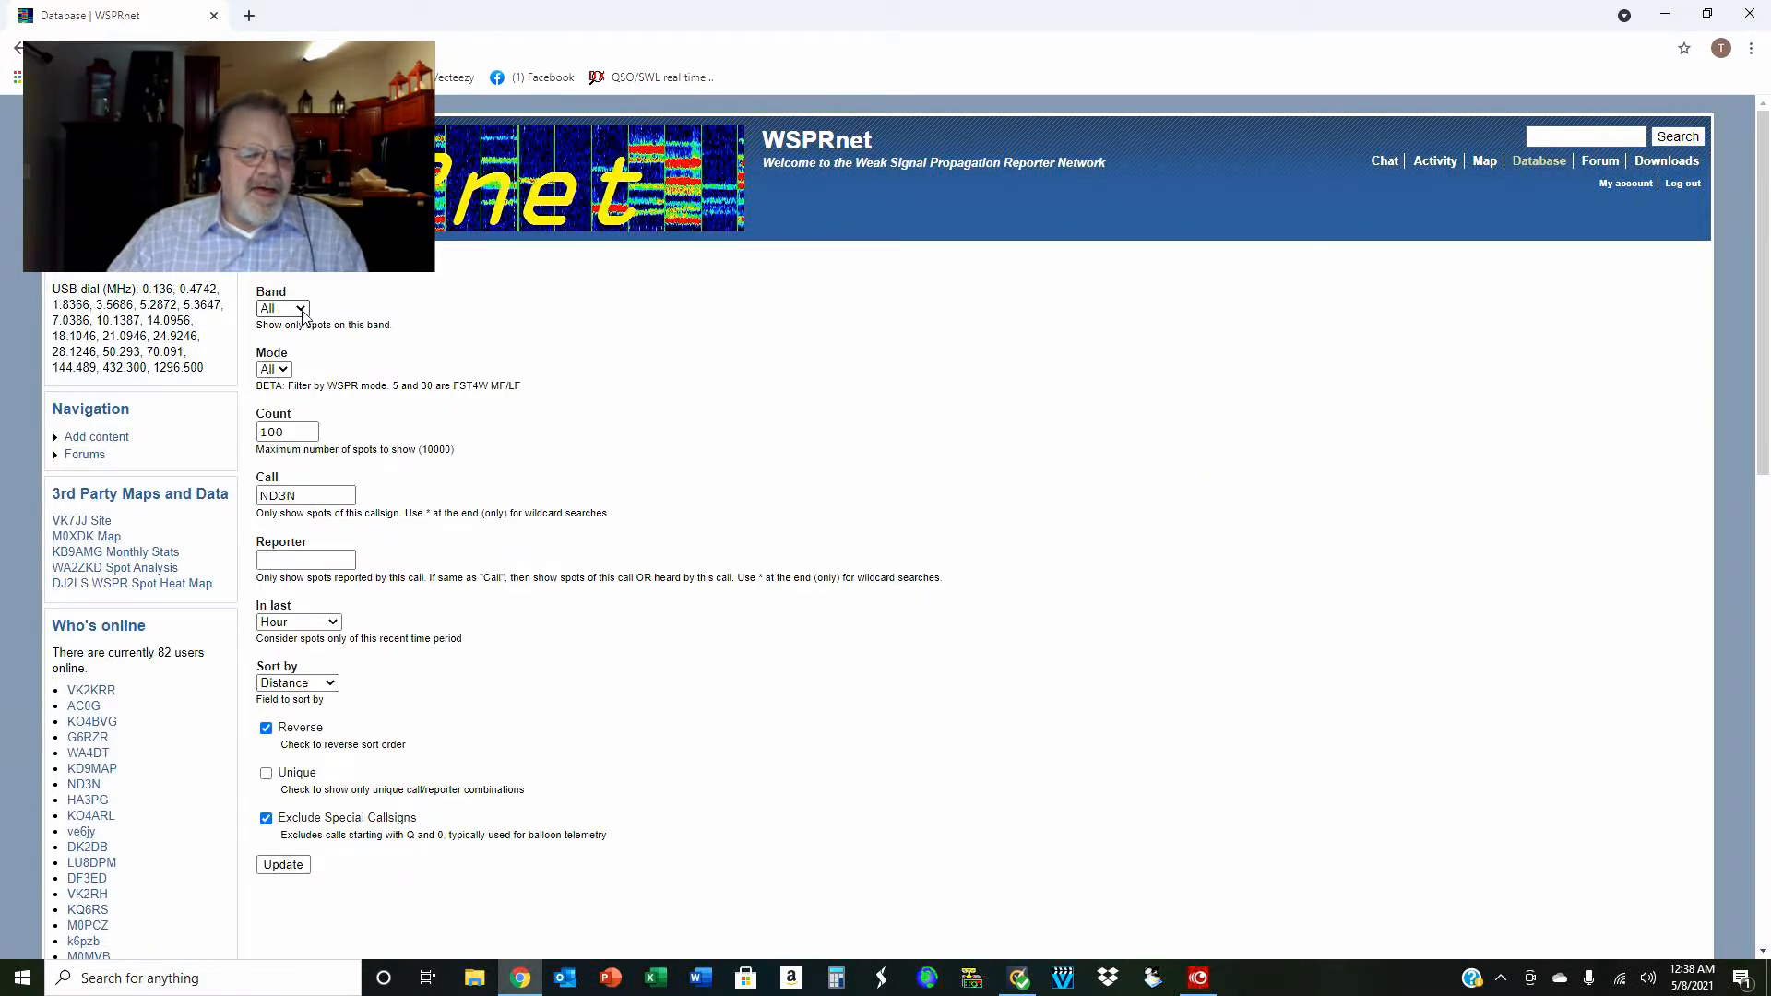
mouse_move(282, 369)
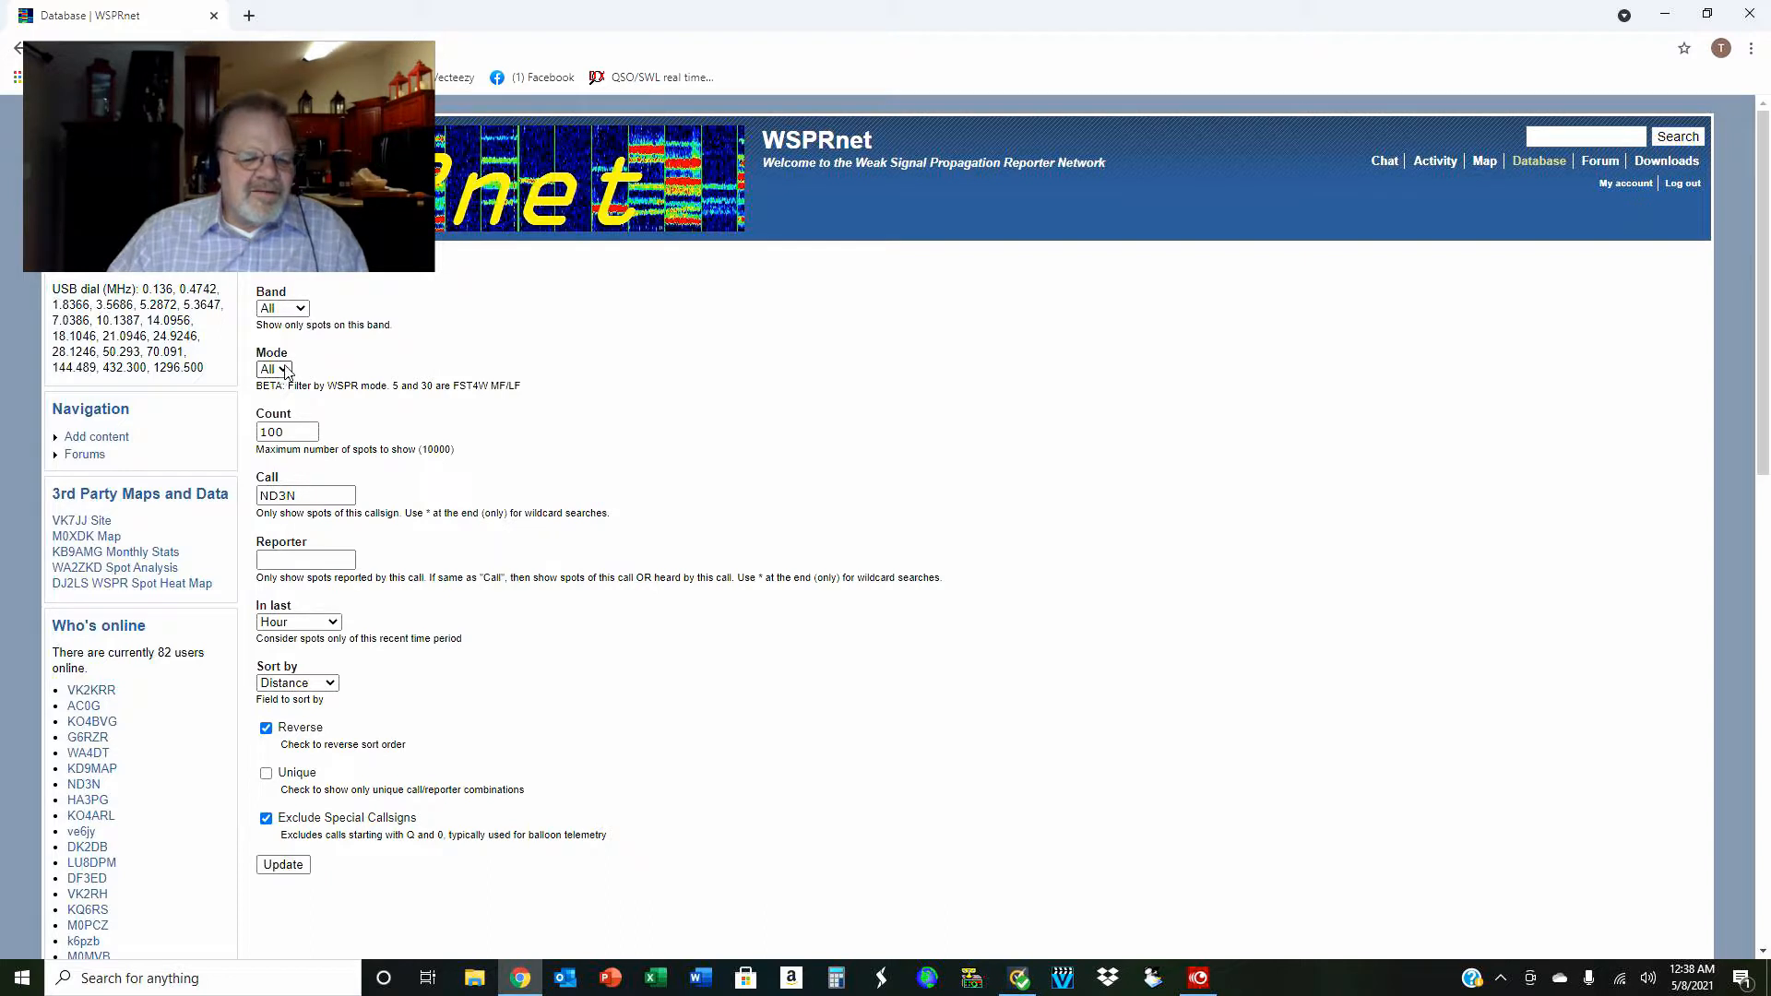
click(287, 432)
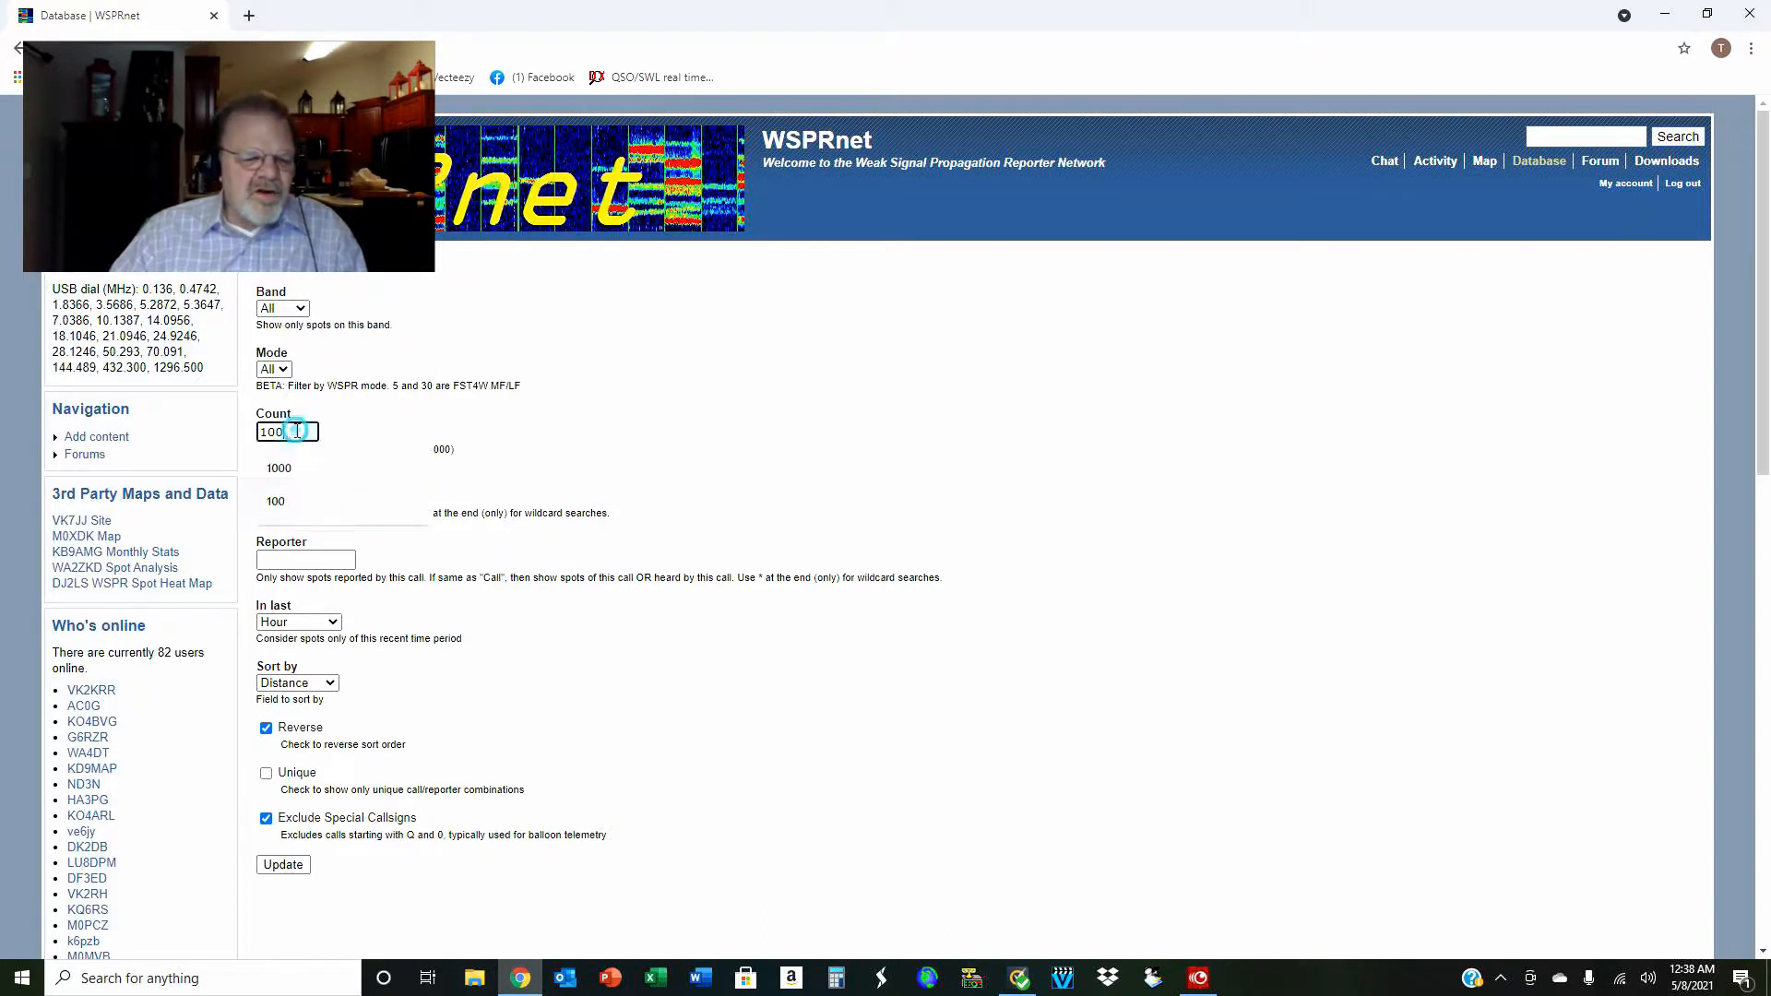
triple_click(285, 432)
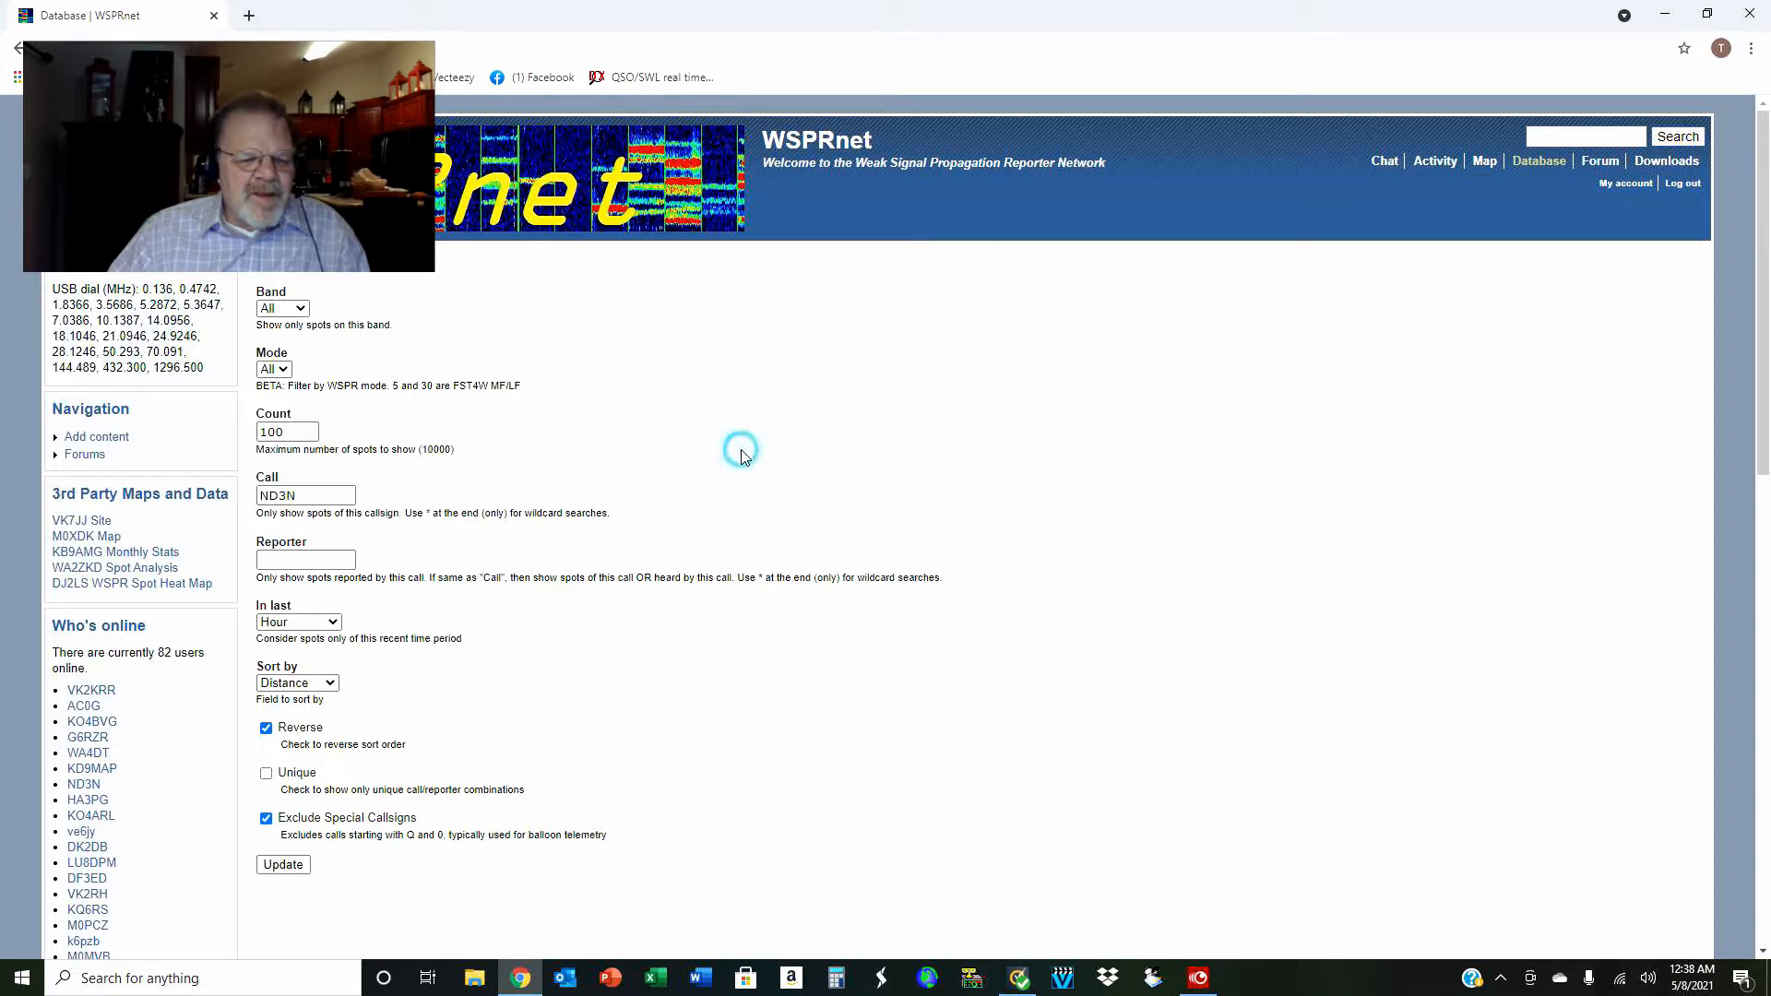
click(305, 494)
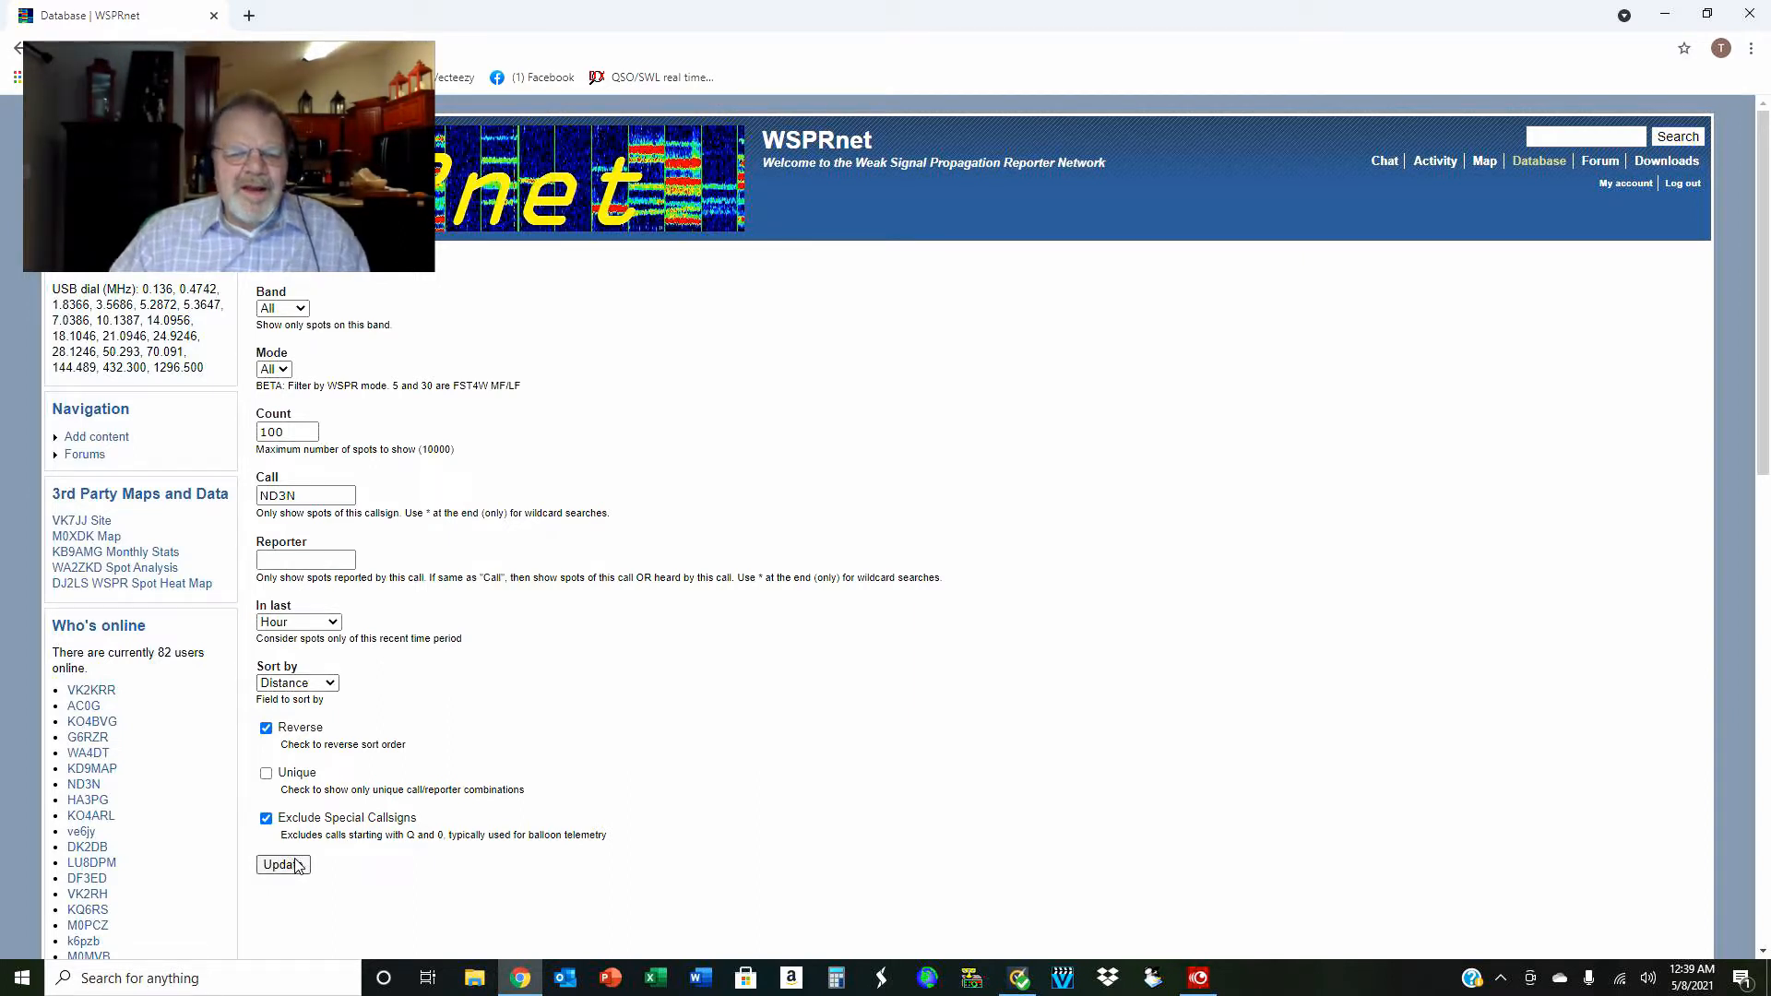
- Run the ND3N query and scroll results, topped by ZL2005SWL at 13,745 km
click(278, 864)
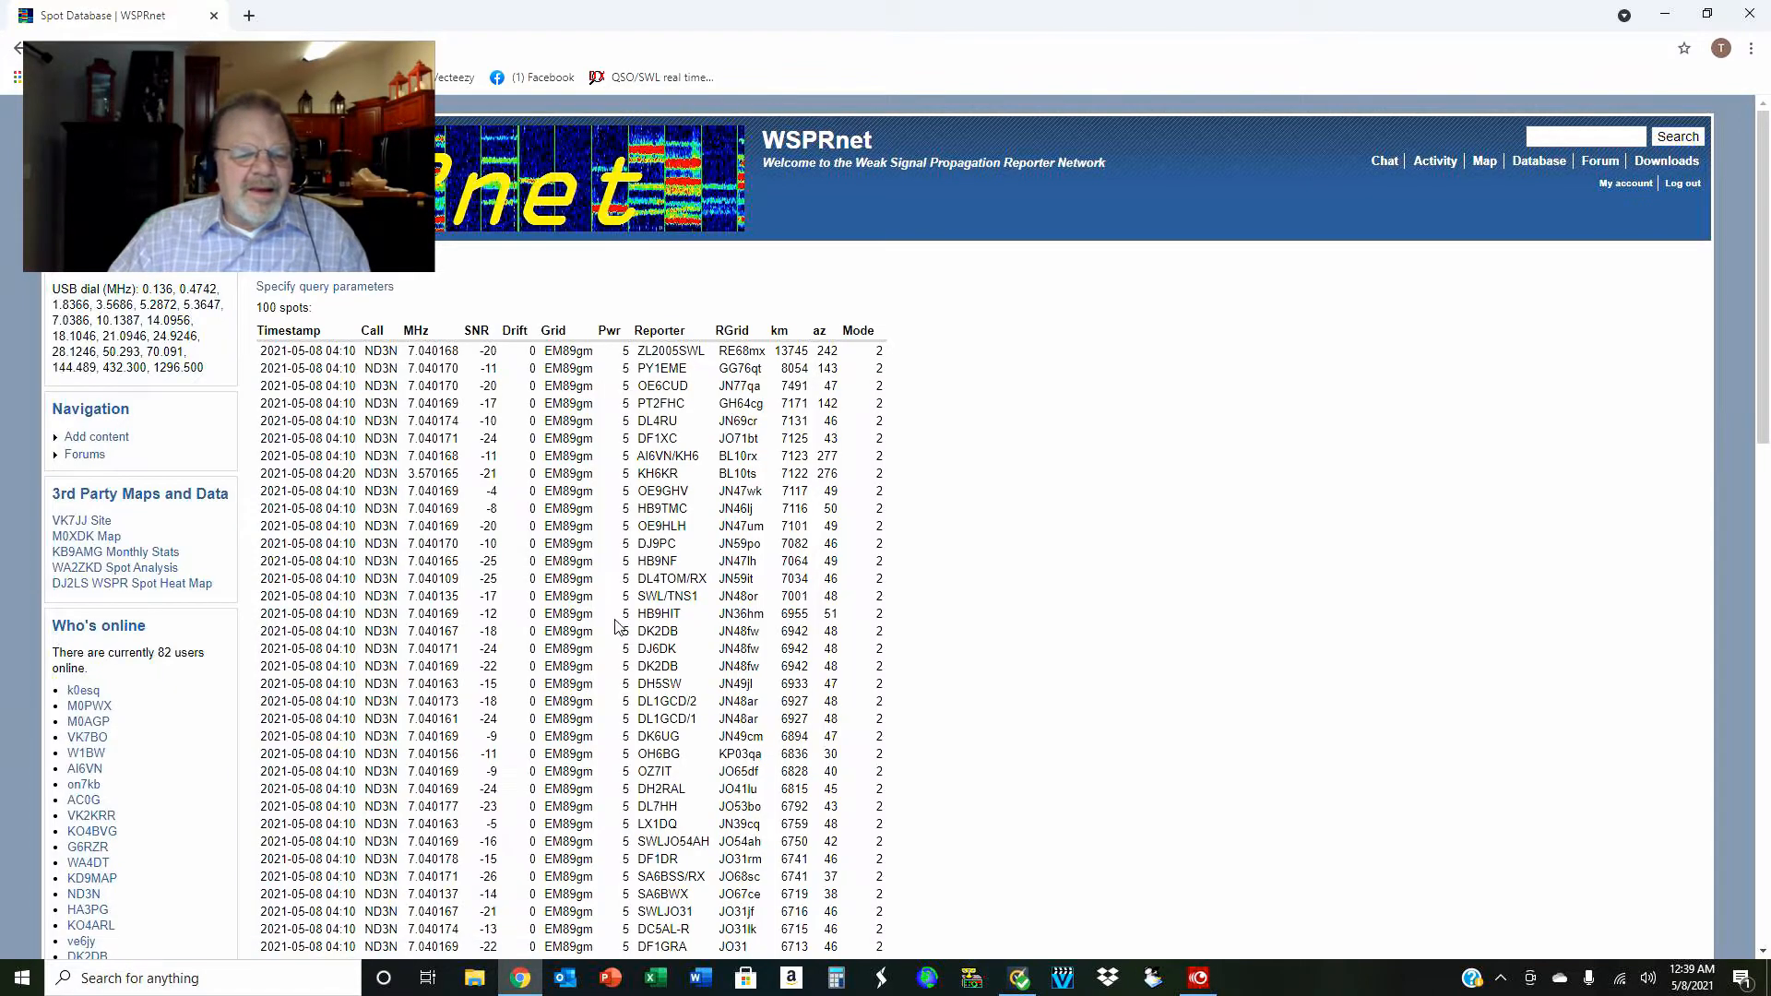
mouse_move(739, 330)
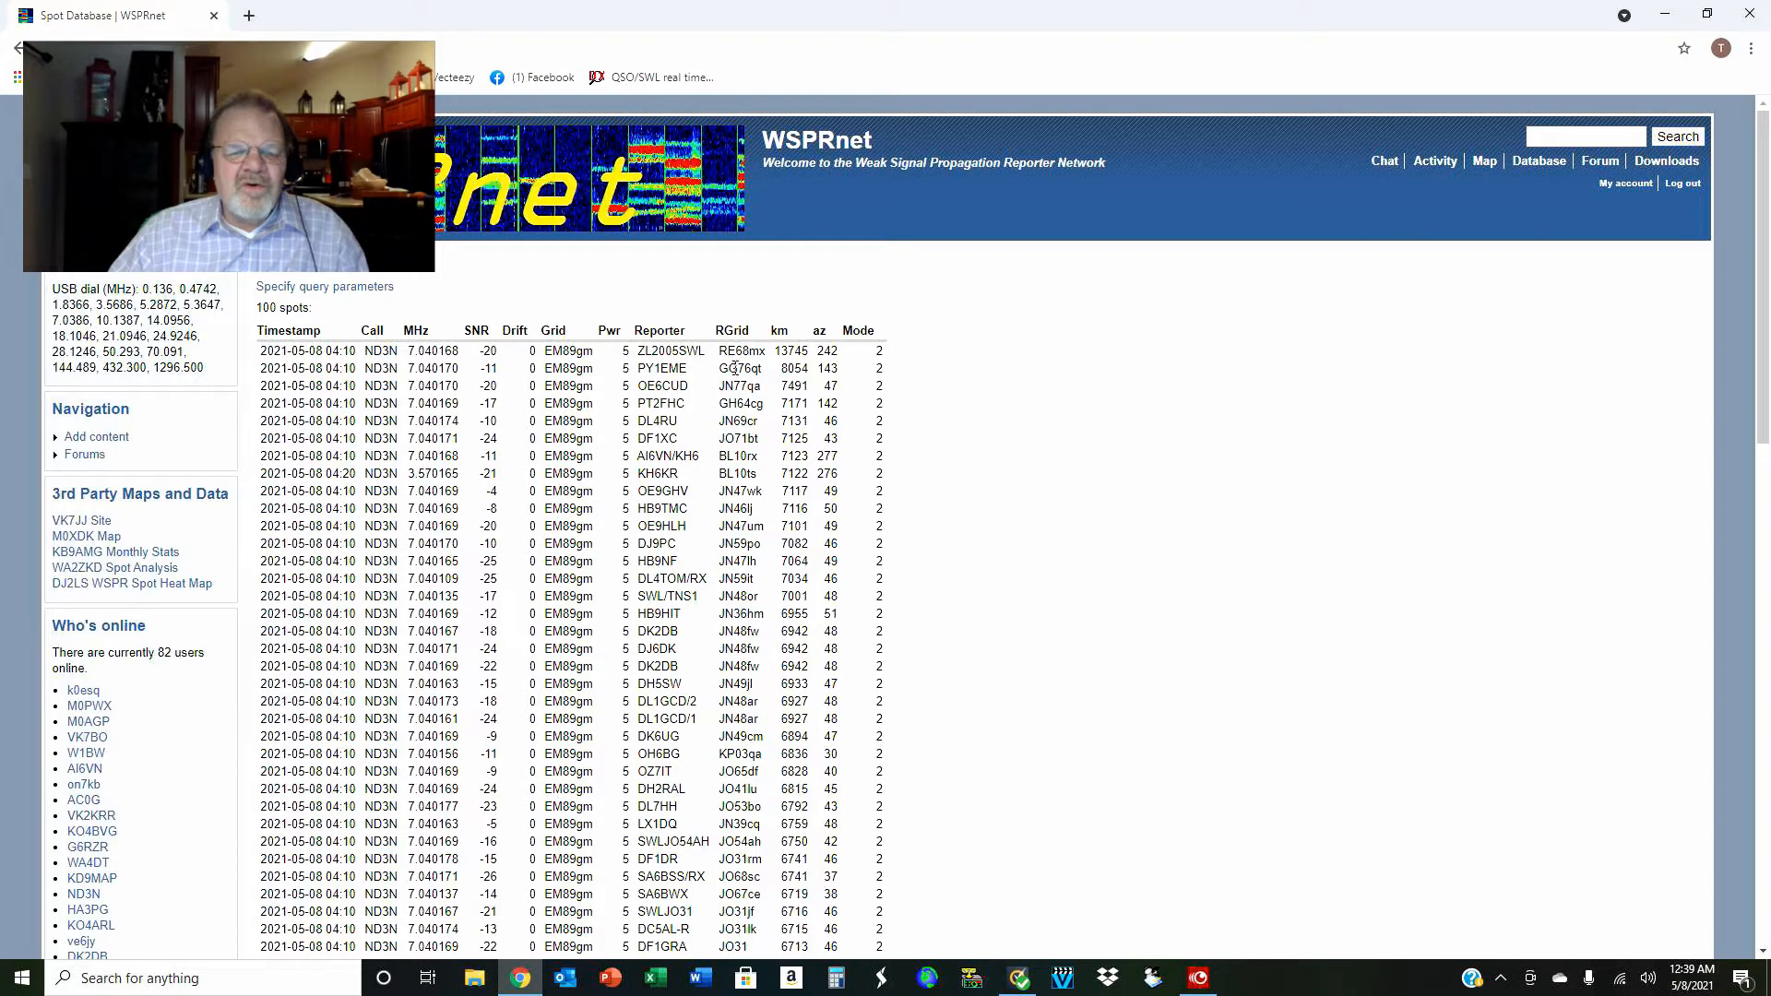
mouse_move(659, 367)
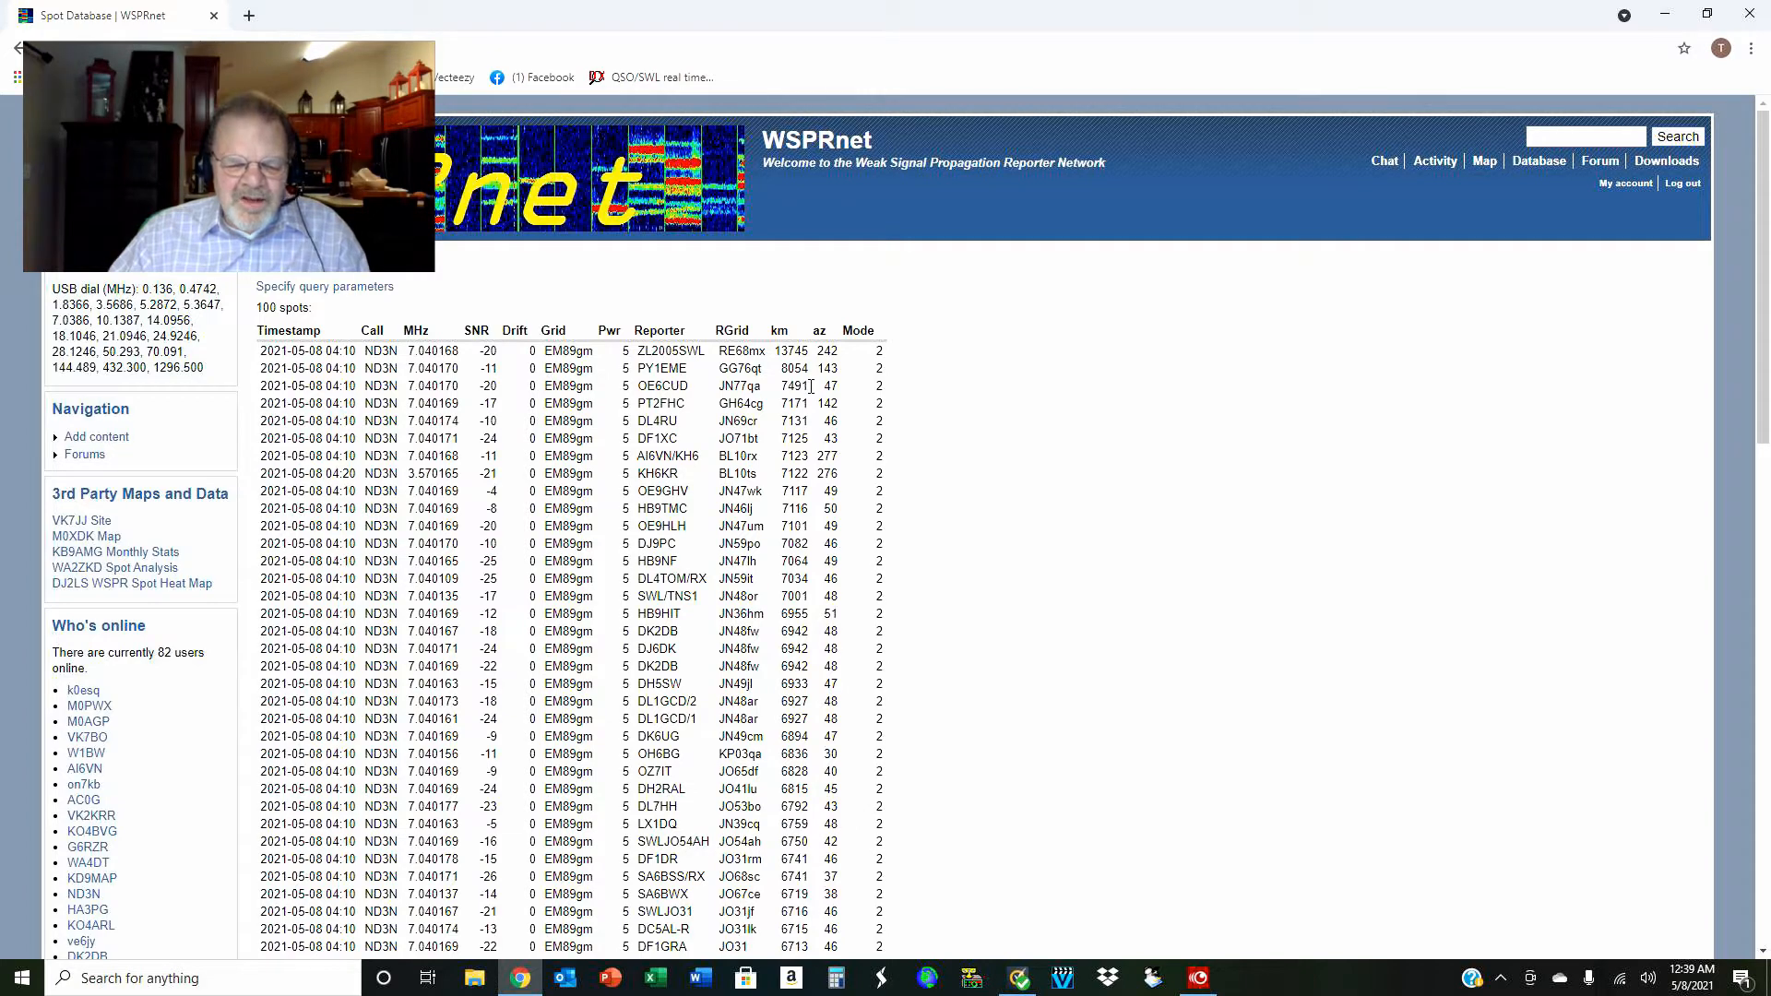
scroll(down, 3)
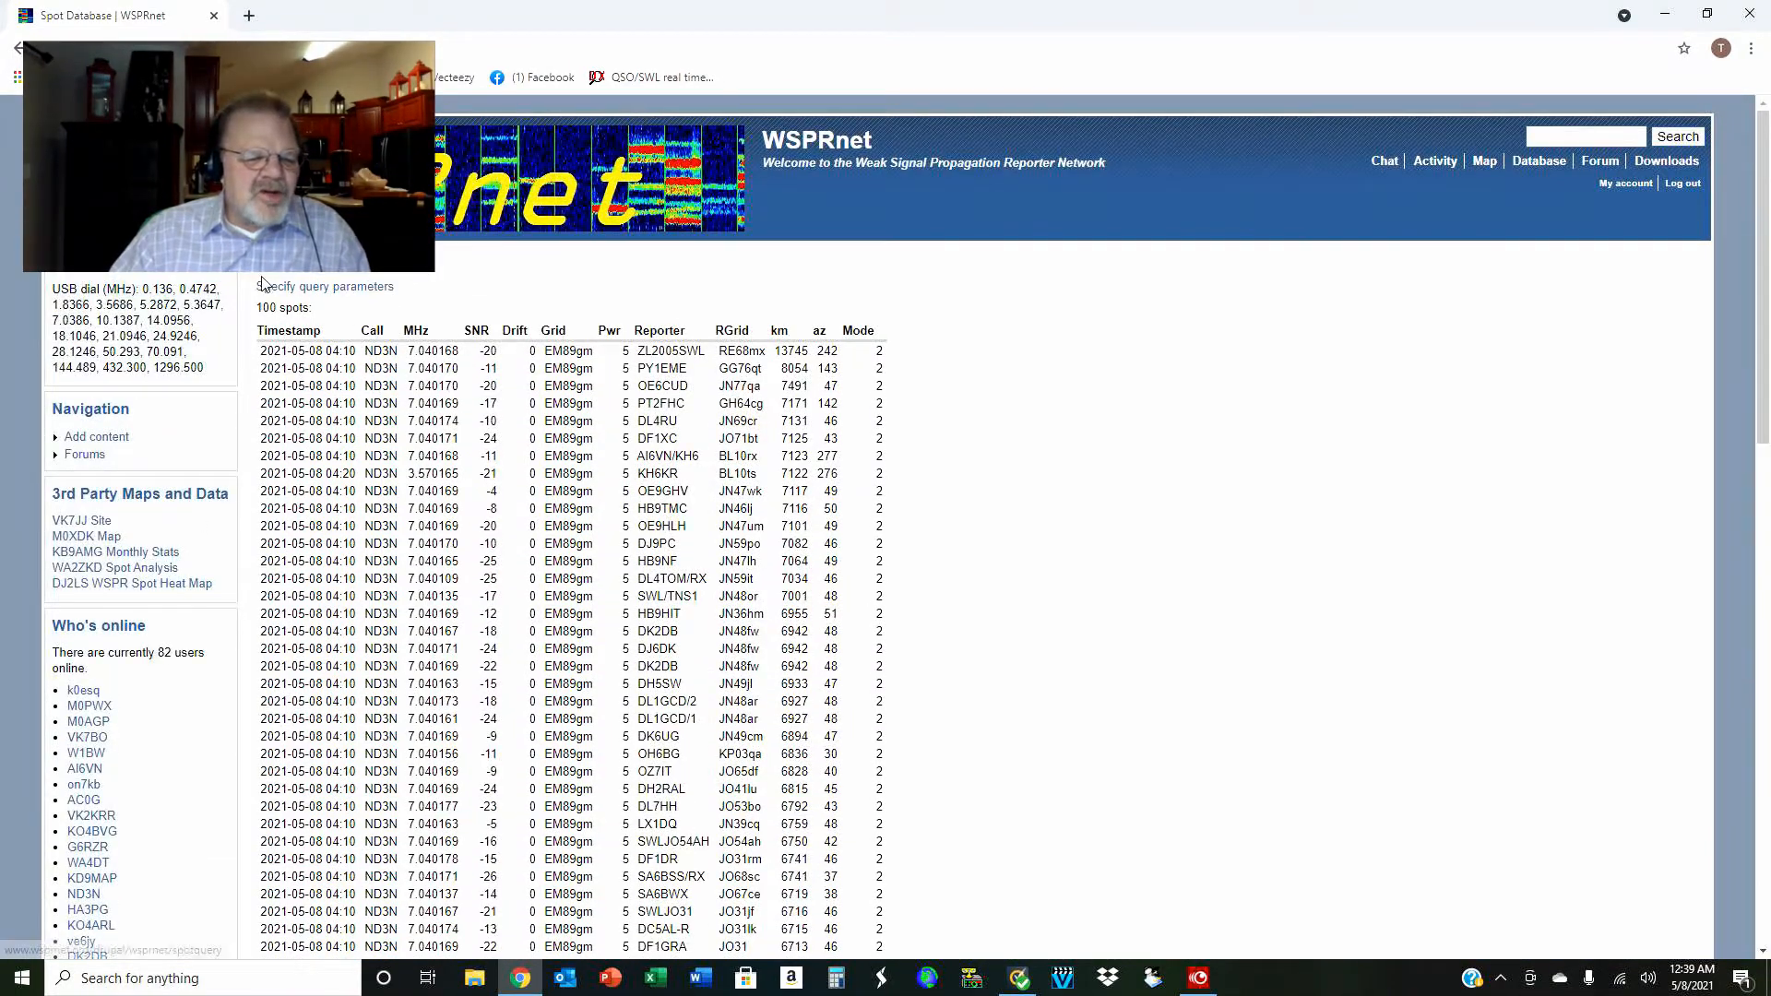
- Rerun the ND3N spot query with a 1000-spot count and review the 223 results
click(331, 286)
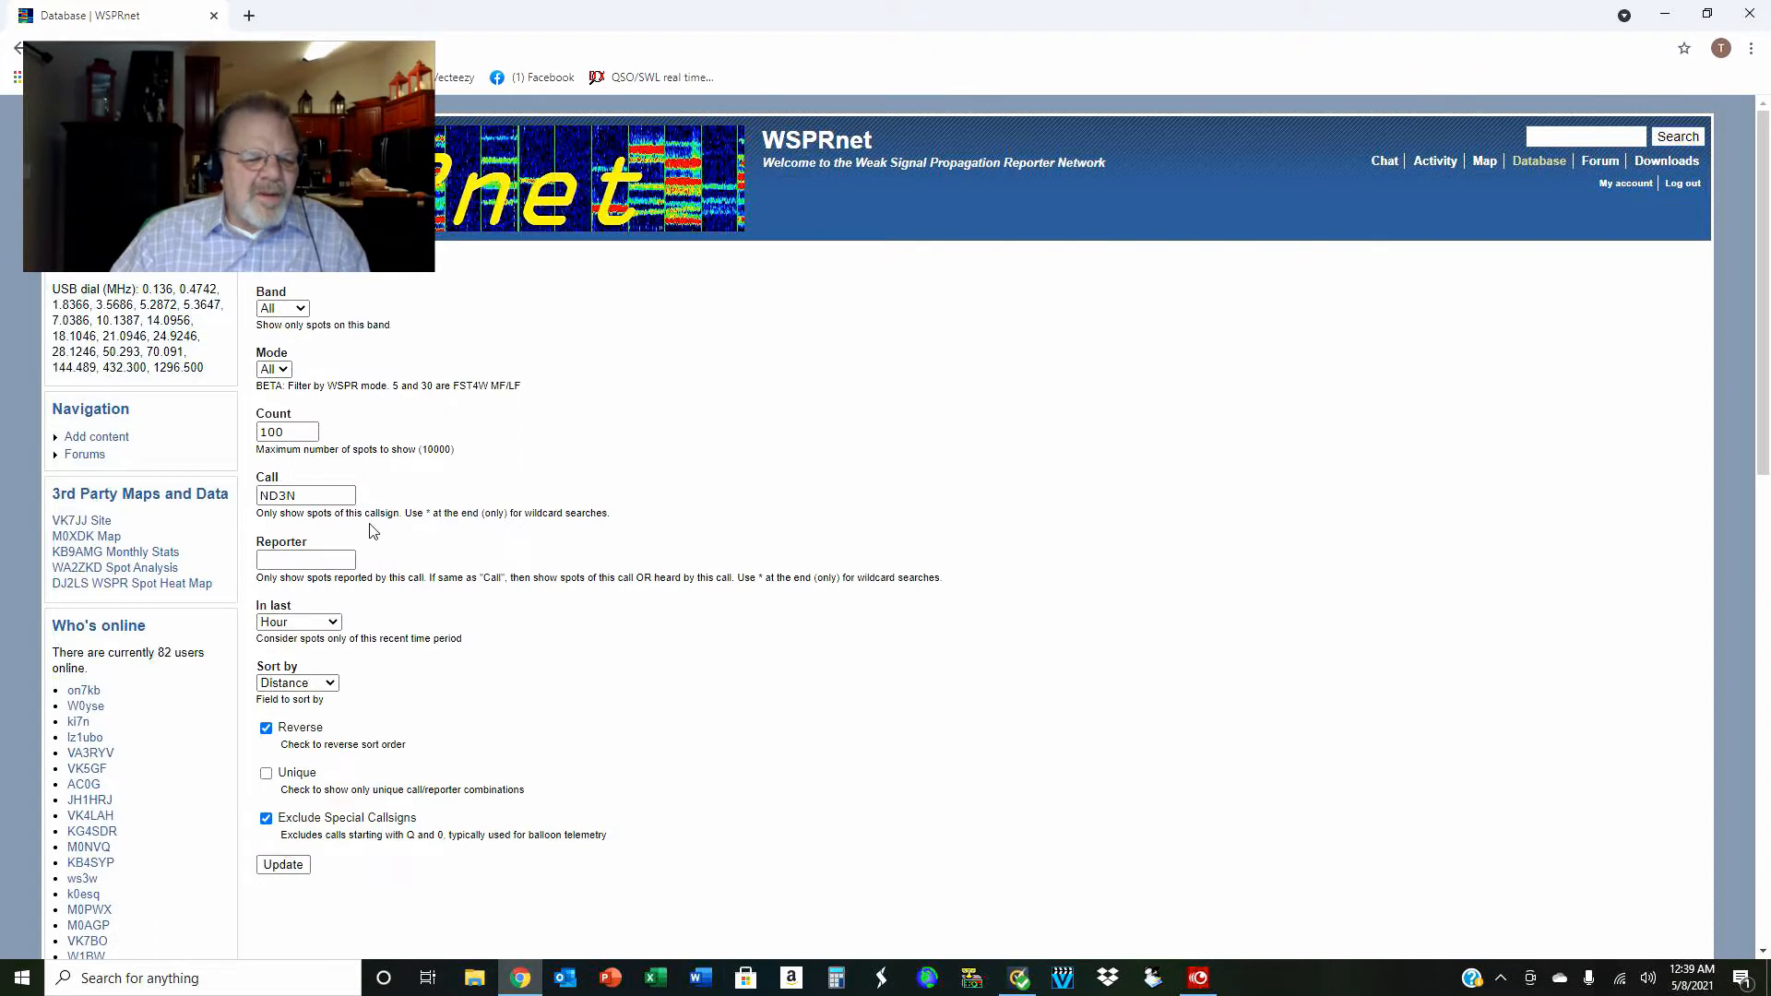
click(286, 431)
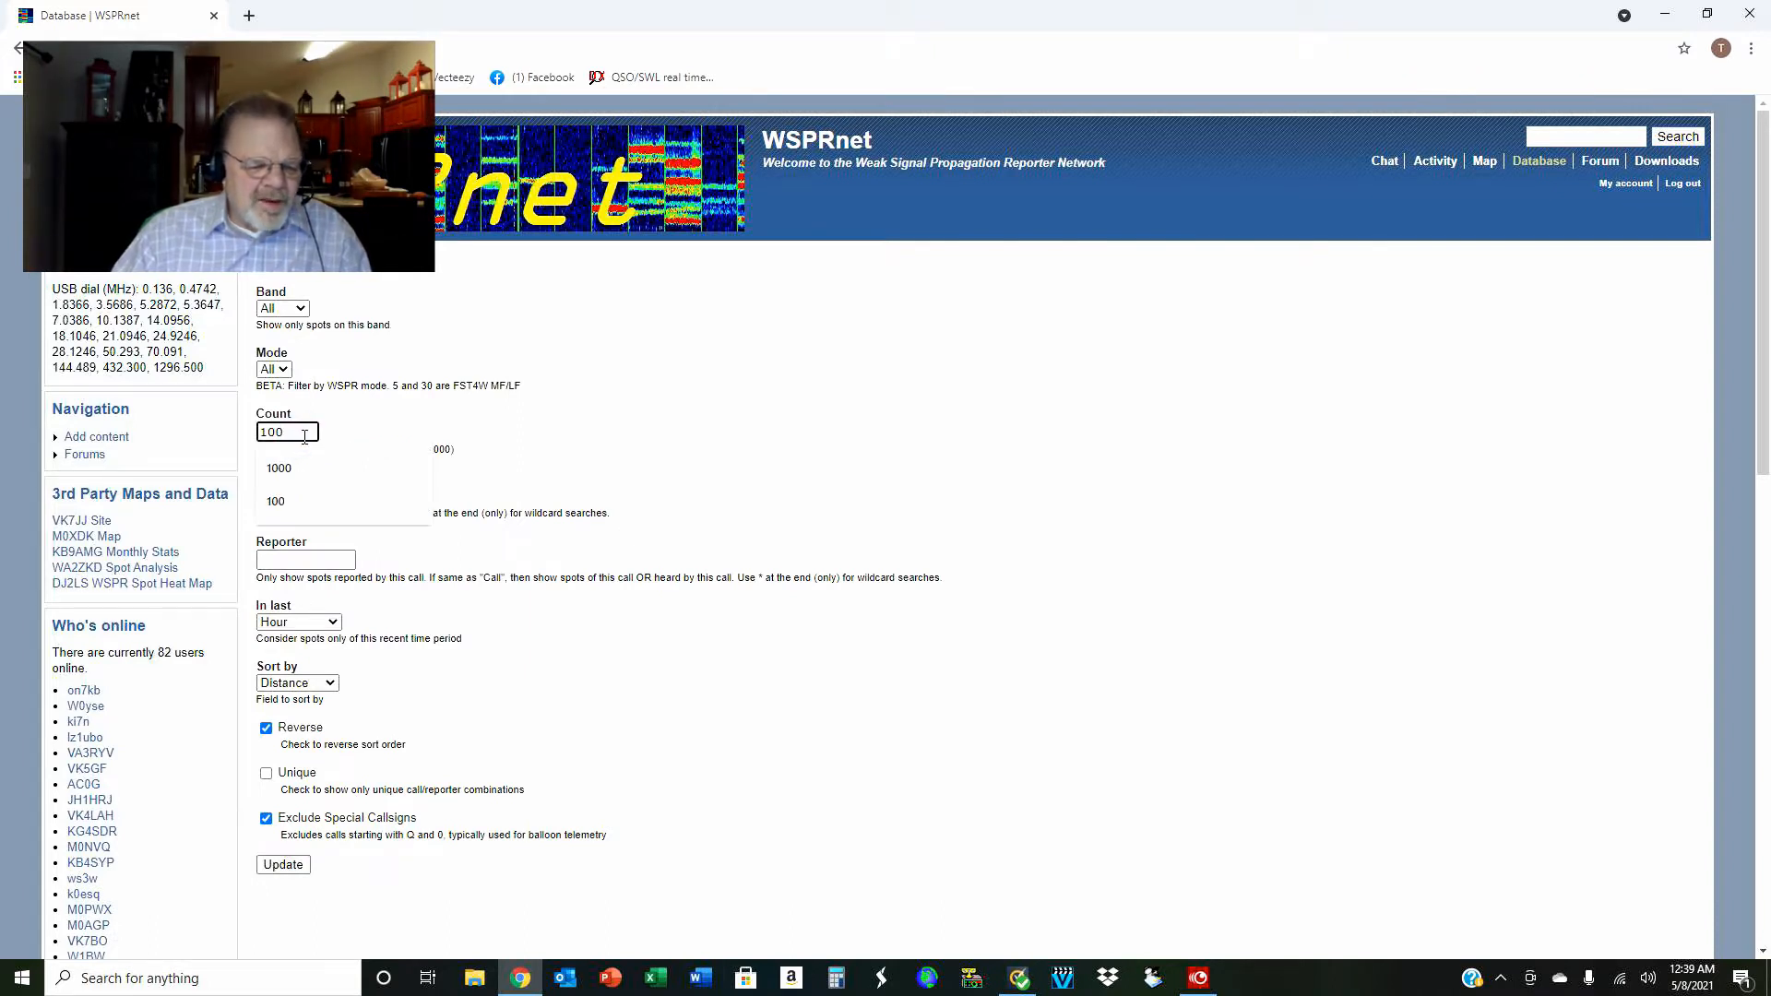
click(279, 467)
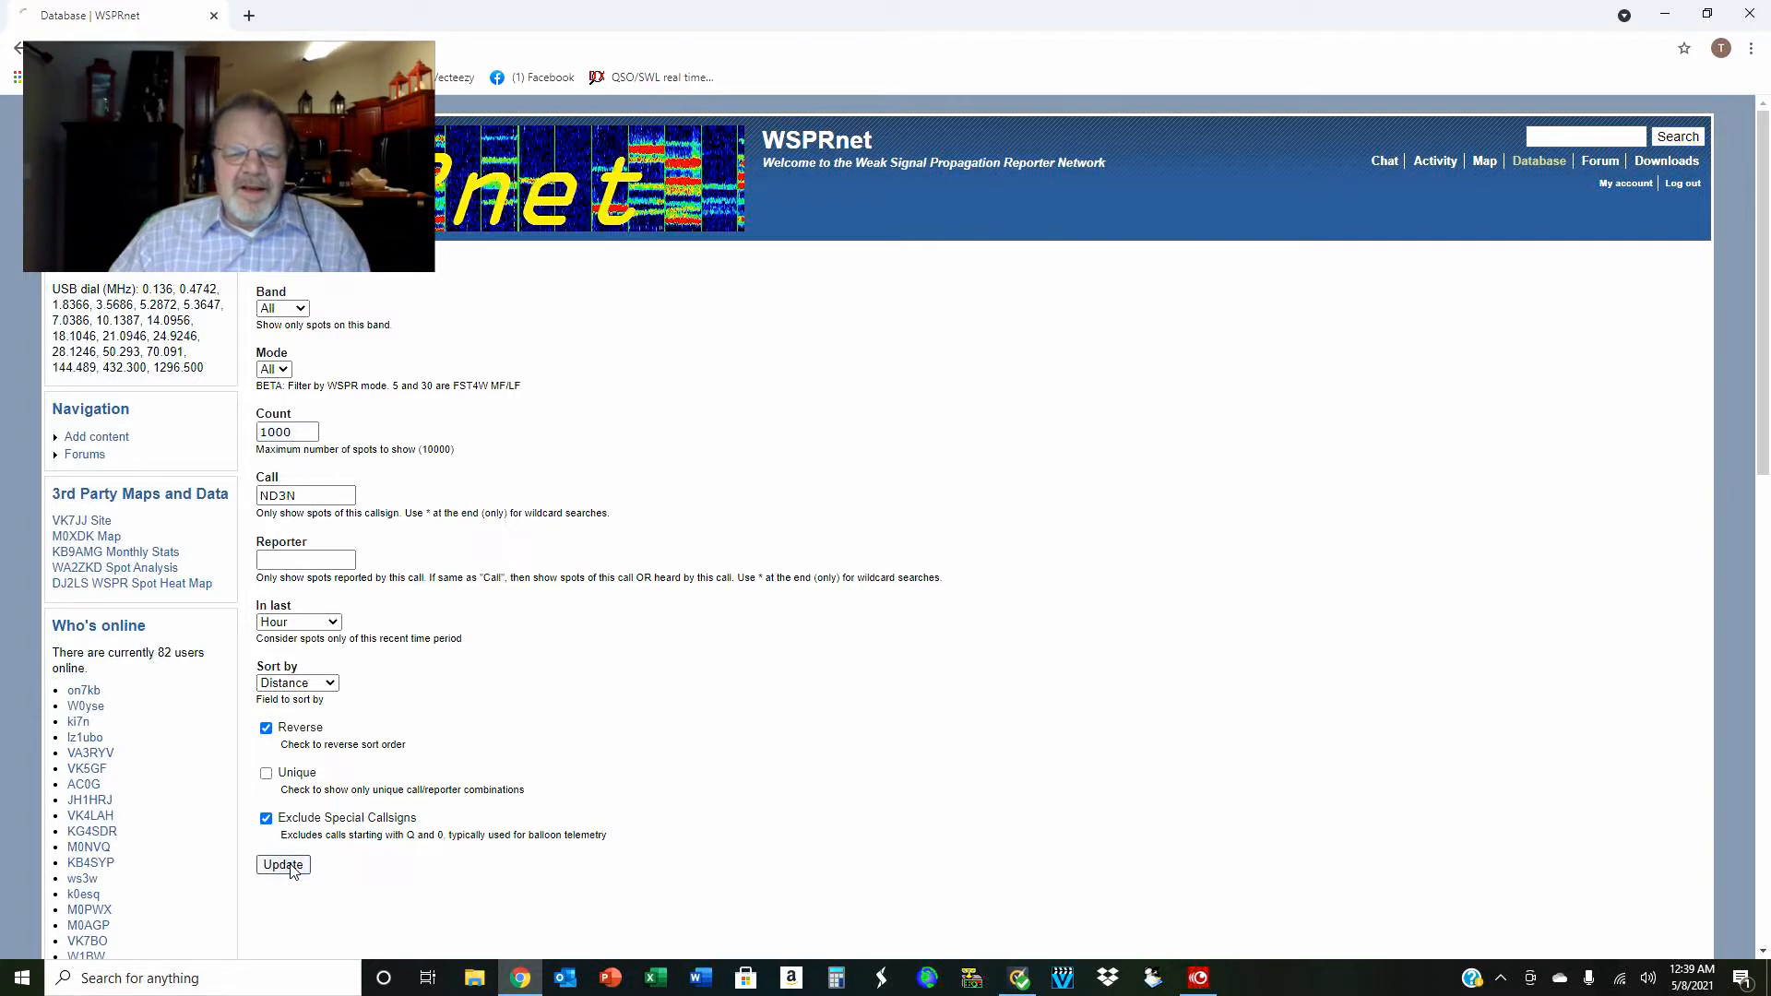
click(282, 864)
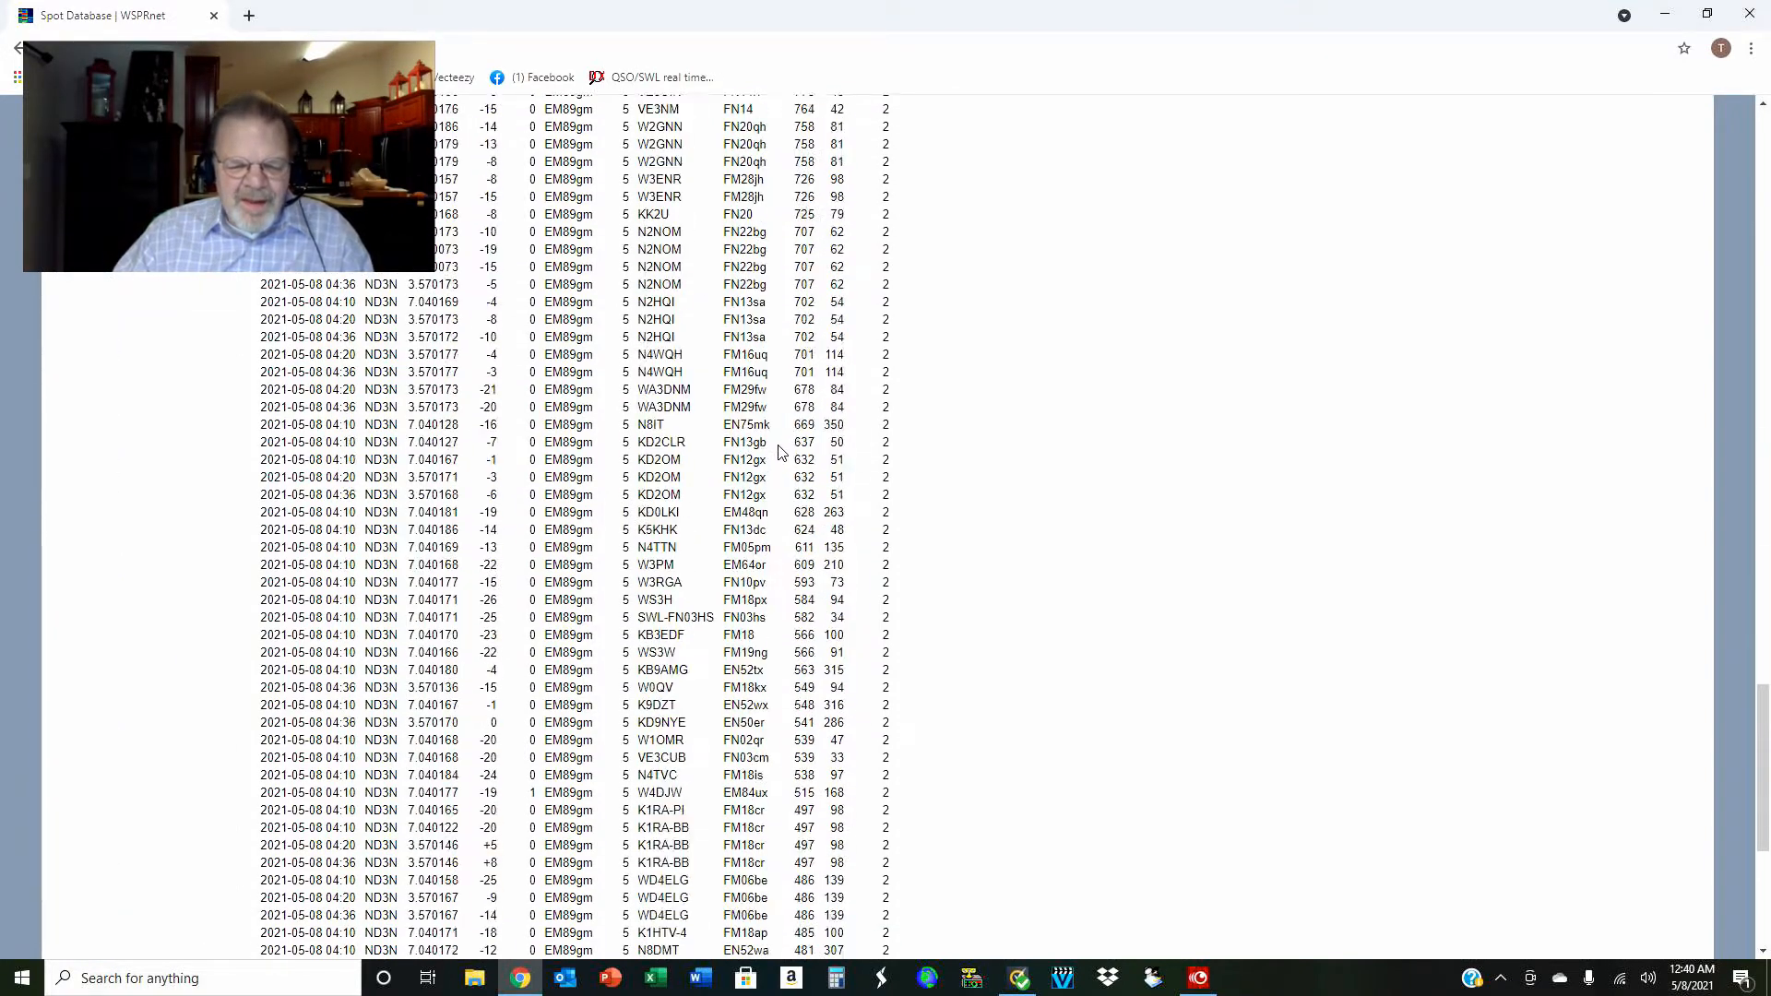
scroll(down, 3)
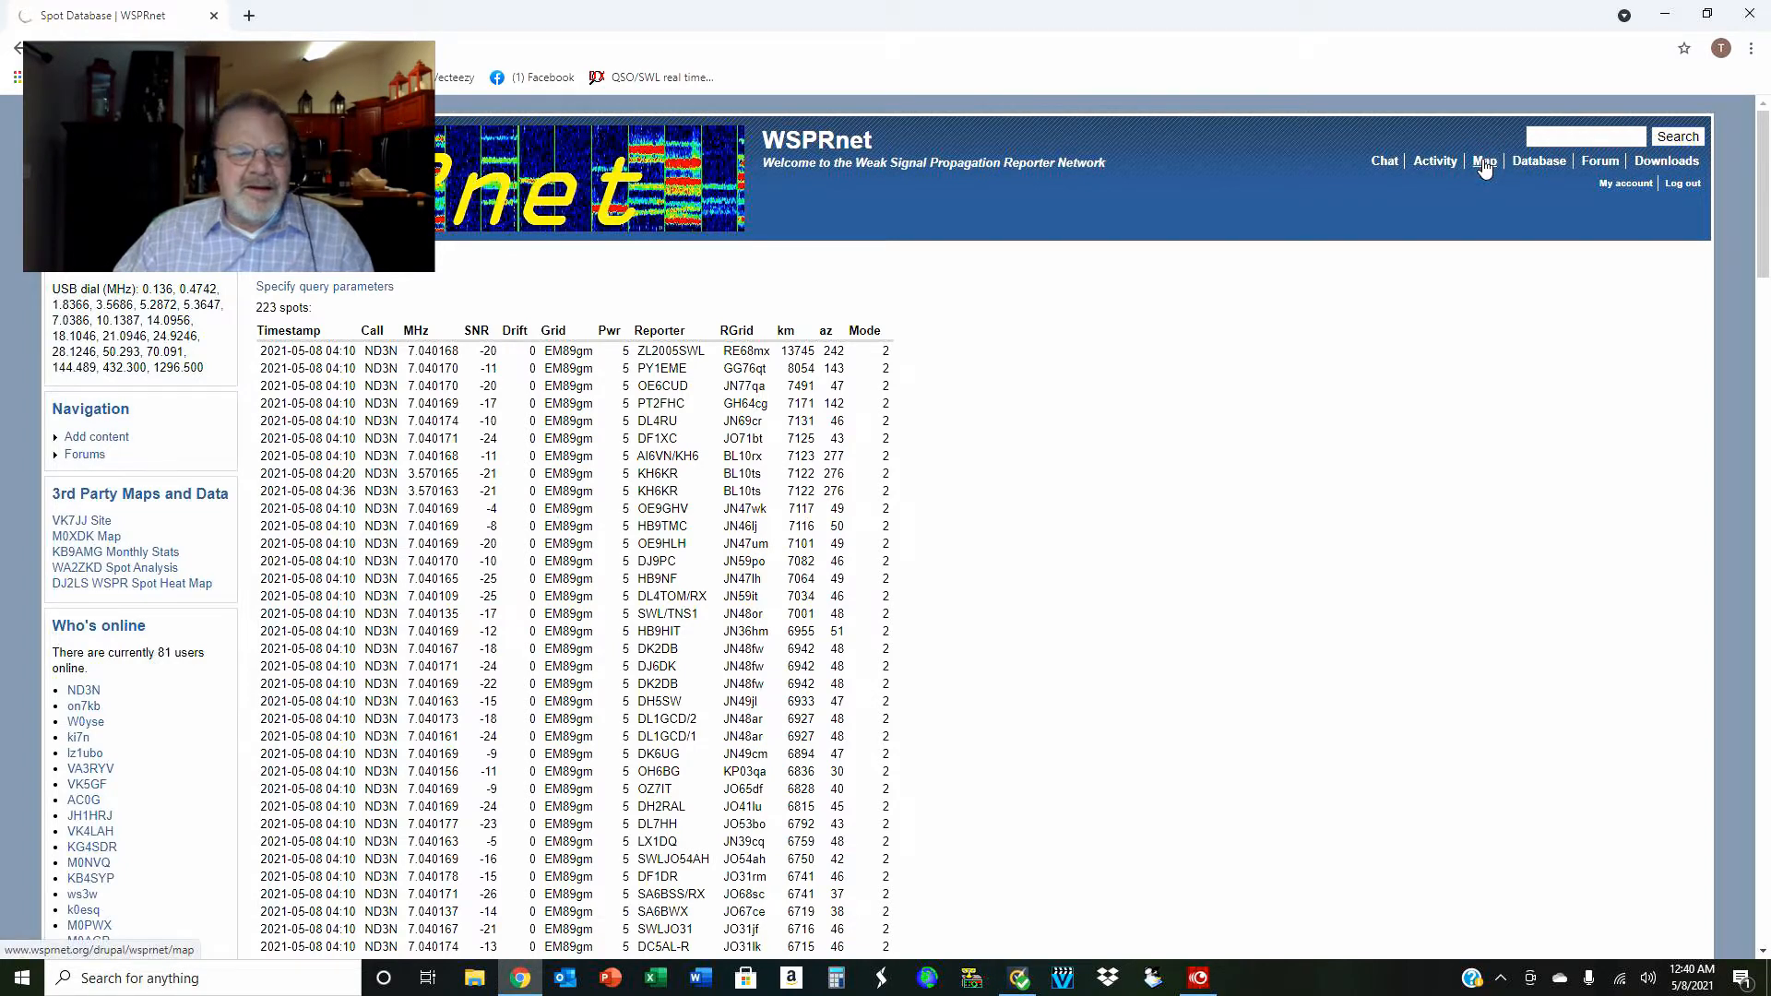
- Switch to the Map view to plot ND3N's spot paths worldwide
click(1483, 160)
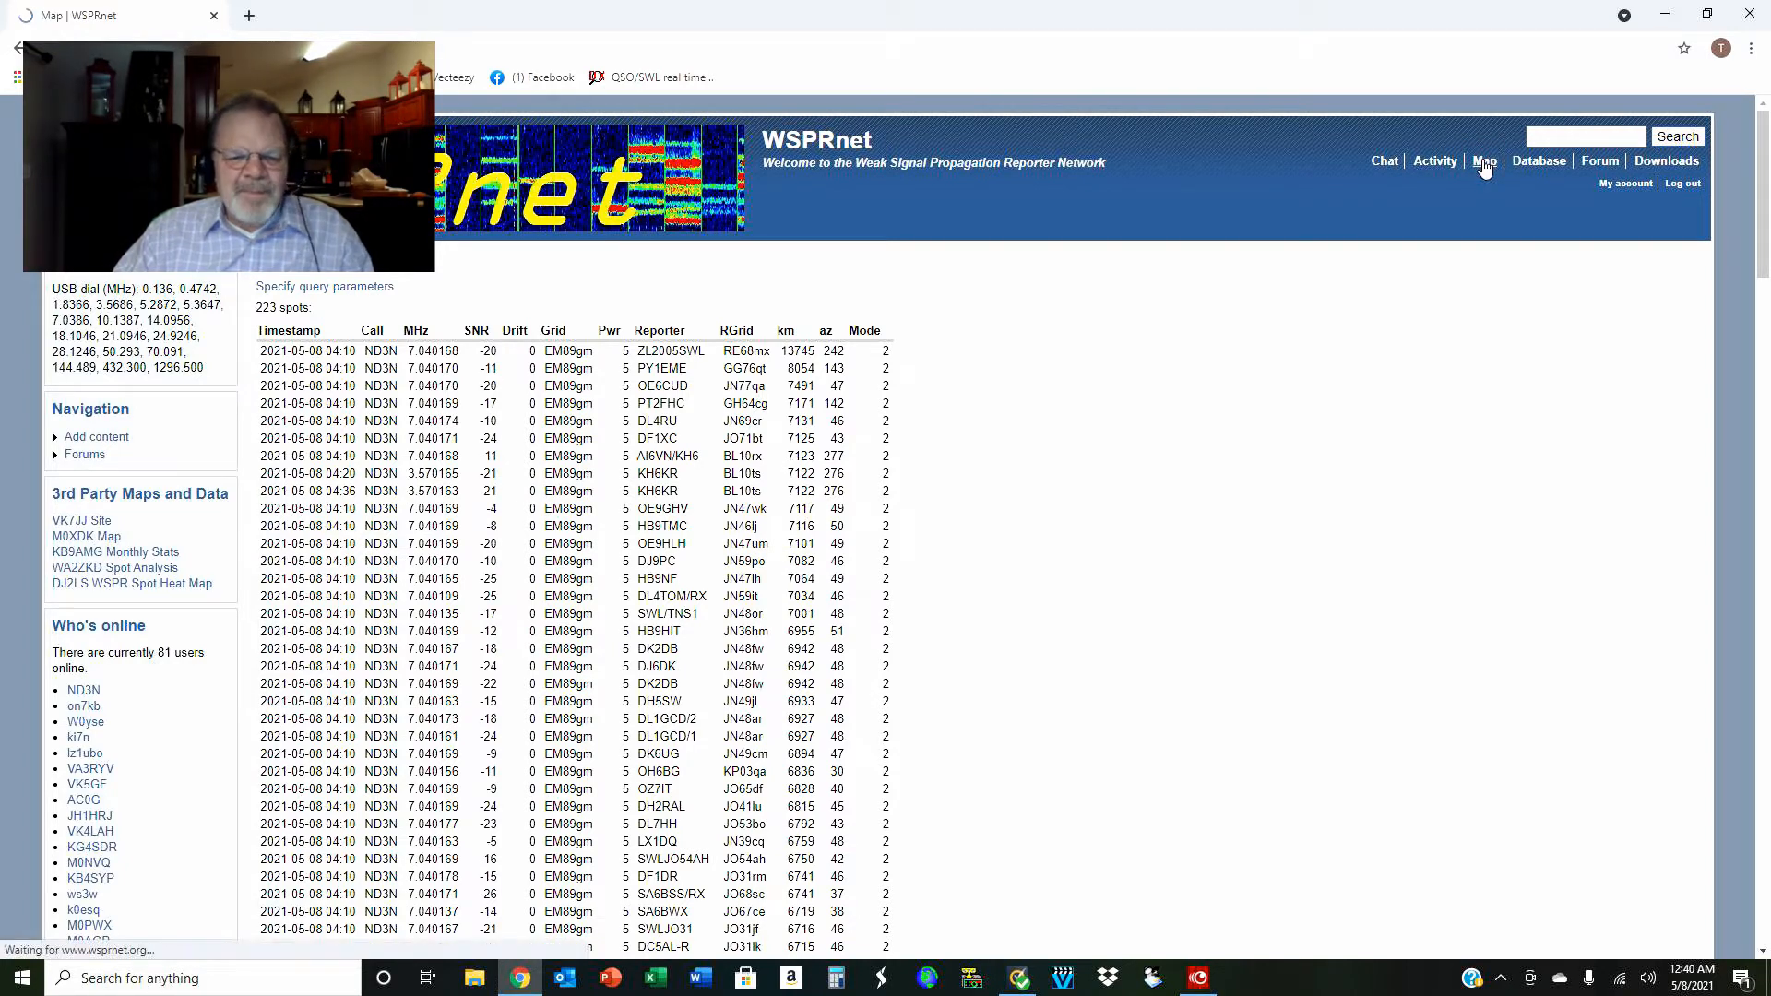
click(1483, 161)
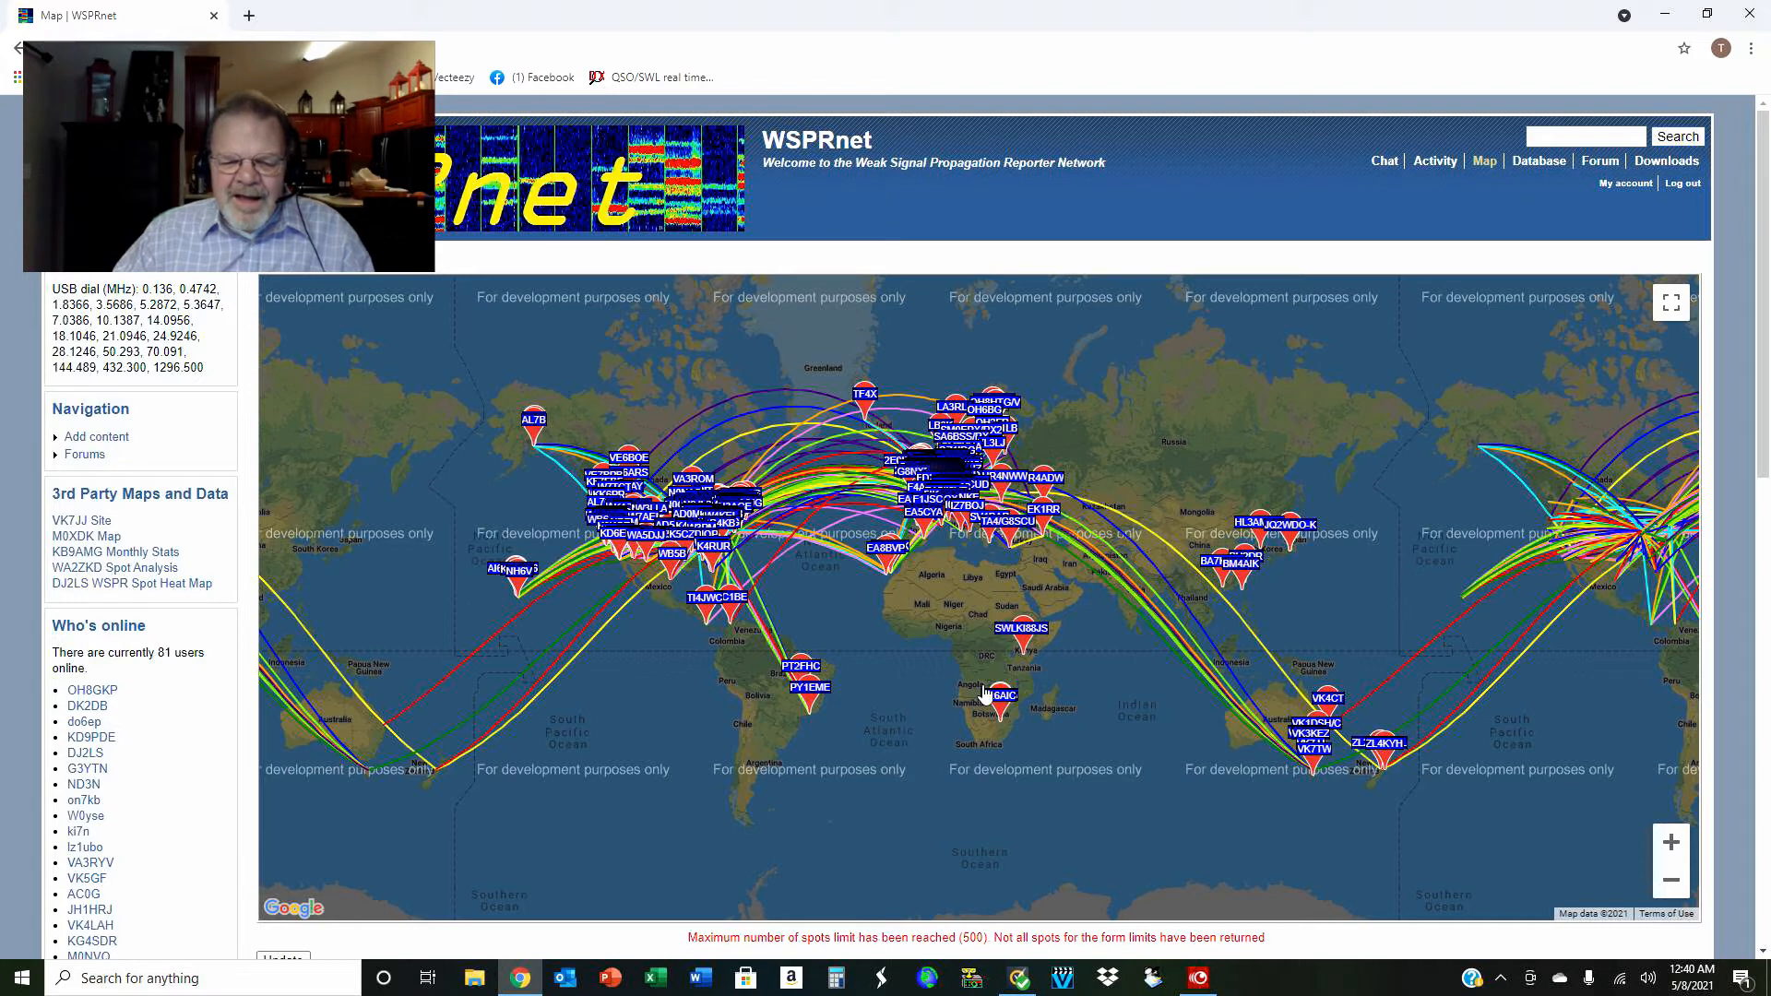
mouse_move(856, 684)
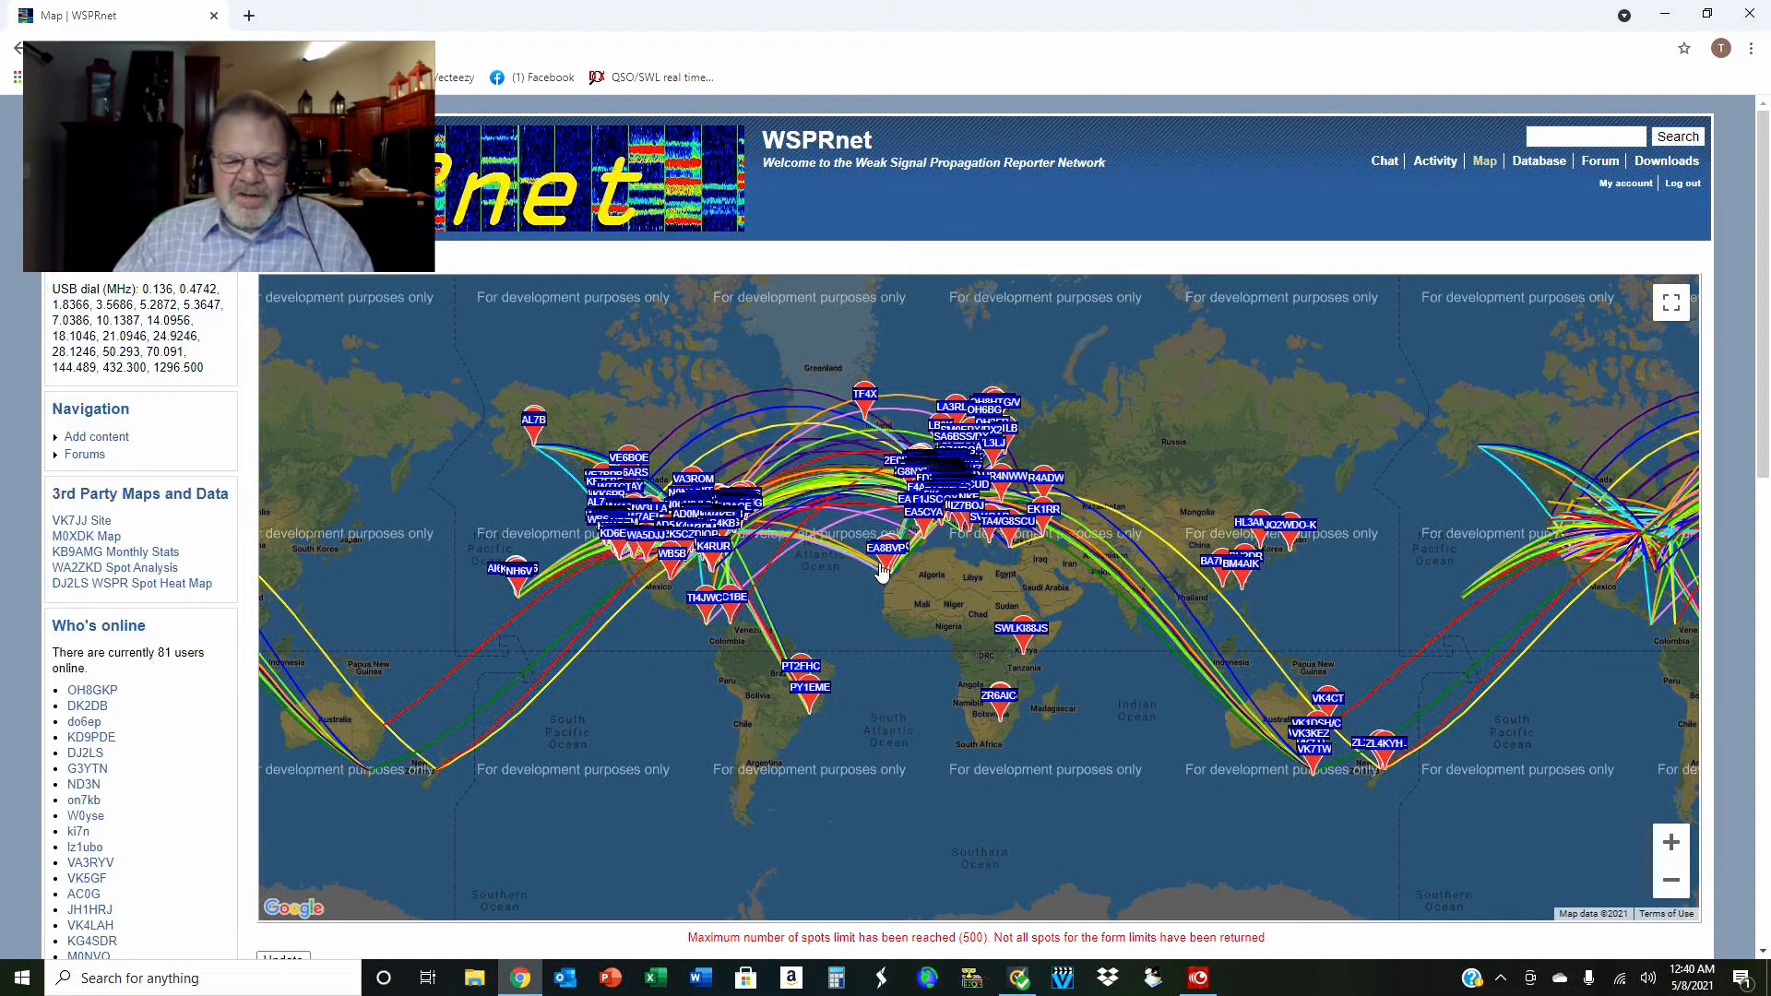
mouse_move(895, 584)
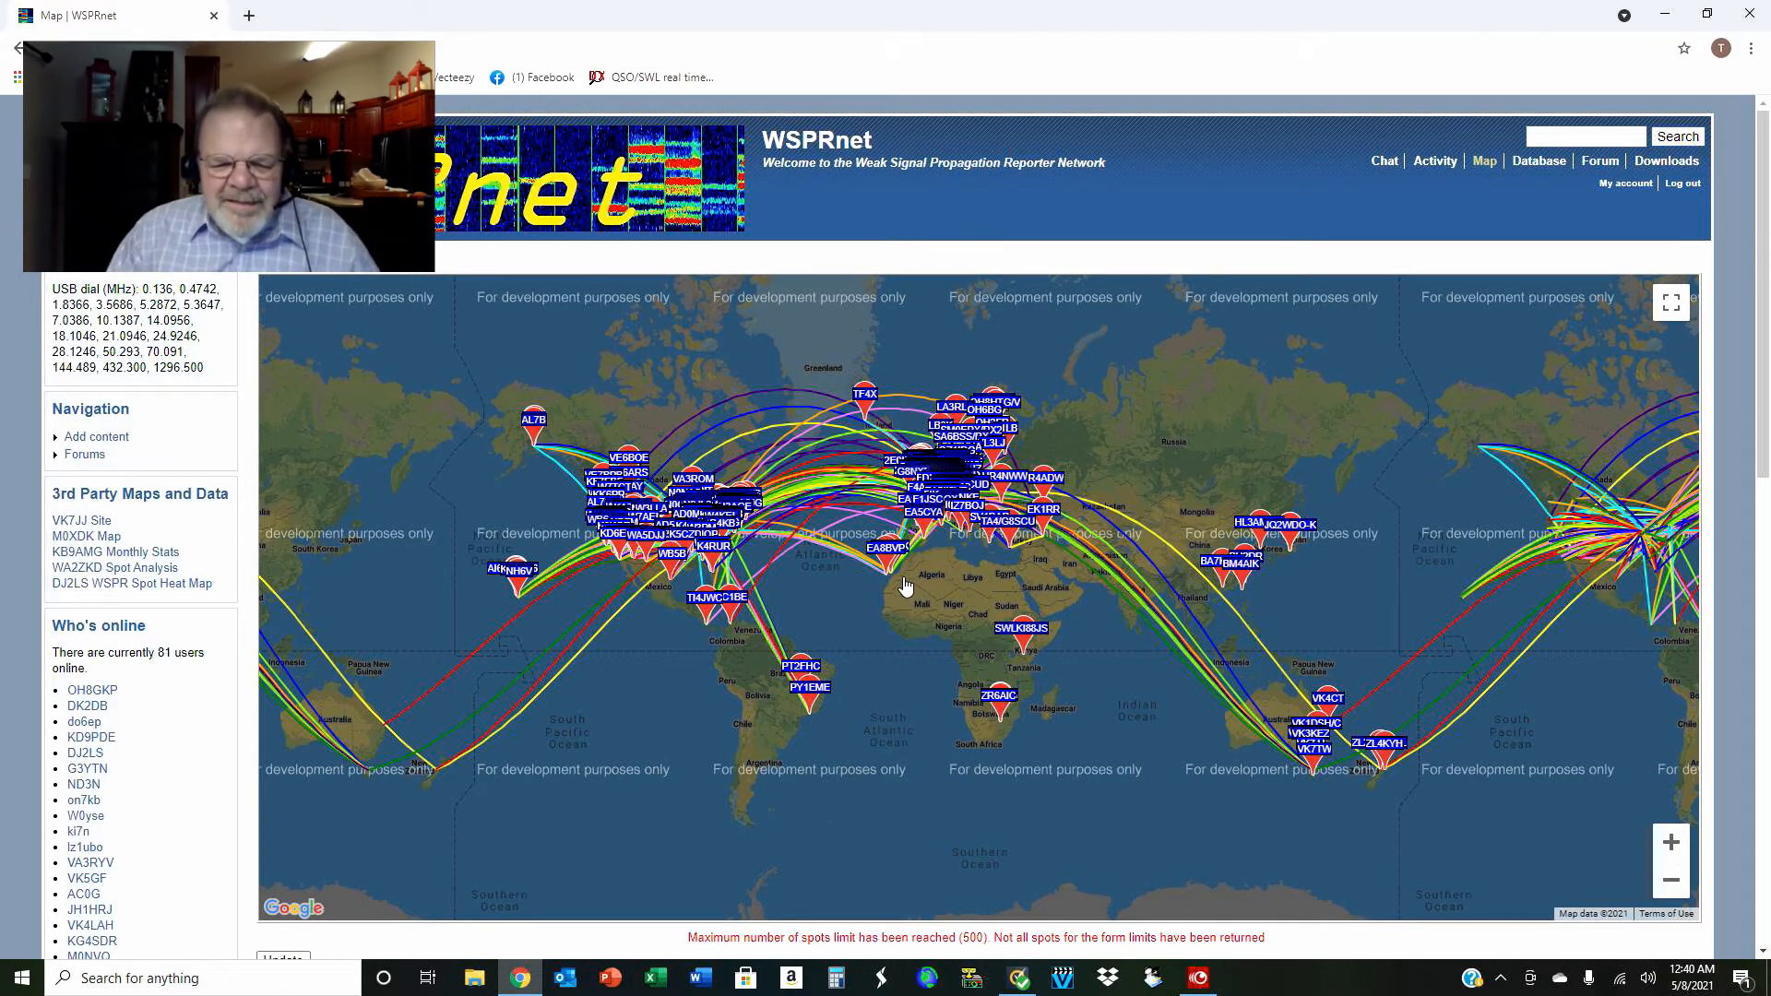
mouse_move(926, 578)
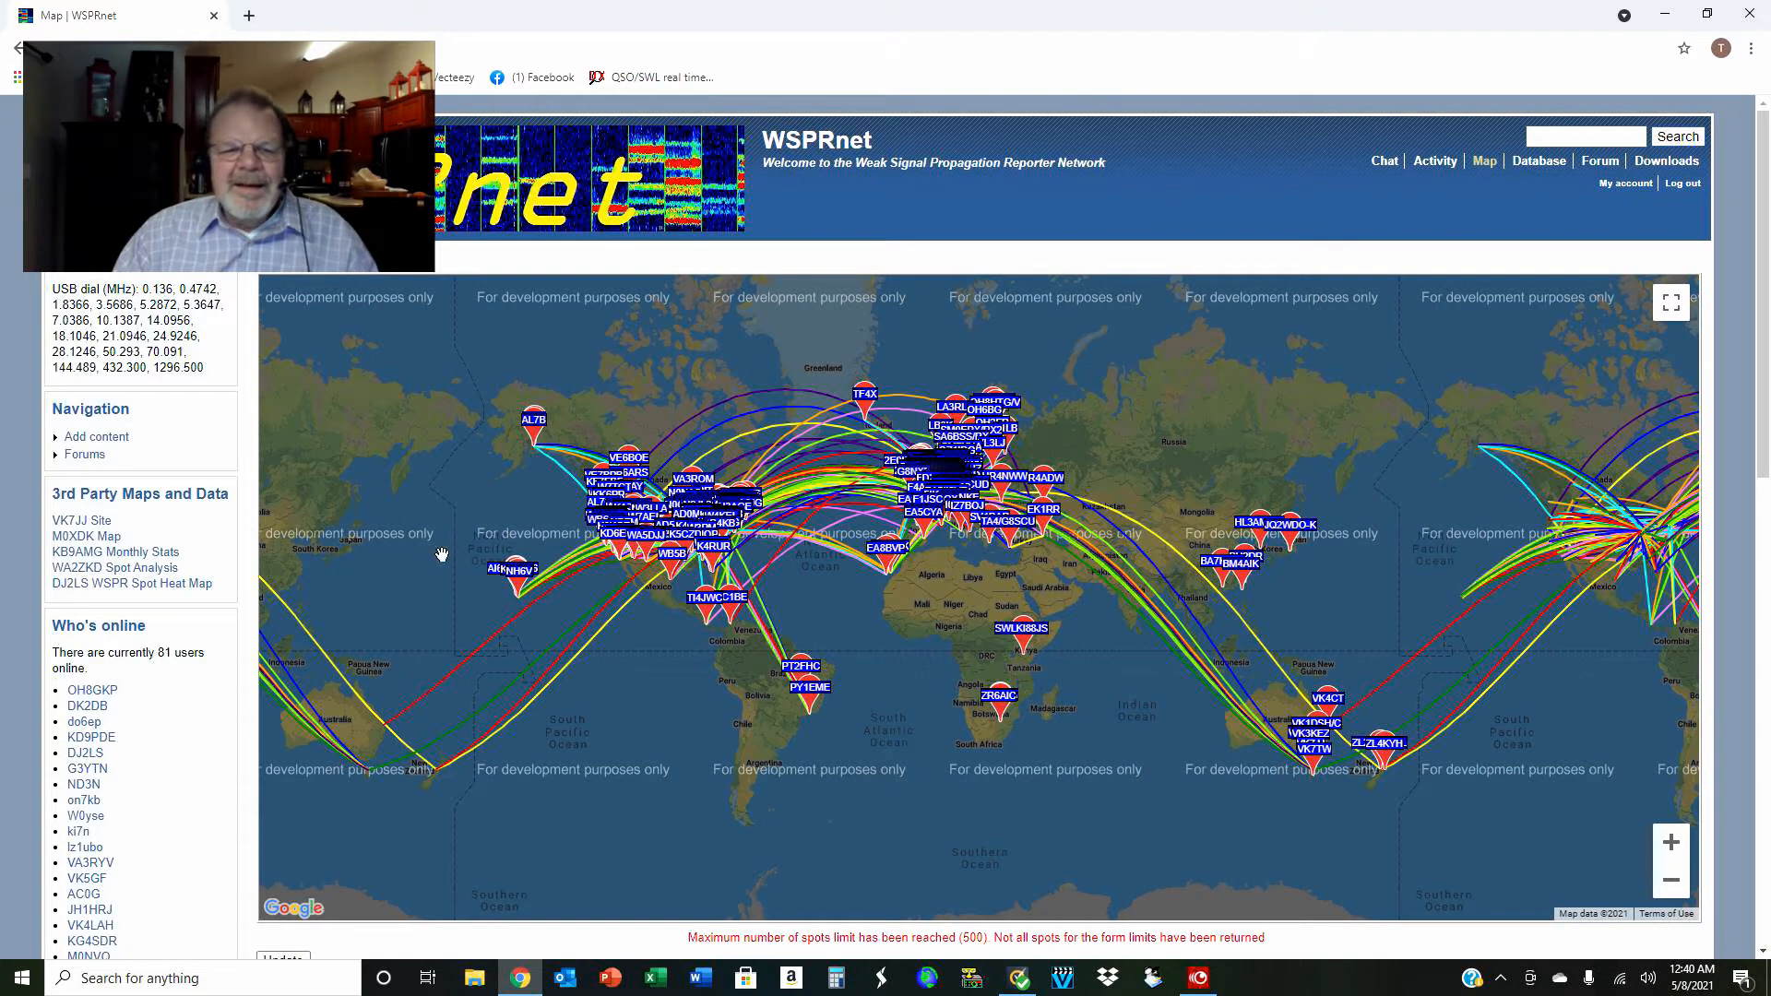
mouse_move(836, 654)
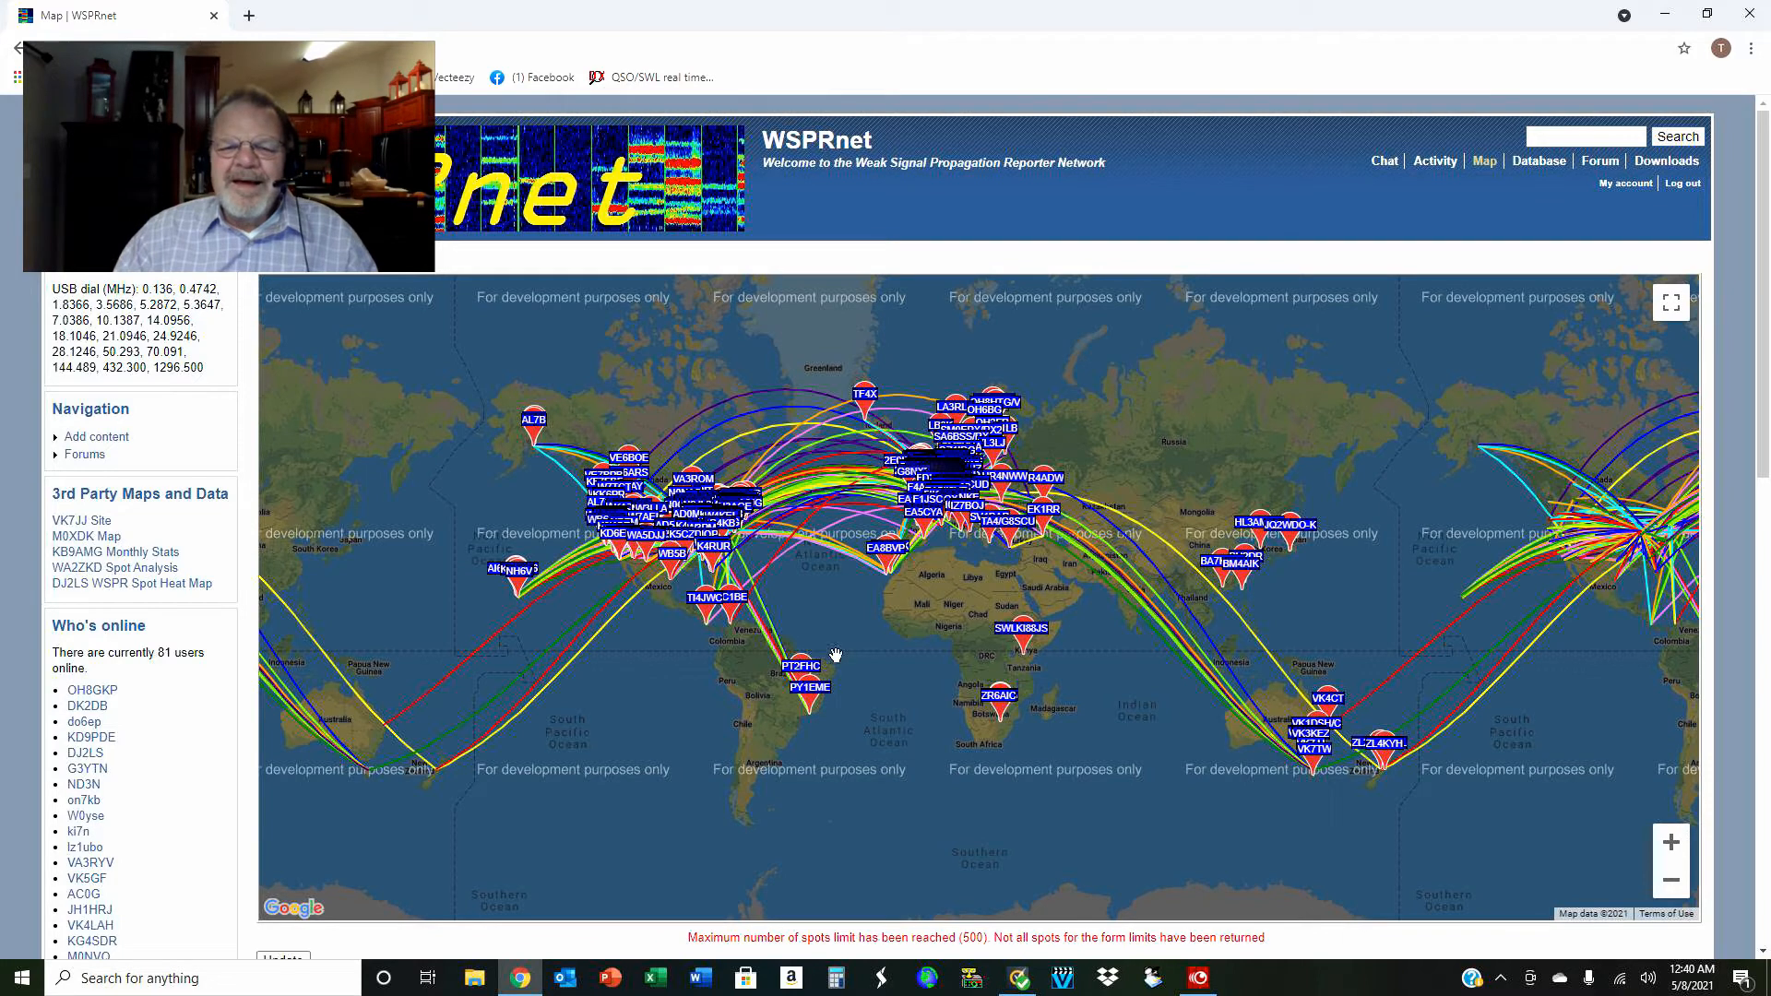
mouse_move(1161, 399)
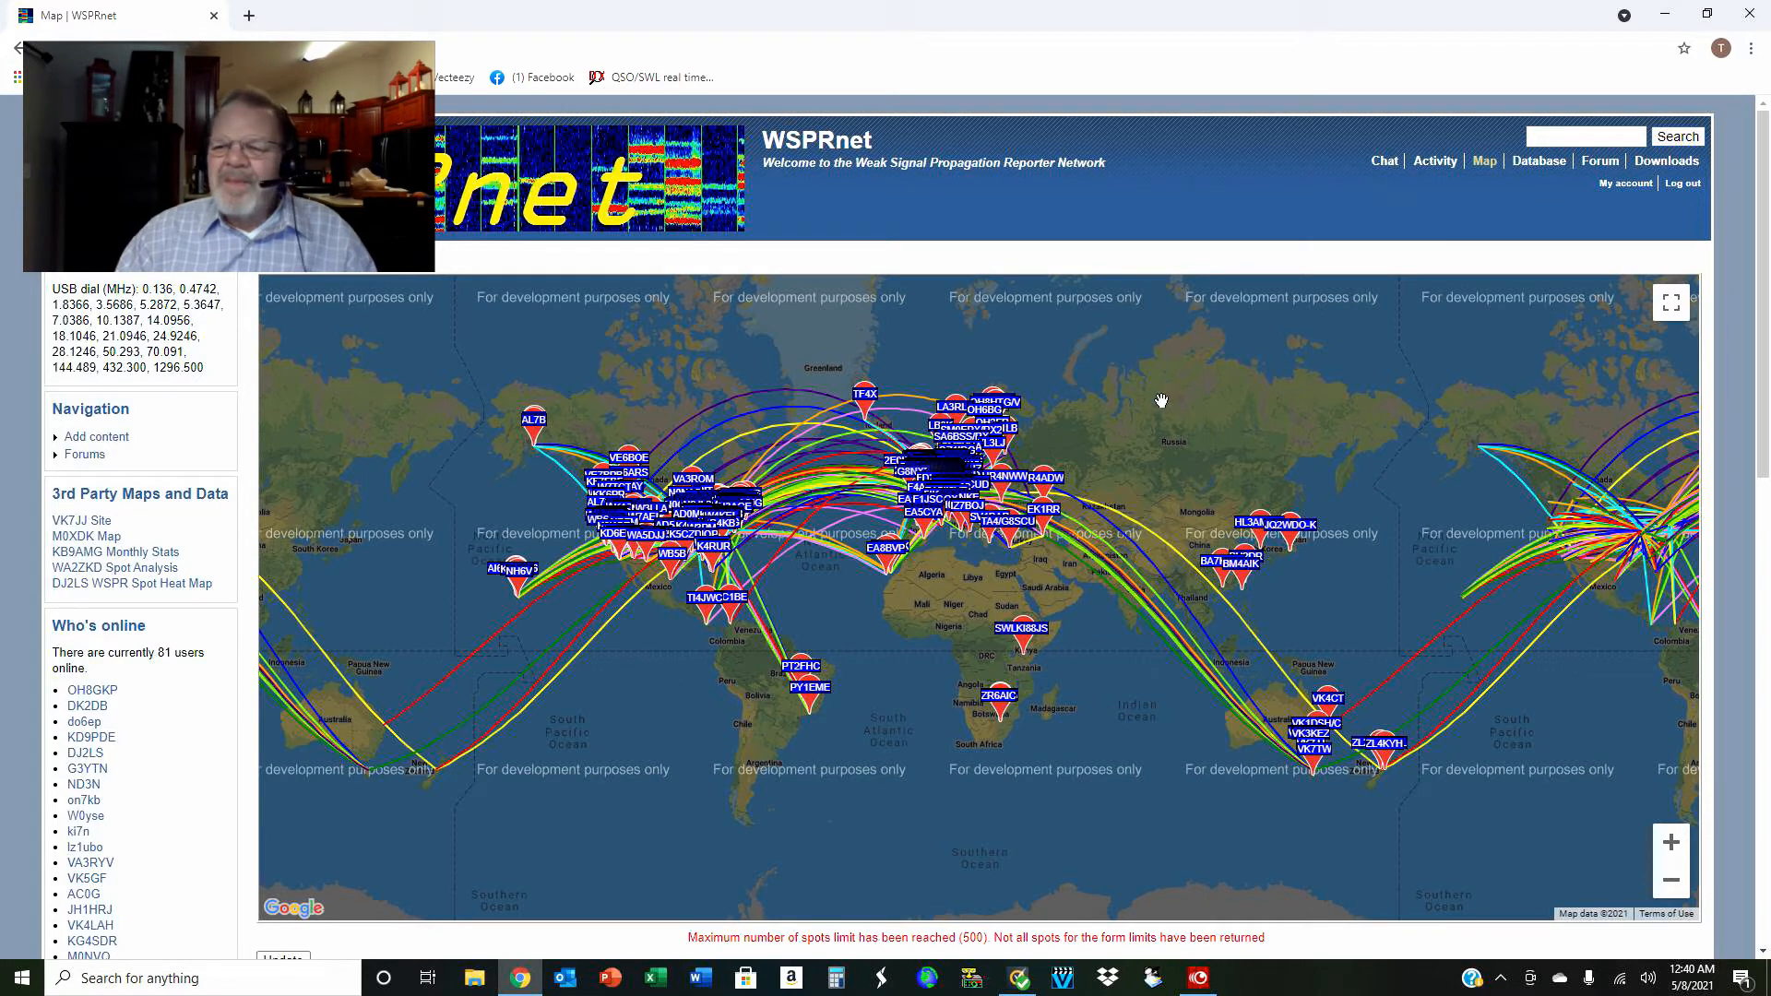
mouse_move(1036, 403)
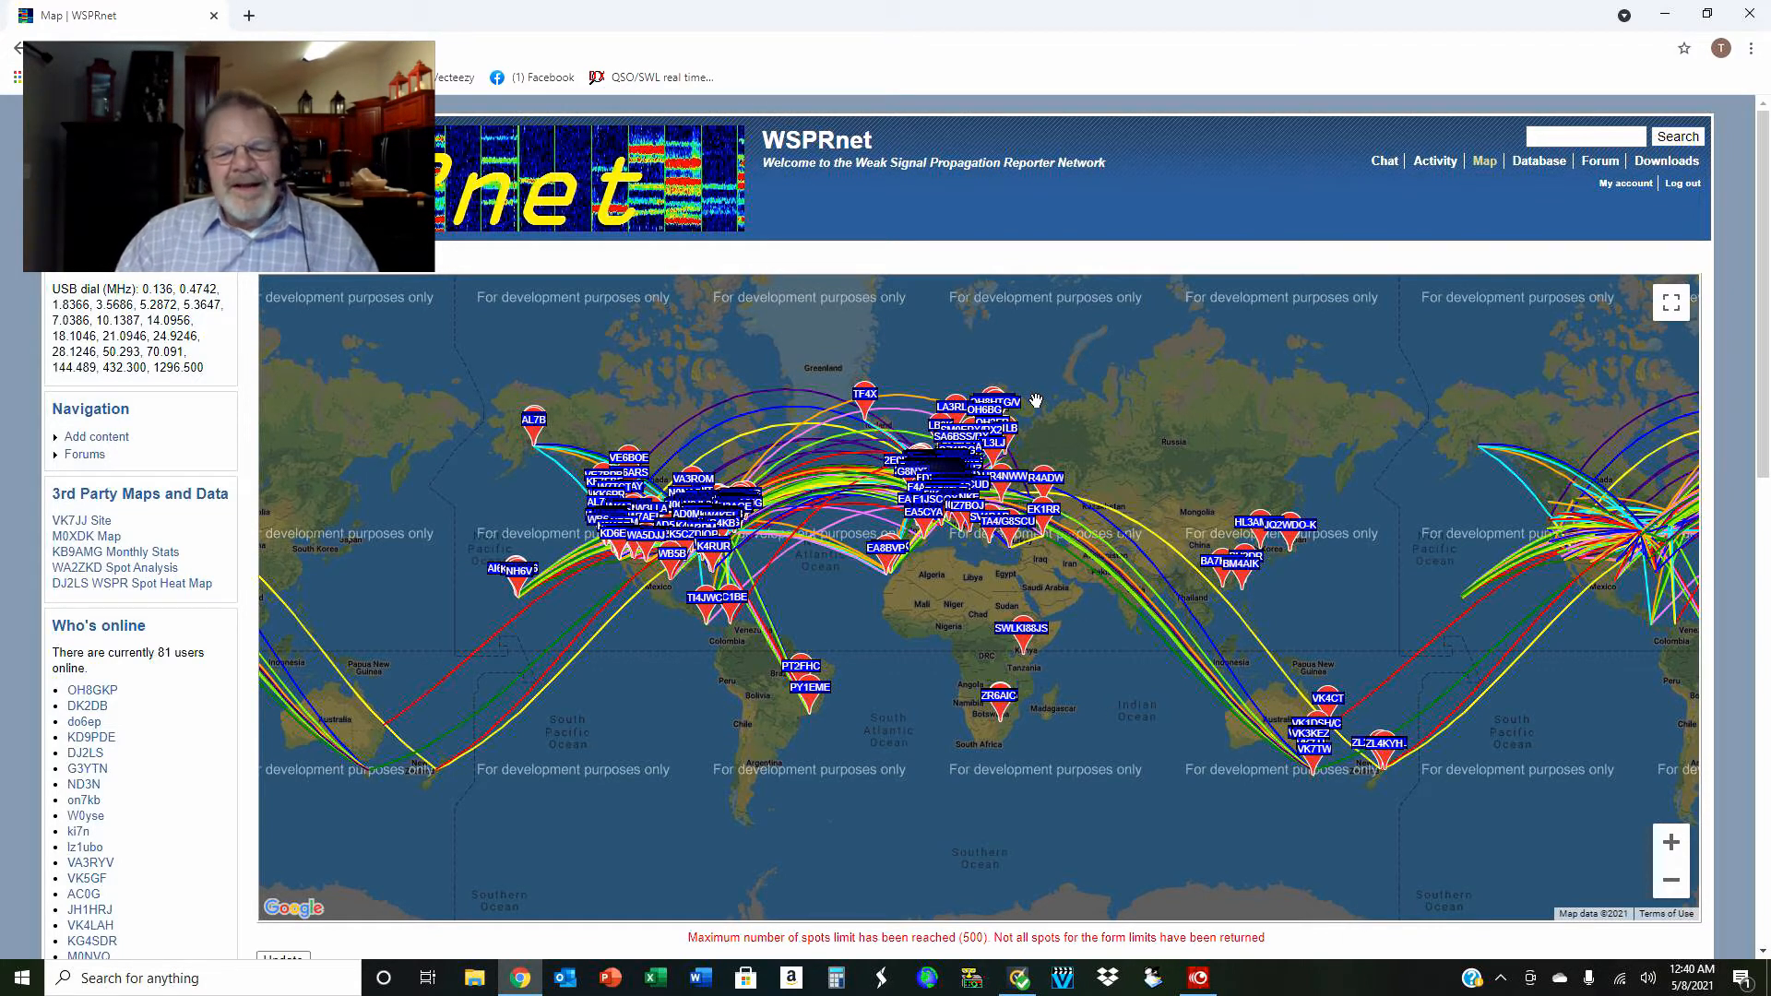